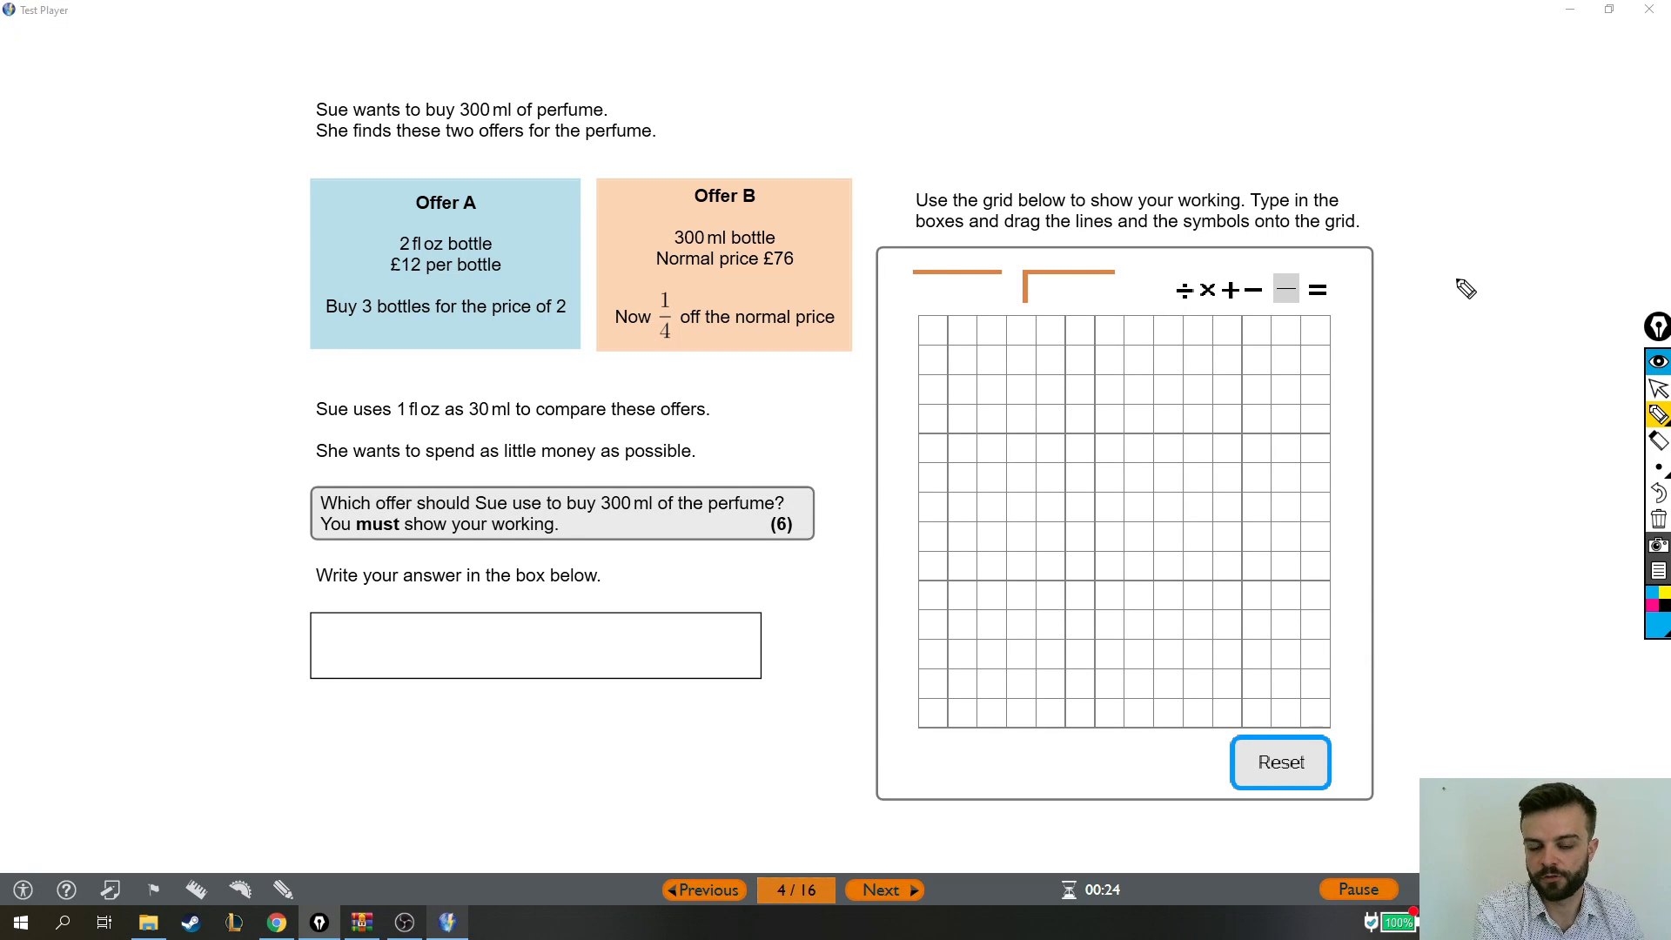
{"action": "mouse_move", "coordinate": [724, 496]}
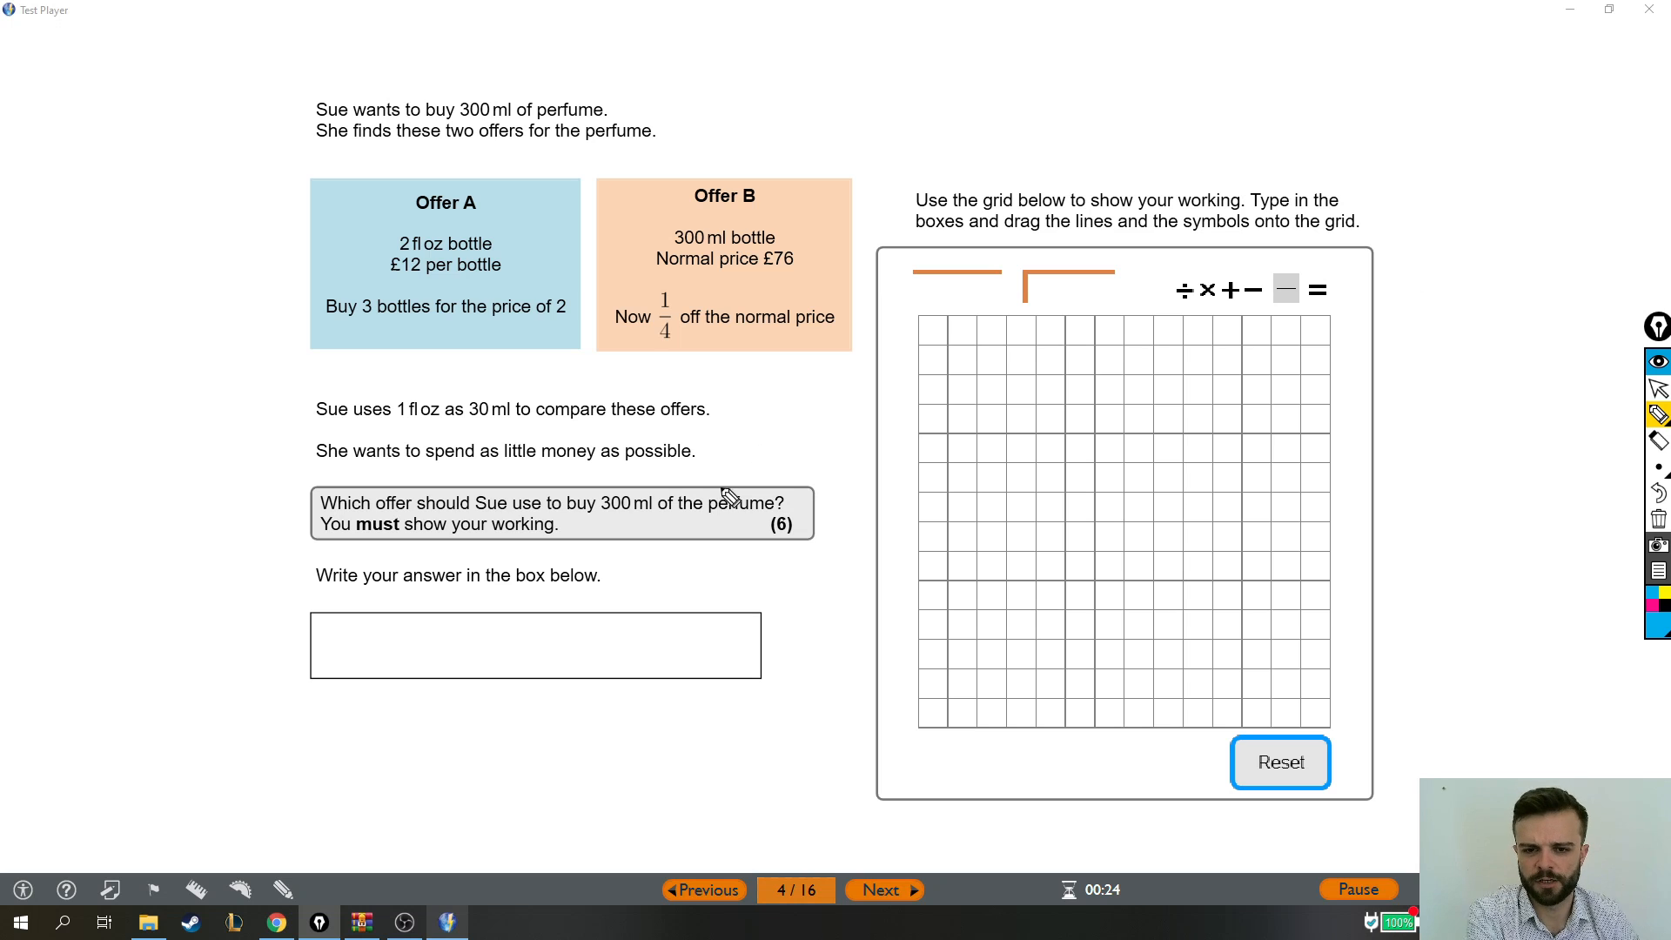
{"action": "mouse_move", "coordinate": [522, 321]}
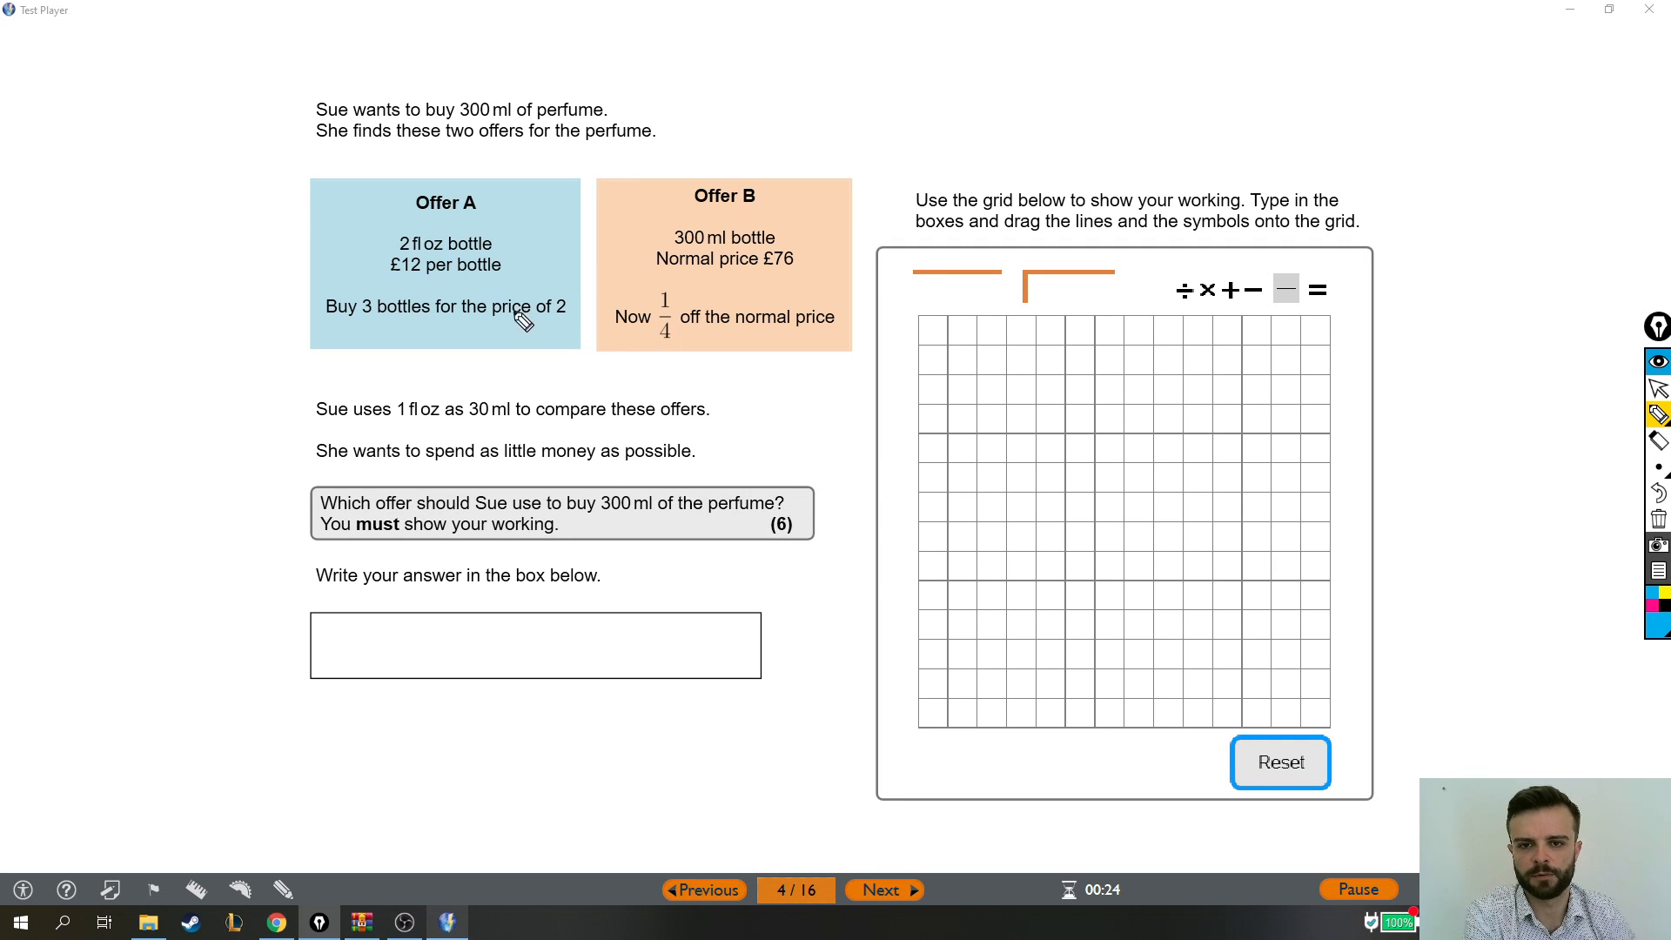
{"action": "mouse_move", "coordinate": [212, 247]}
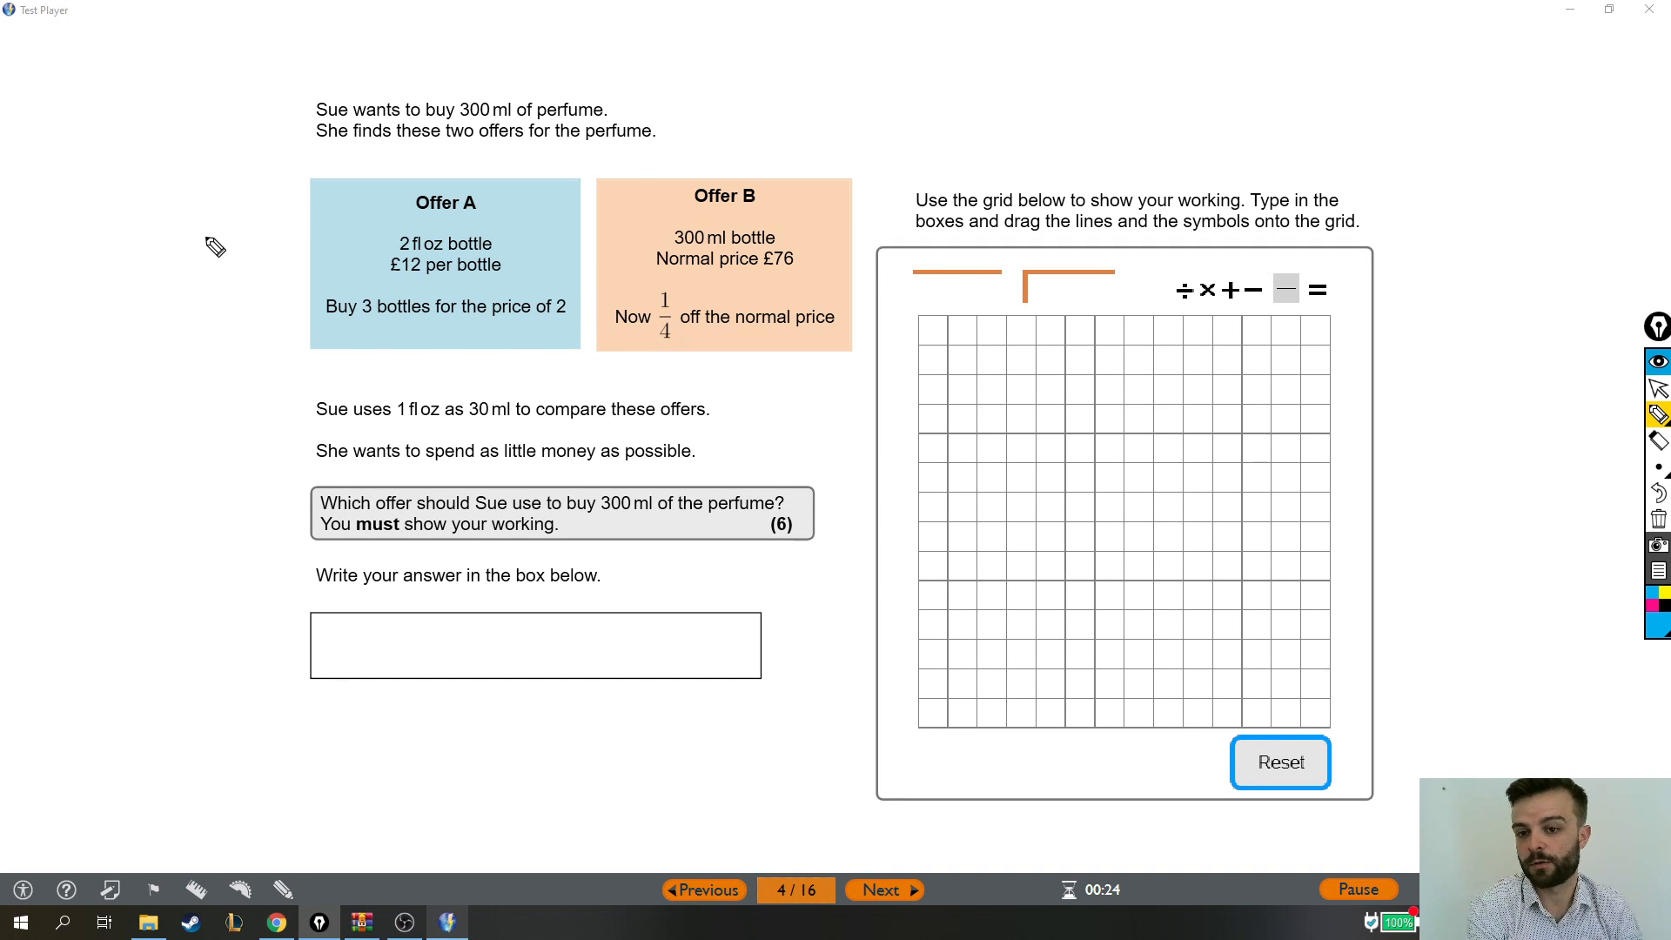
{"action": "mouse_move", "coordinate": [326, 345]}
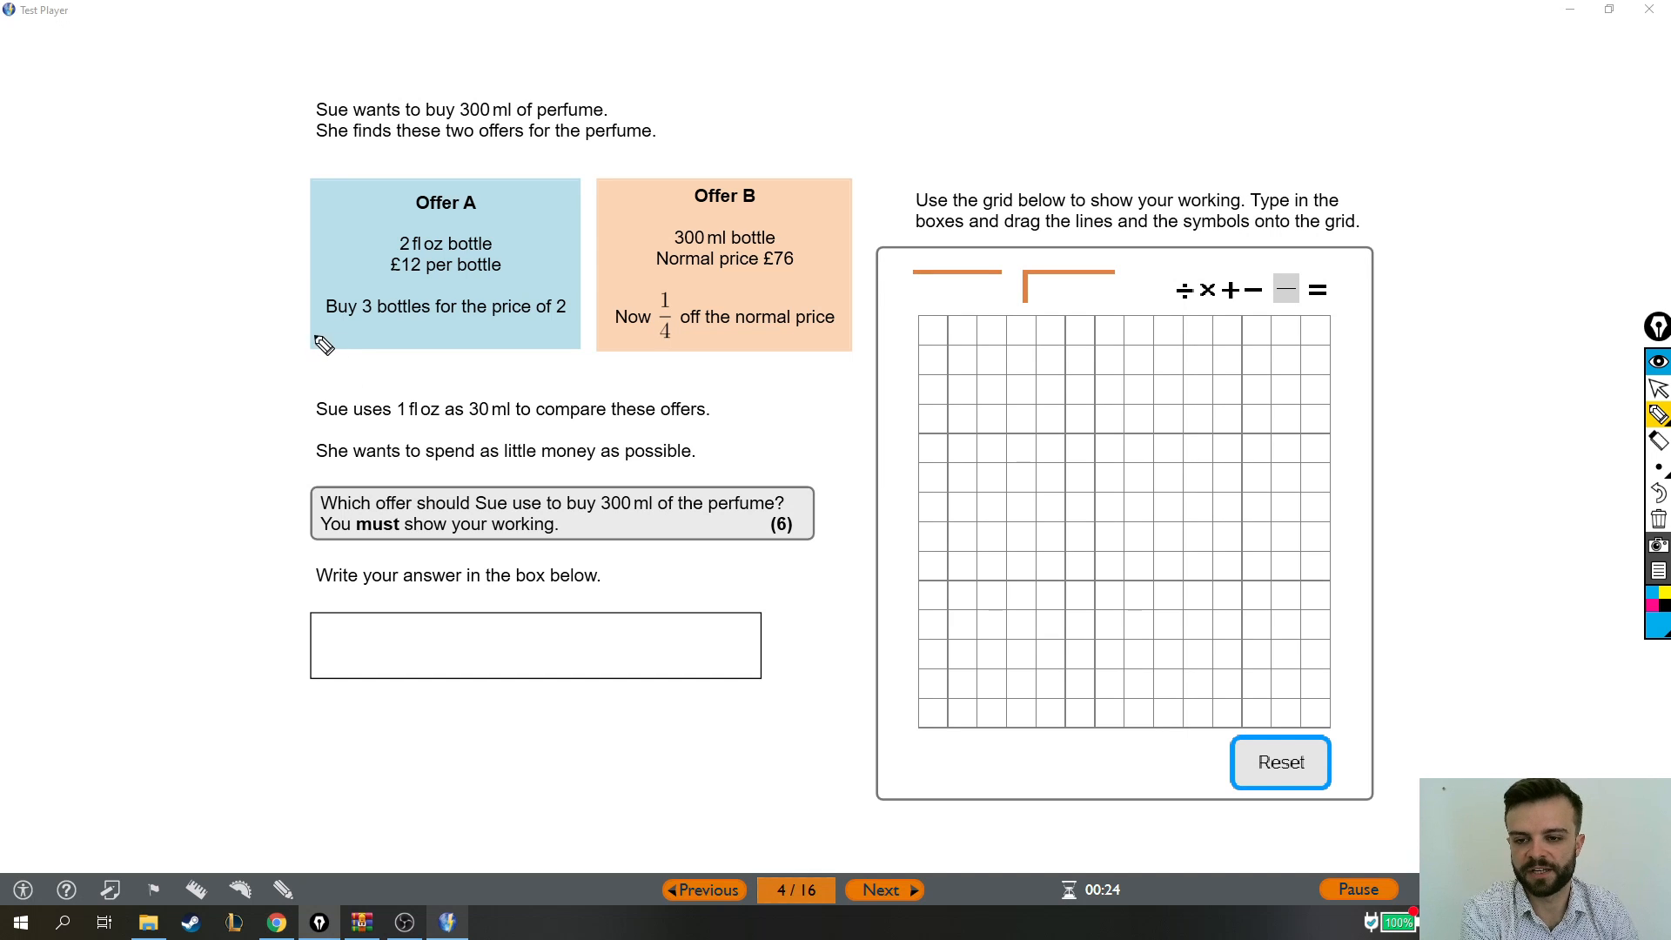
{"action": "mouse_move", "coordinate": [282, 178]}
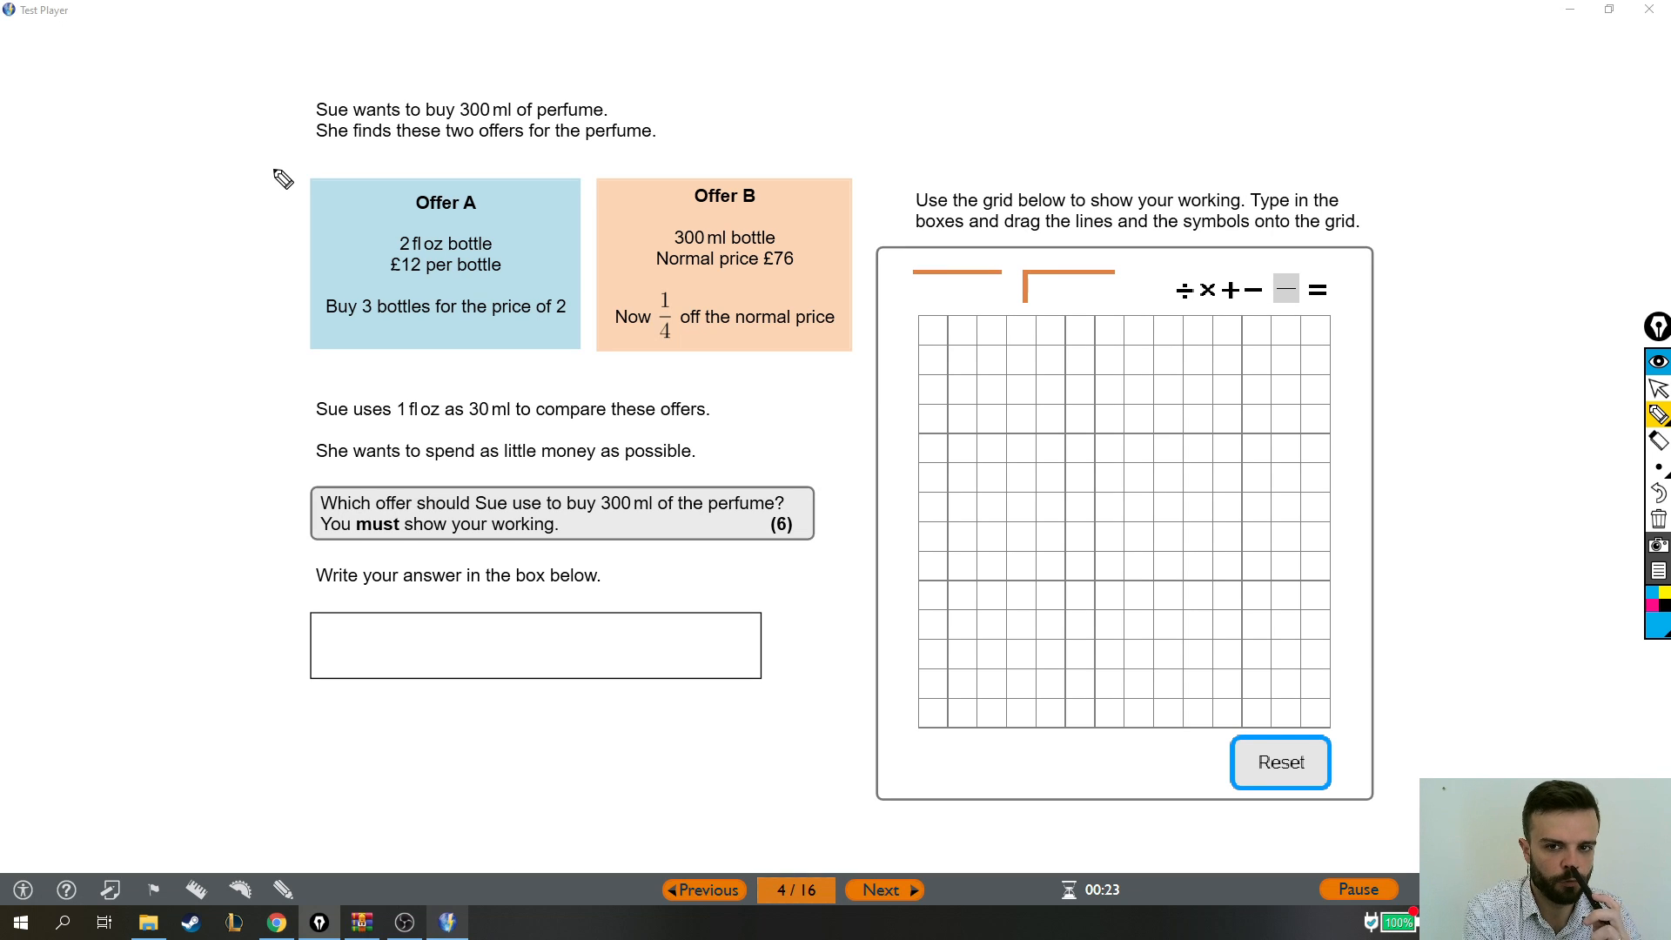
{"action": "mouse_move", "coordinate": [377, 277]}
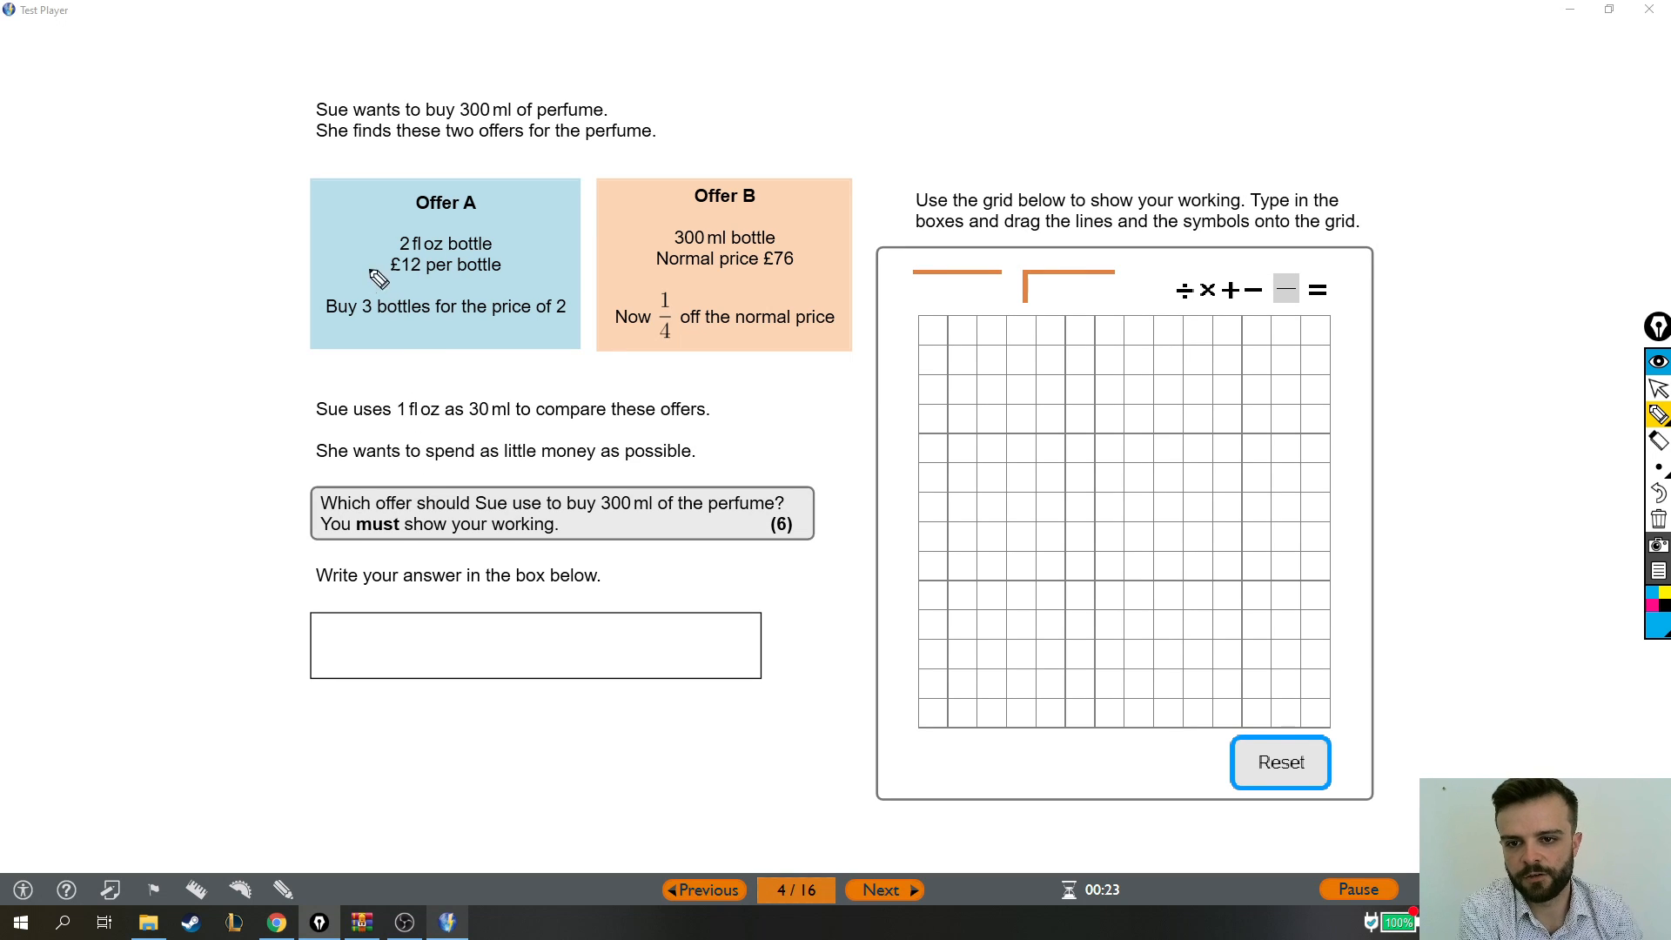
{"action": "mouse_move", "coordinate": [421, 264]}
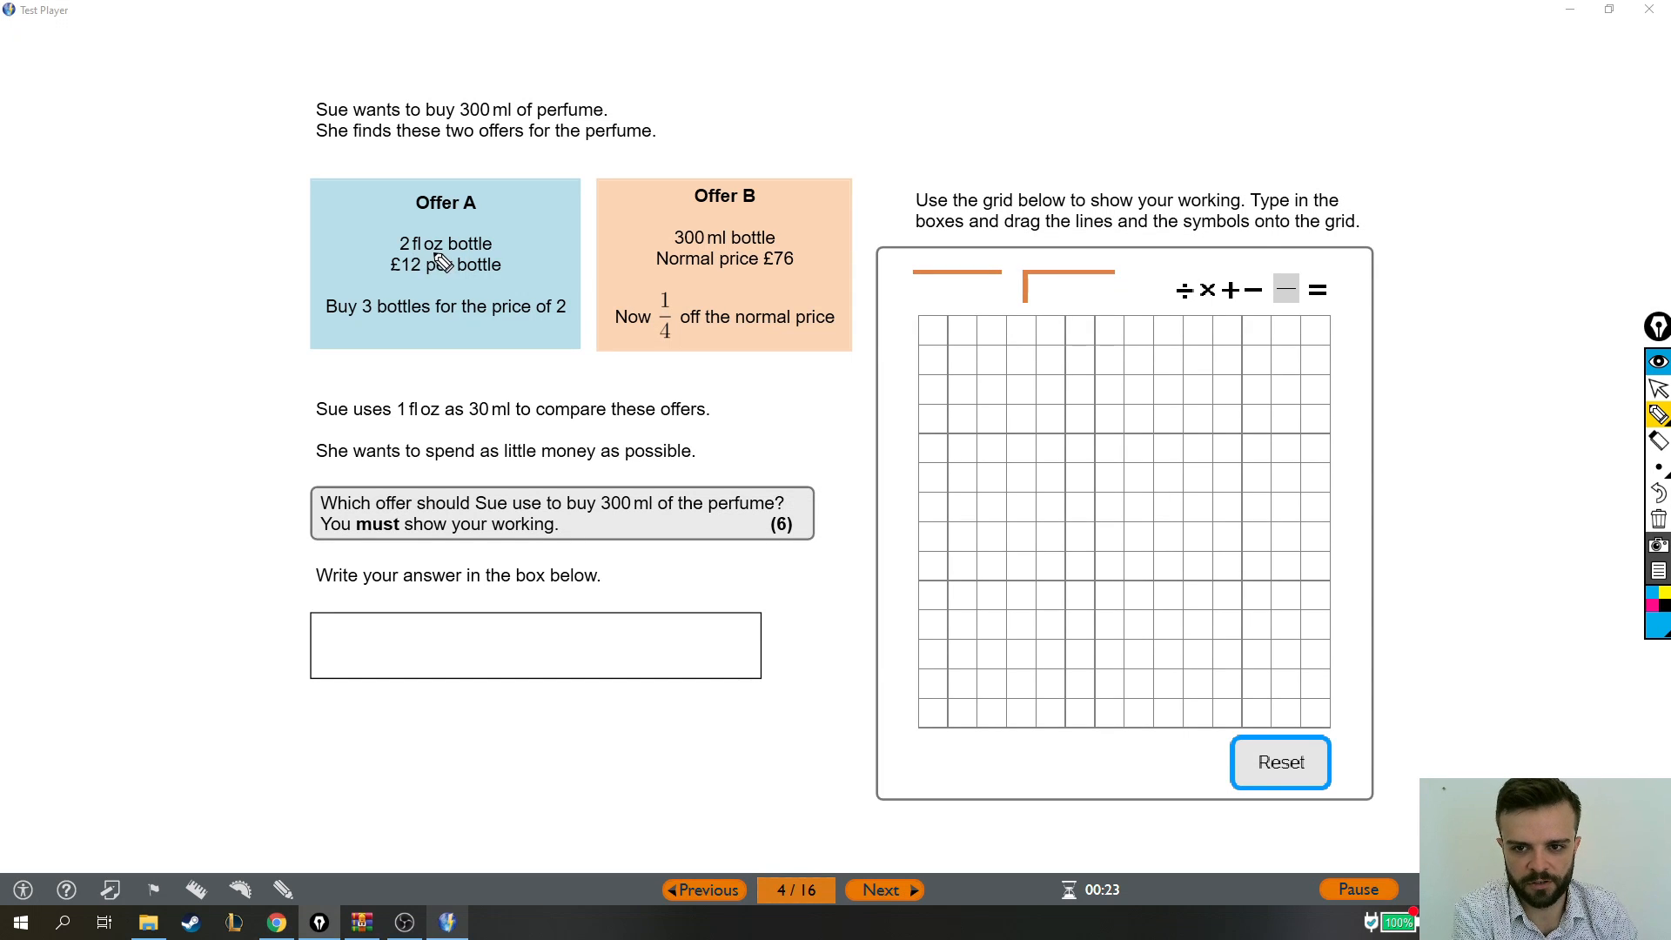
{"action": "mouse_move", "coordinate": [490, 408]}
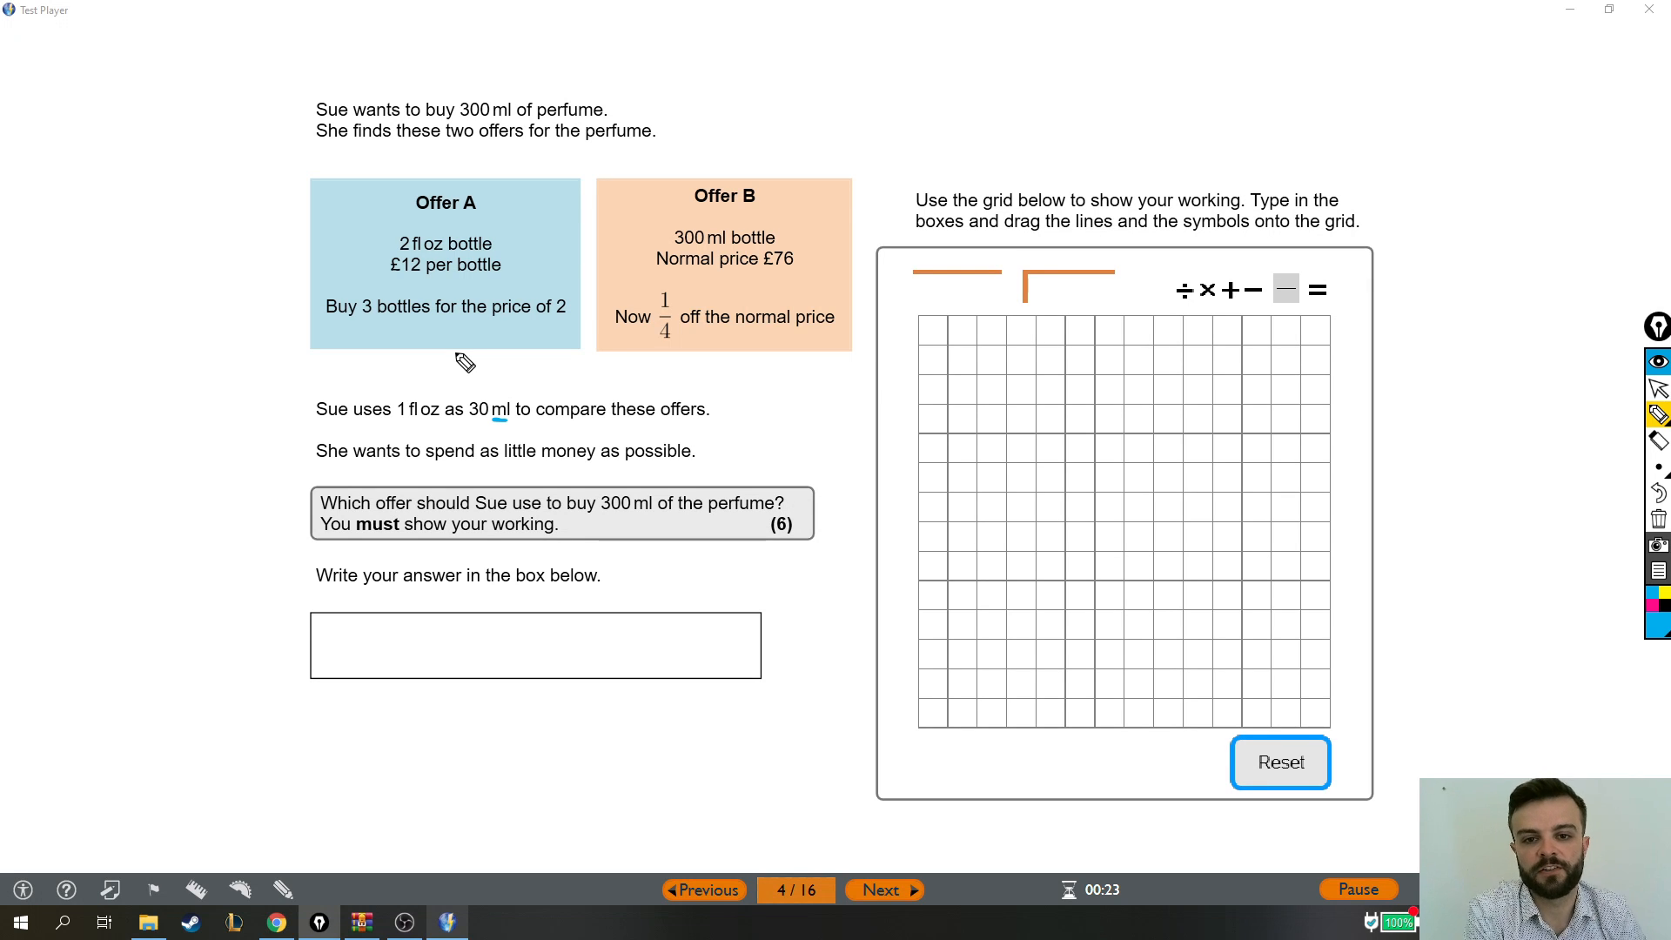
{"action": "mouse_move", "coordinate": [668, 365]}
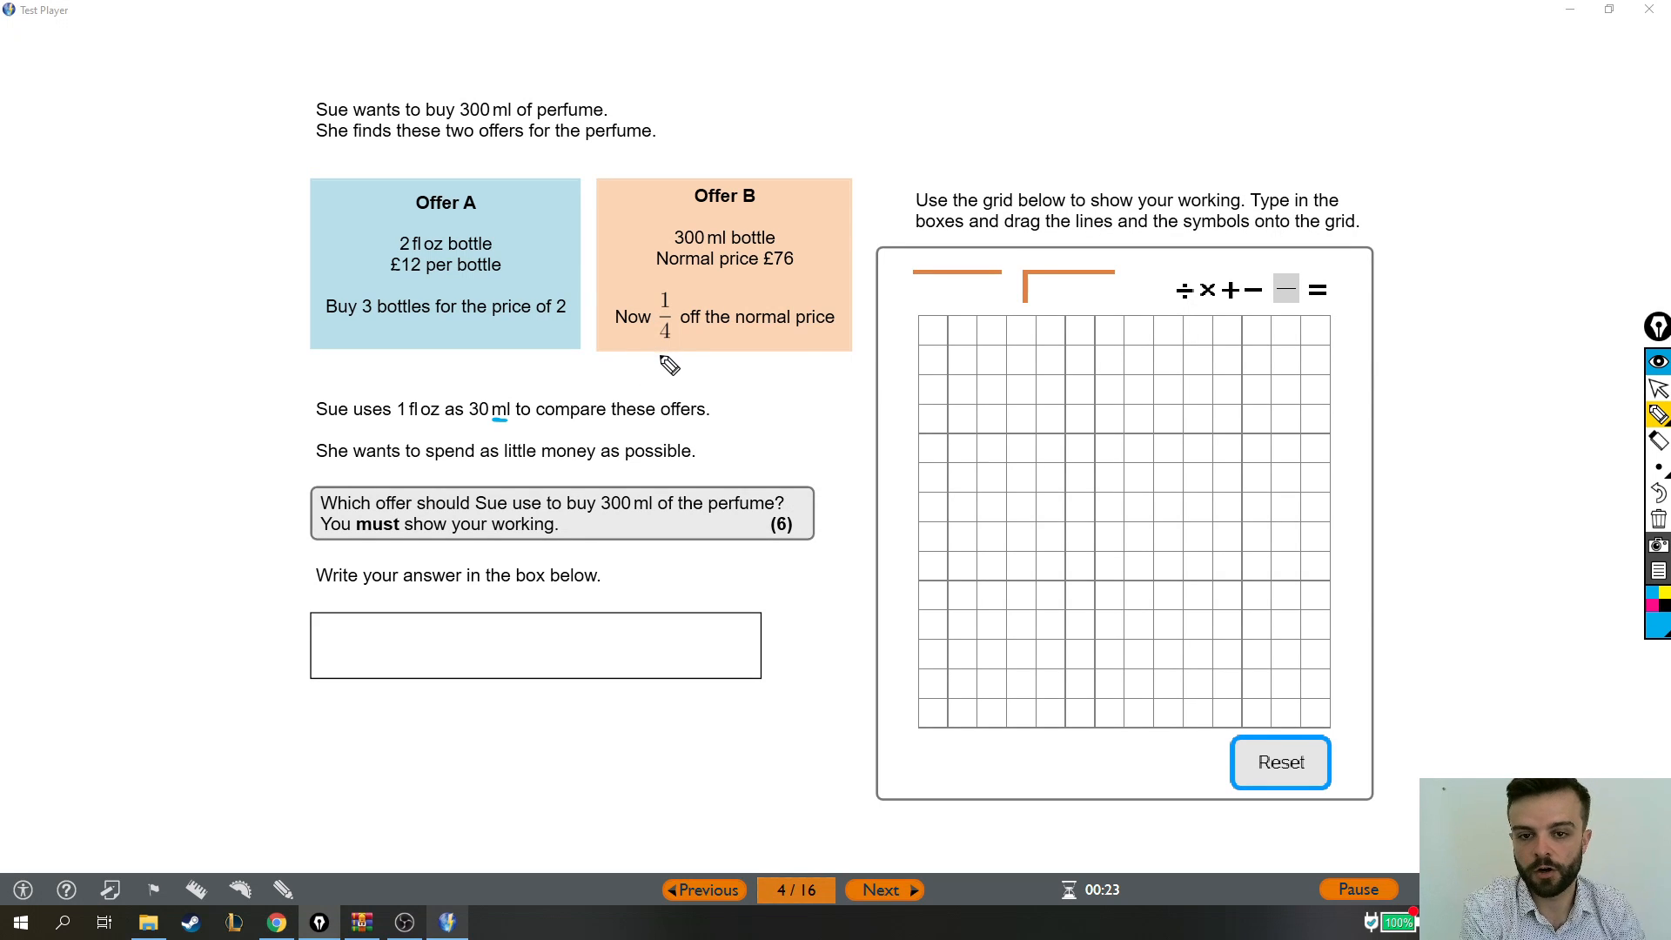
{"action": "mouse_move", "coordinate": [604, 396]}
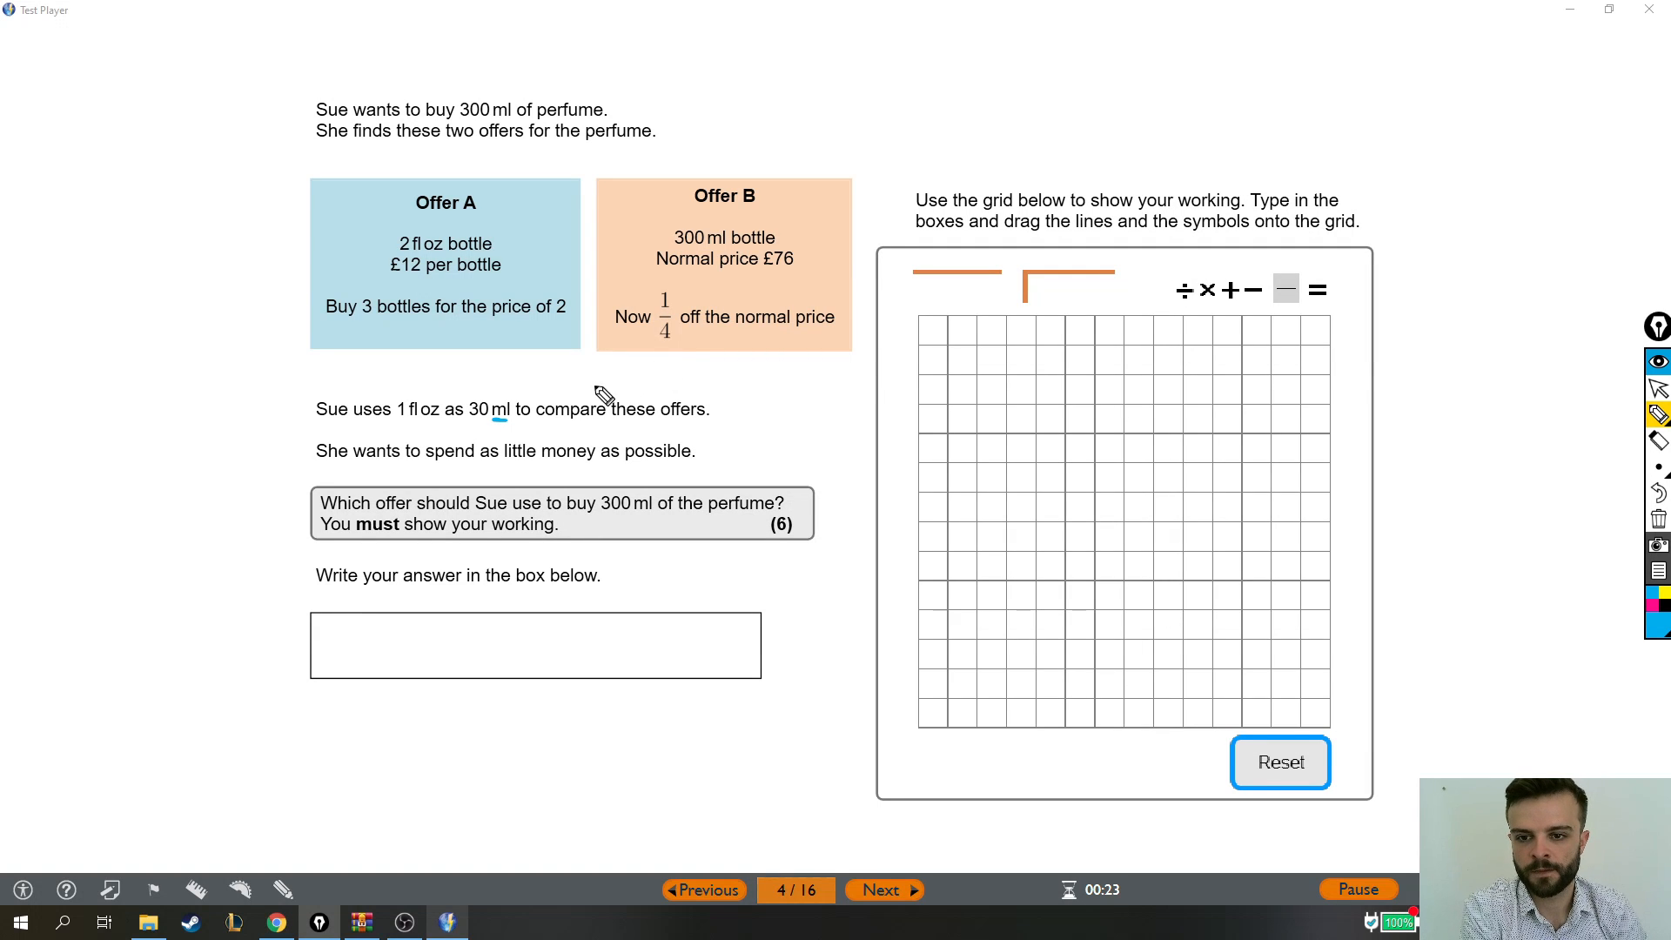
{"action": "mouse_move", "coordinate": [515, 437]}
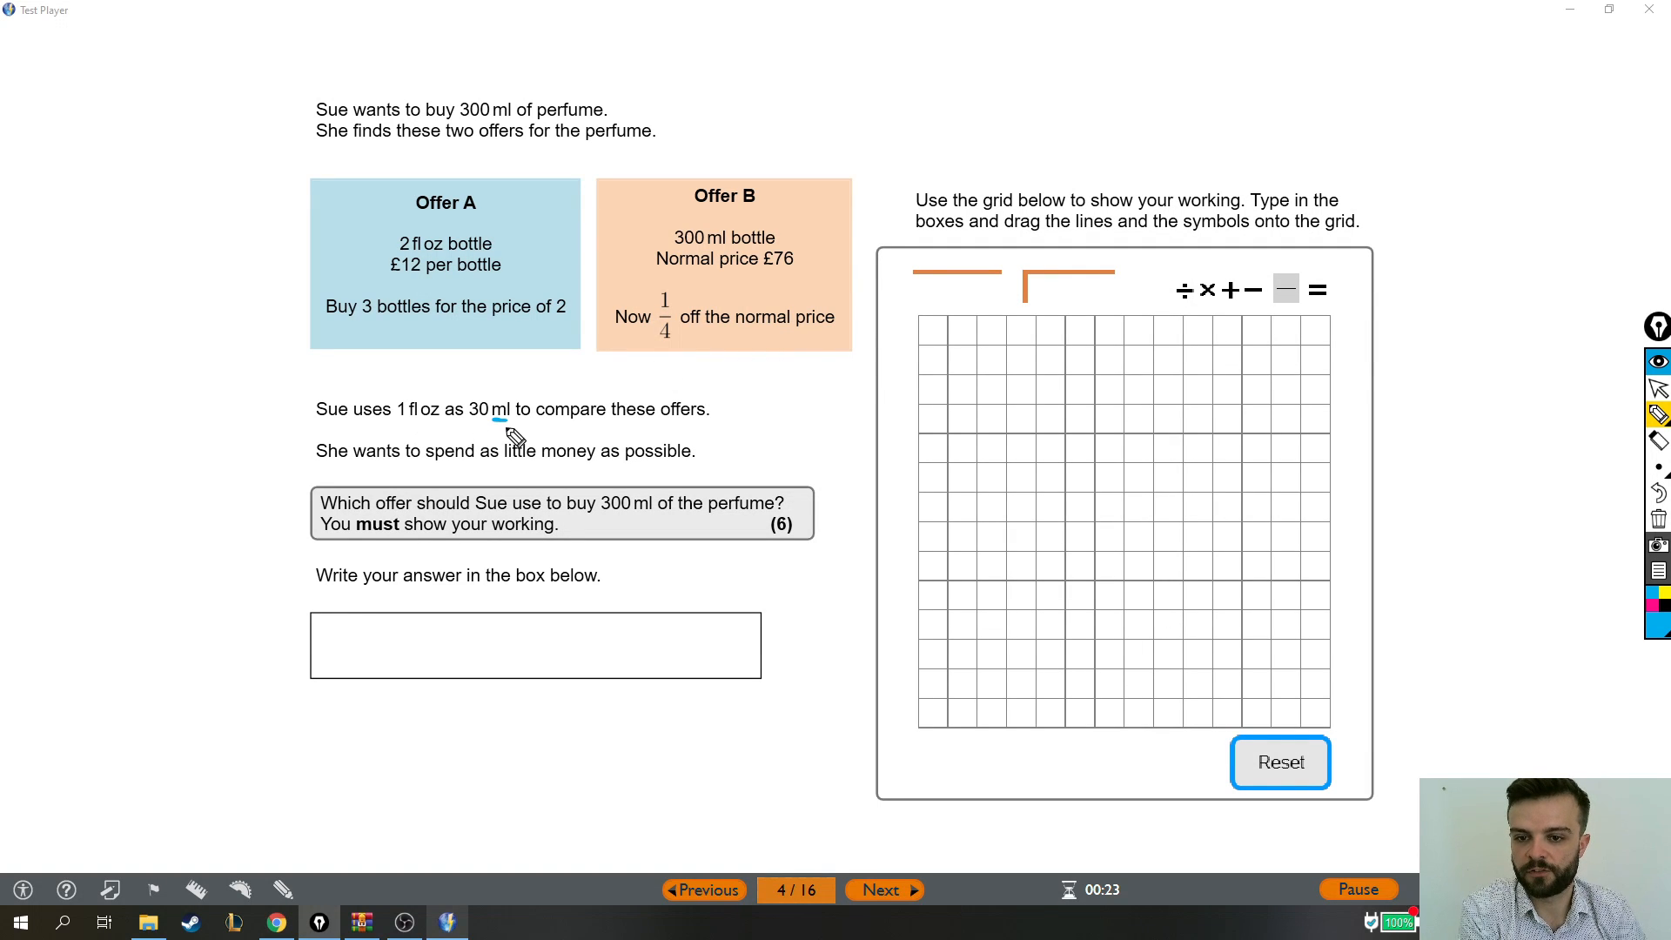
{"action": "mouse_move", "coordinate": [714, 449]}
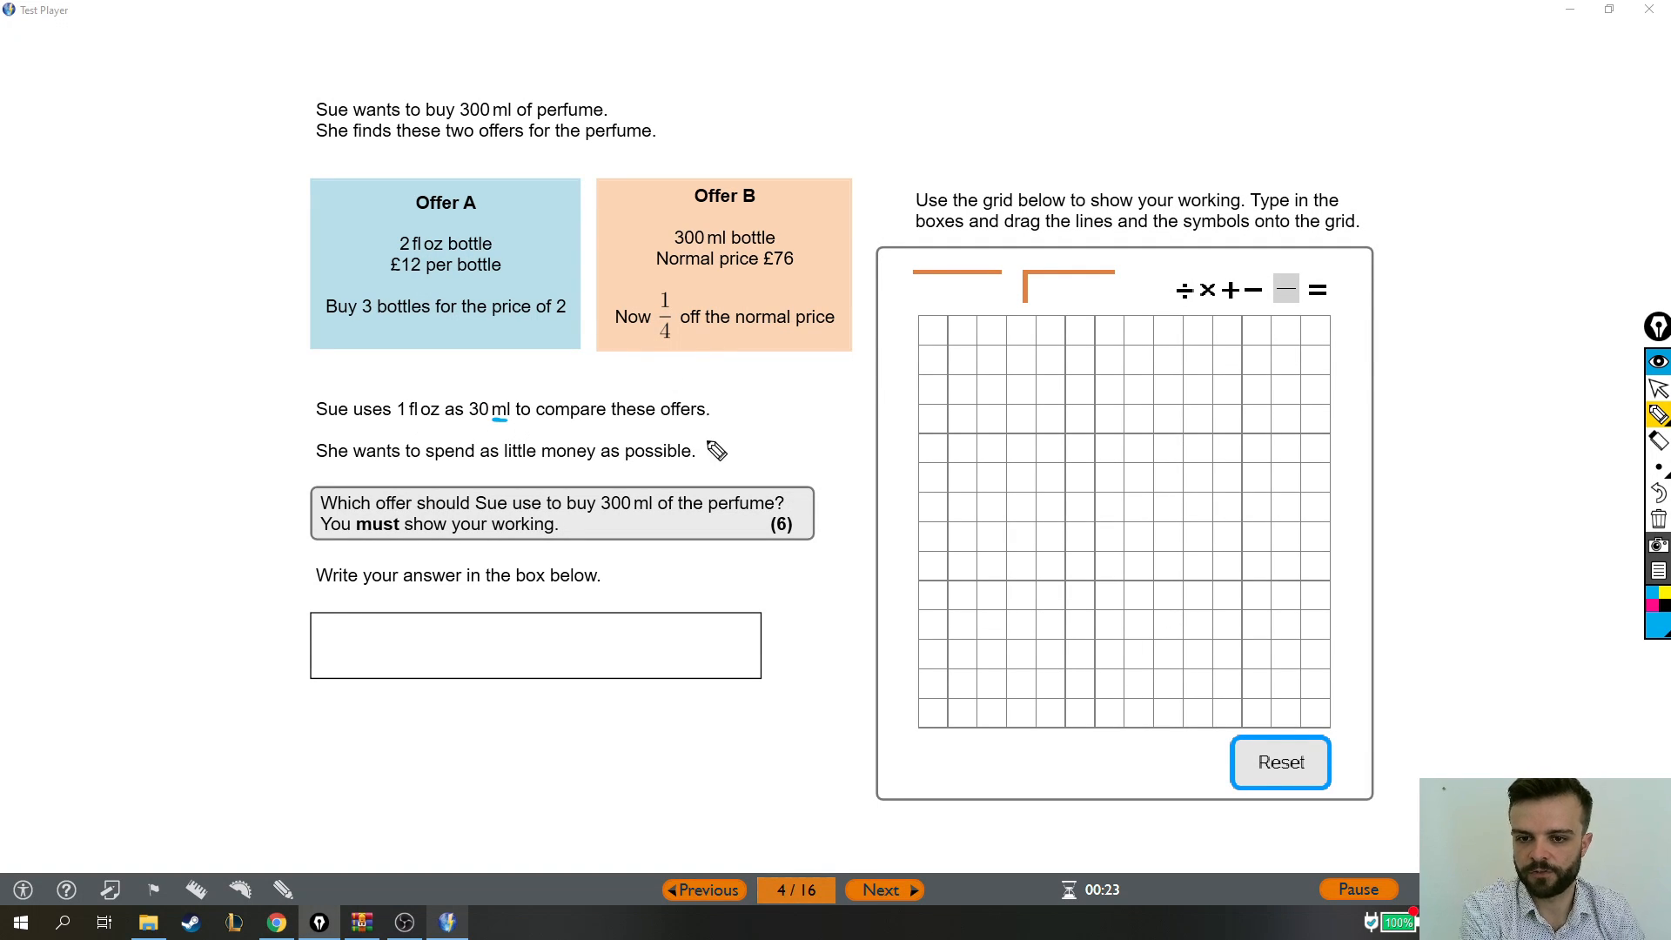
{"action": "mouse_move", "coordinate": [705, 472]}
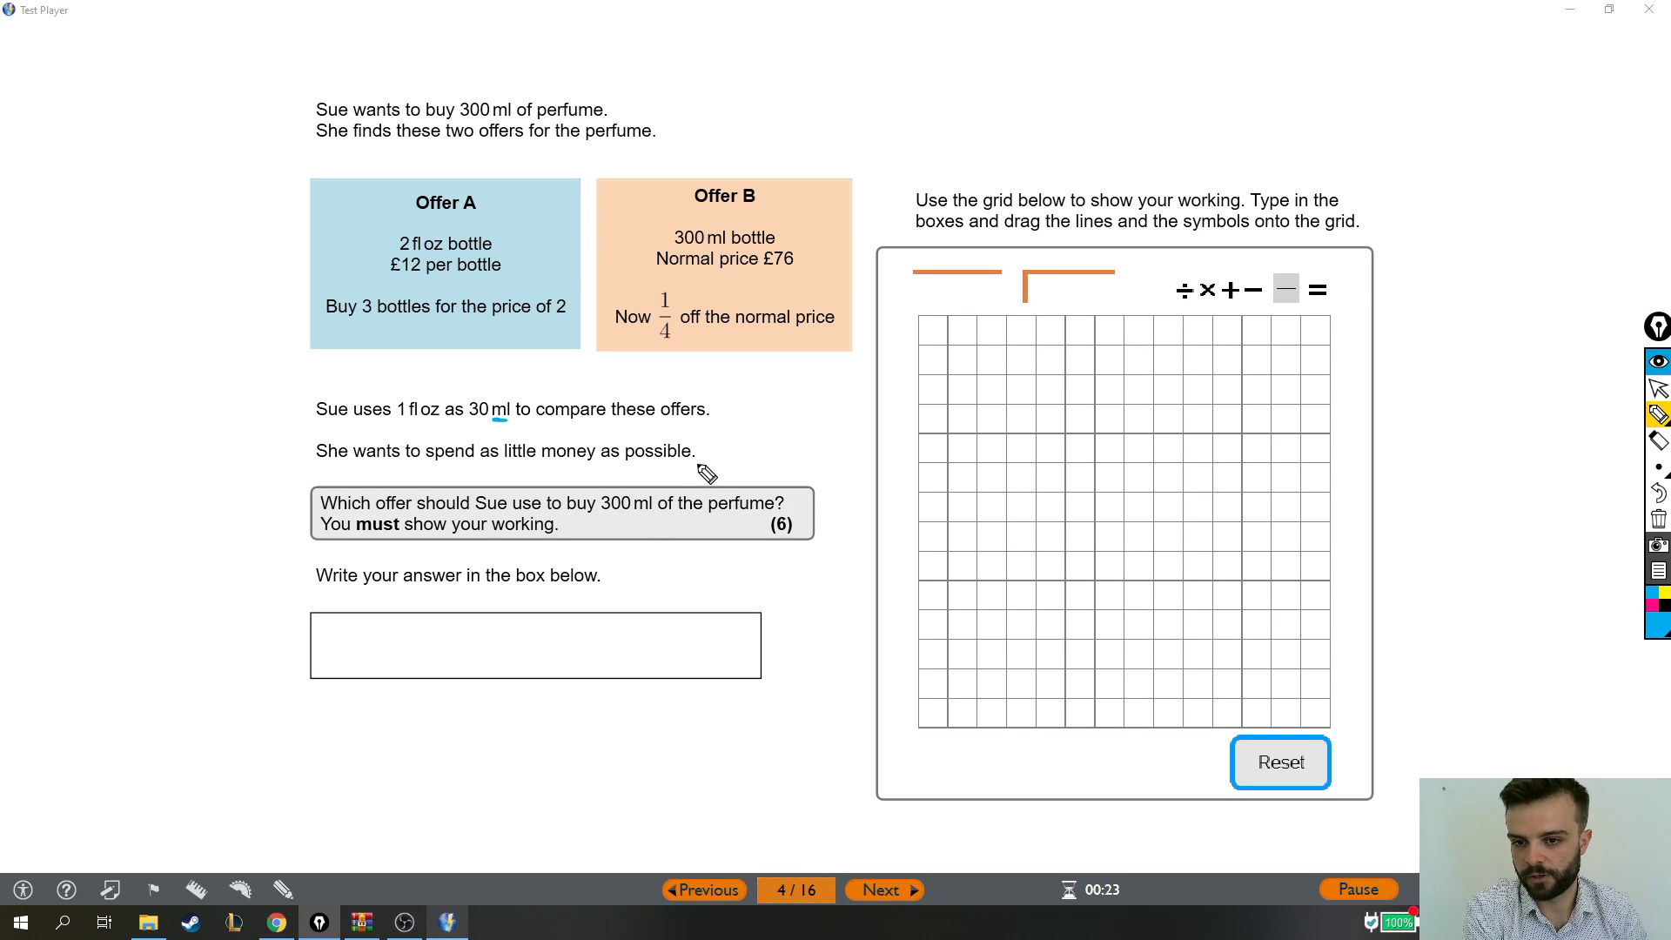
{"action": "mouse_move", "coordinate": [633, 532]}
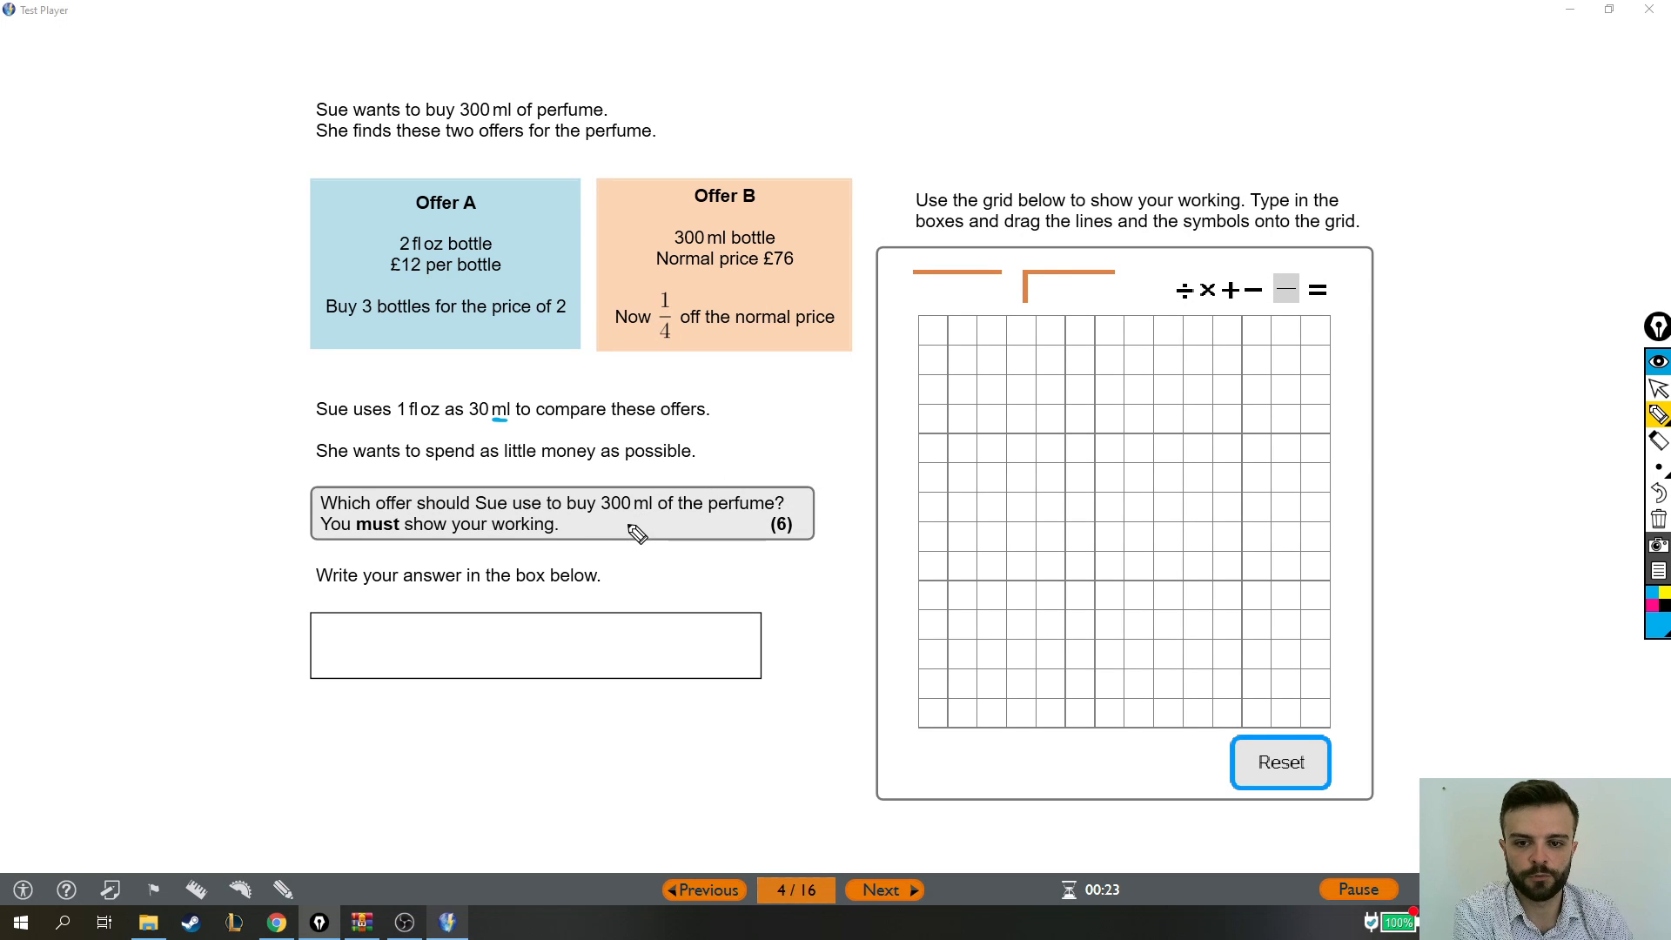
{"action": "mouse_move", "coordinate": [633, 536]}
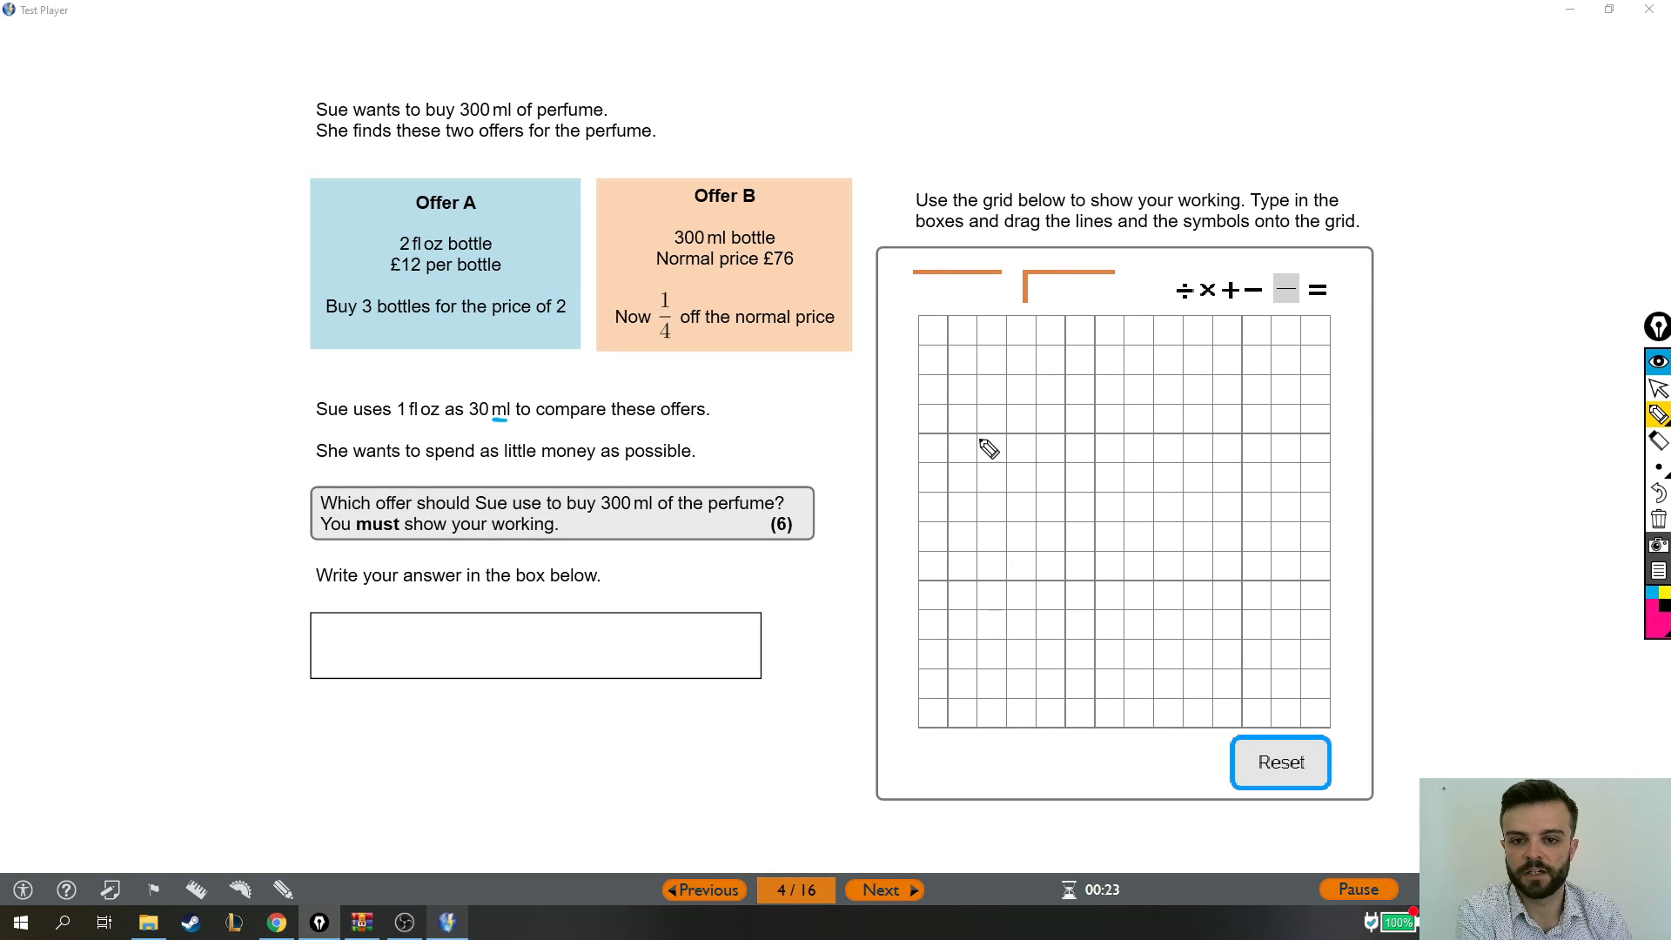
{"action": "mouse_move", "coordinate": [668, 231]}
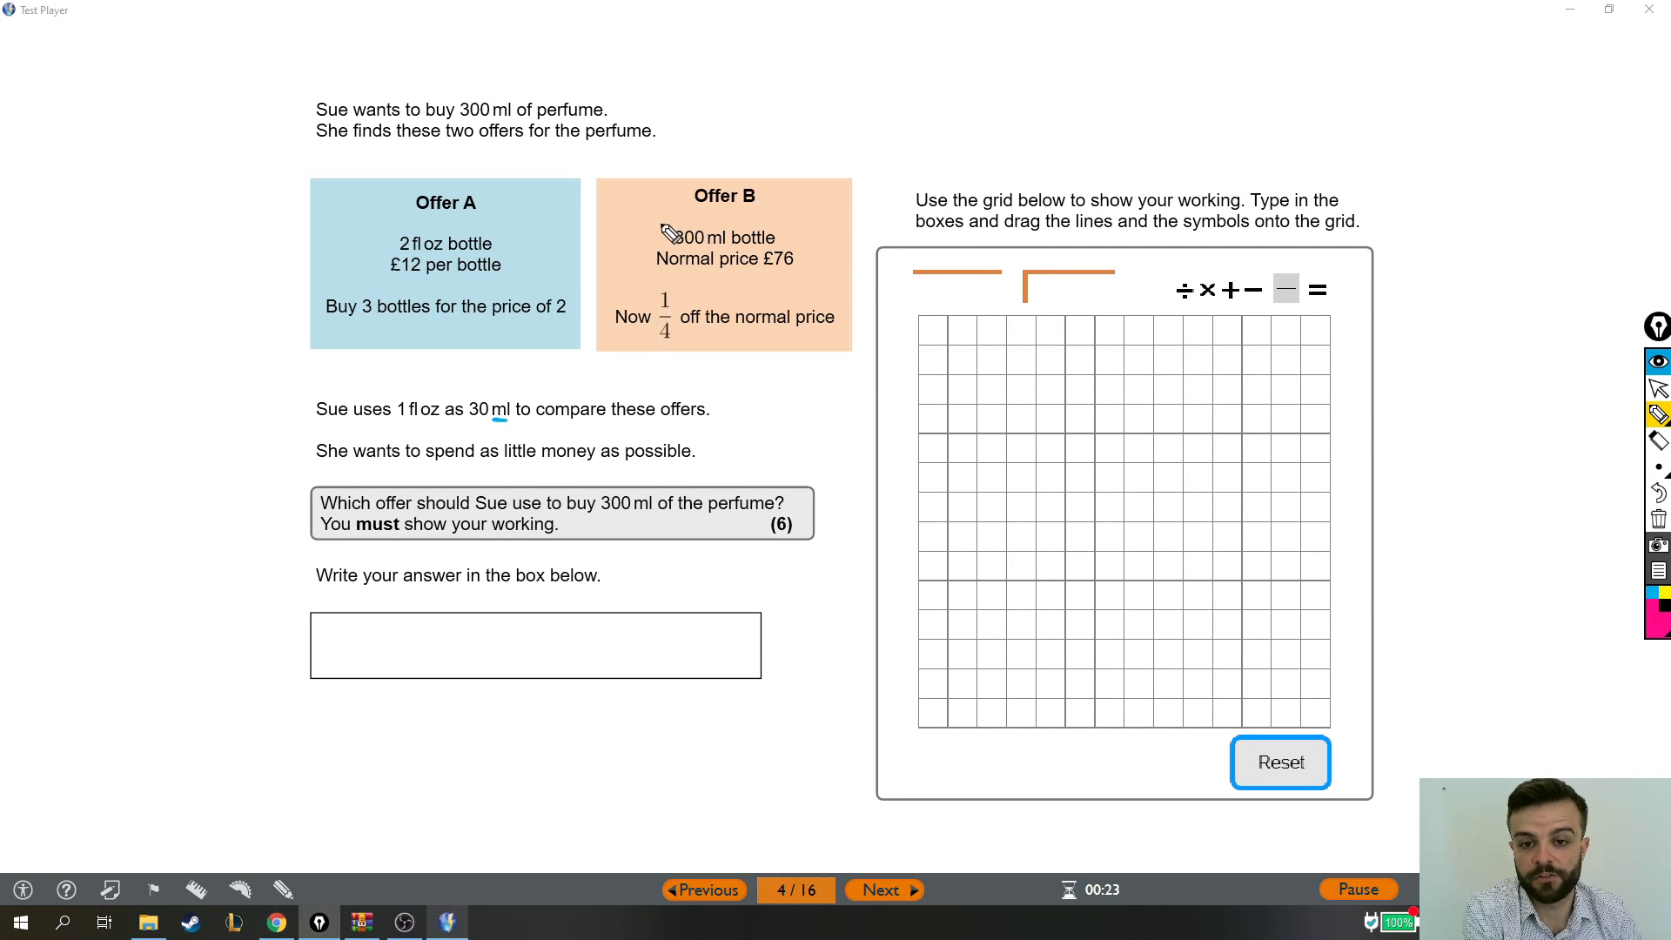
{"action": "mouse_move", "coordinate": [729, 374]}
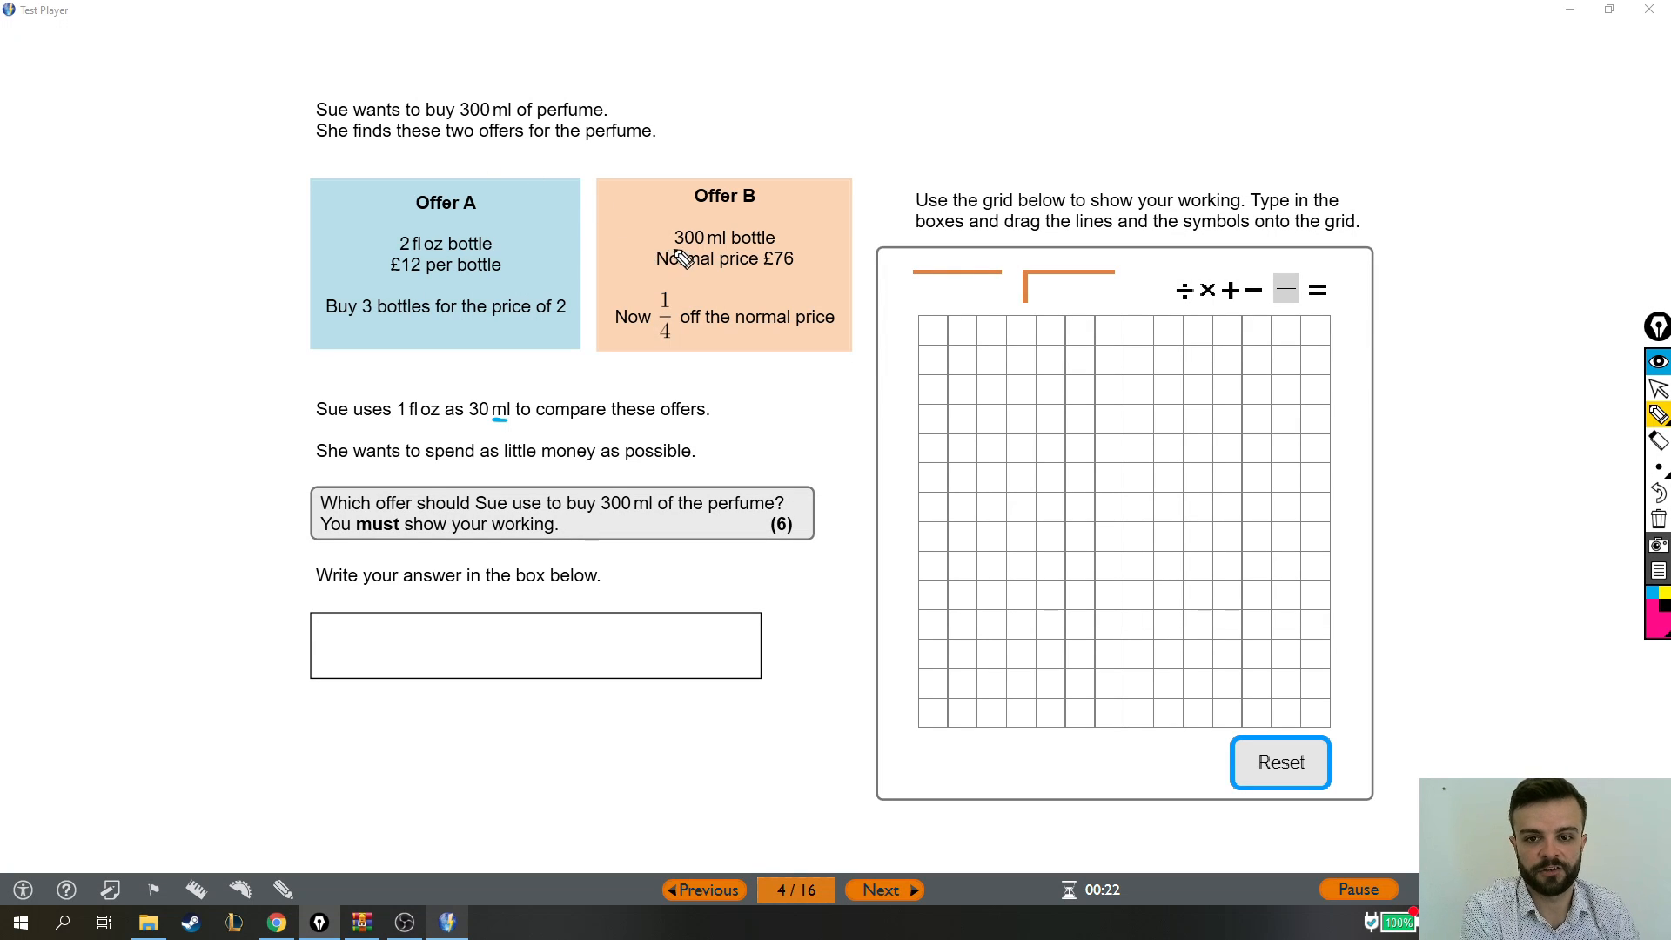
{"action": "mouse_move", "coordinate": [820, 127]}
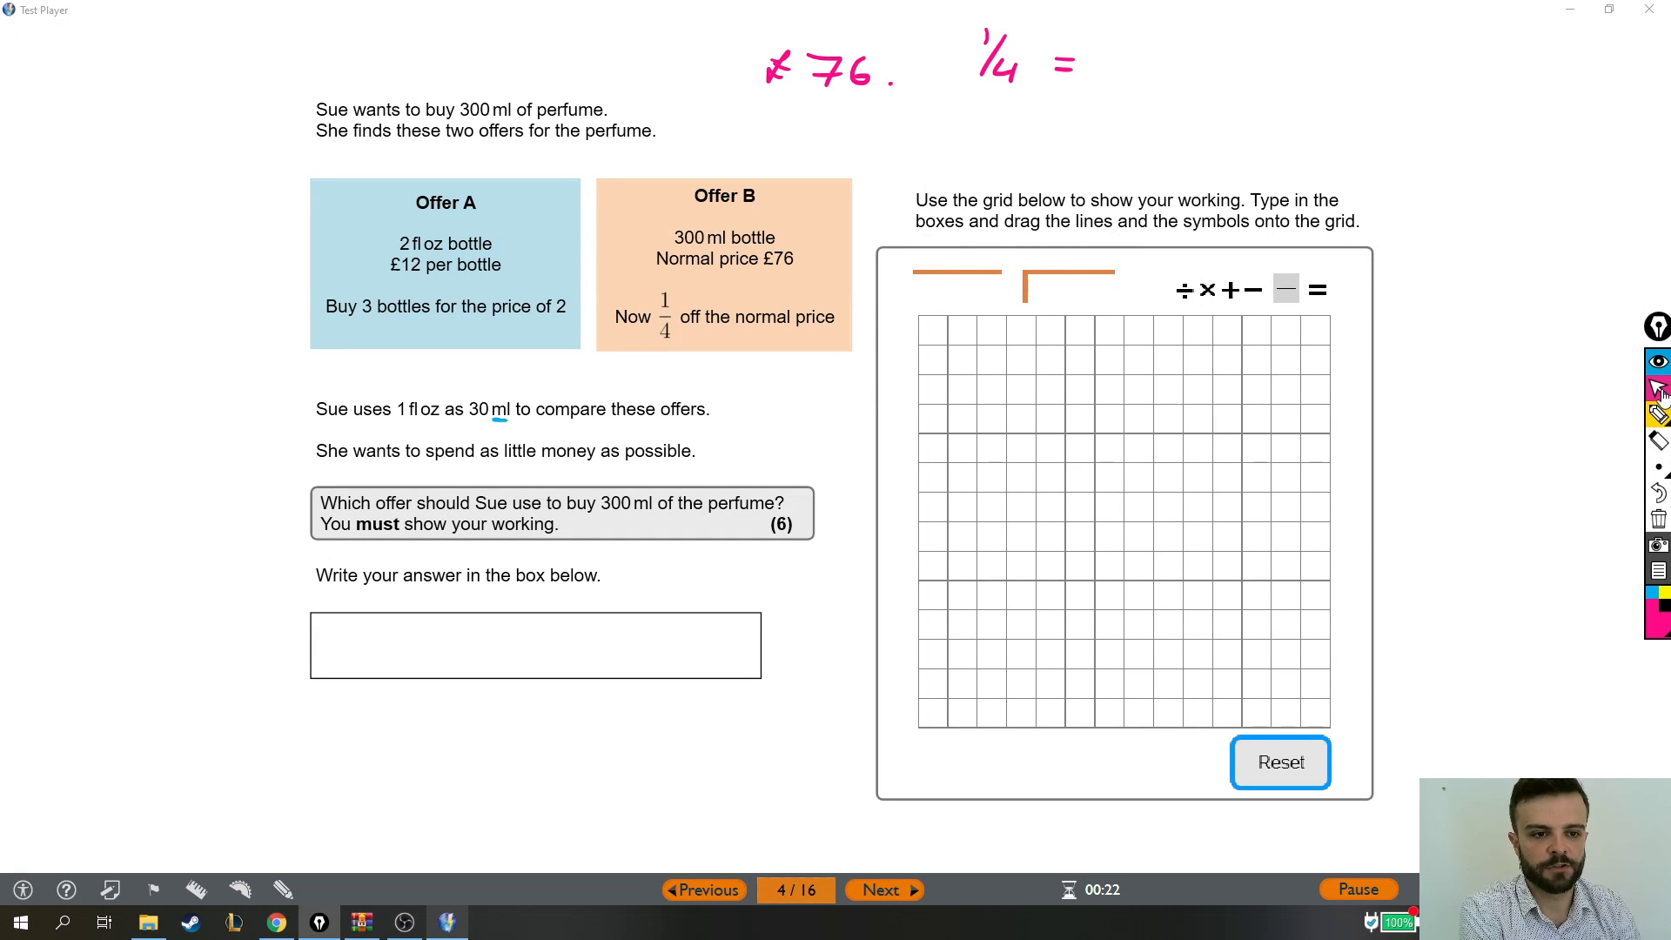
Enter 76 ÷ 4 = in the first row of the working grid
{"action": "left_click", "coordinate": [929, 329]}
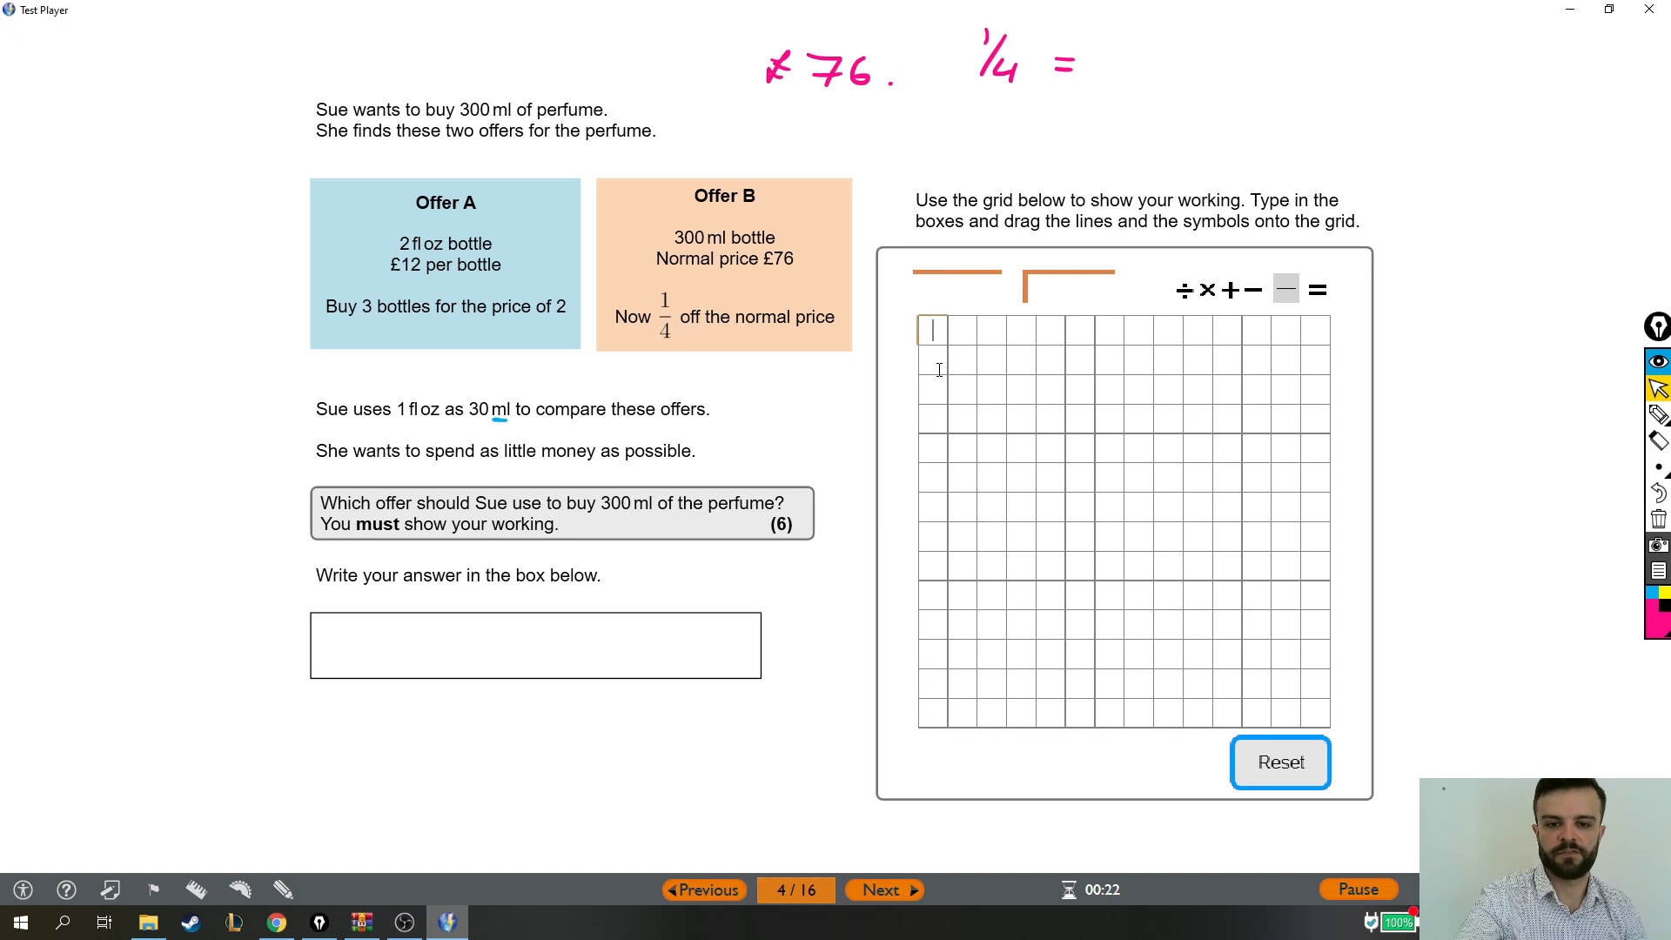
{"action": "type", "text": "7"}
{"action": "left_click", "coordinate": [960, 331]}
{"action": "type", "text": "6"}
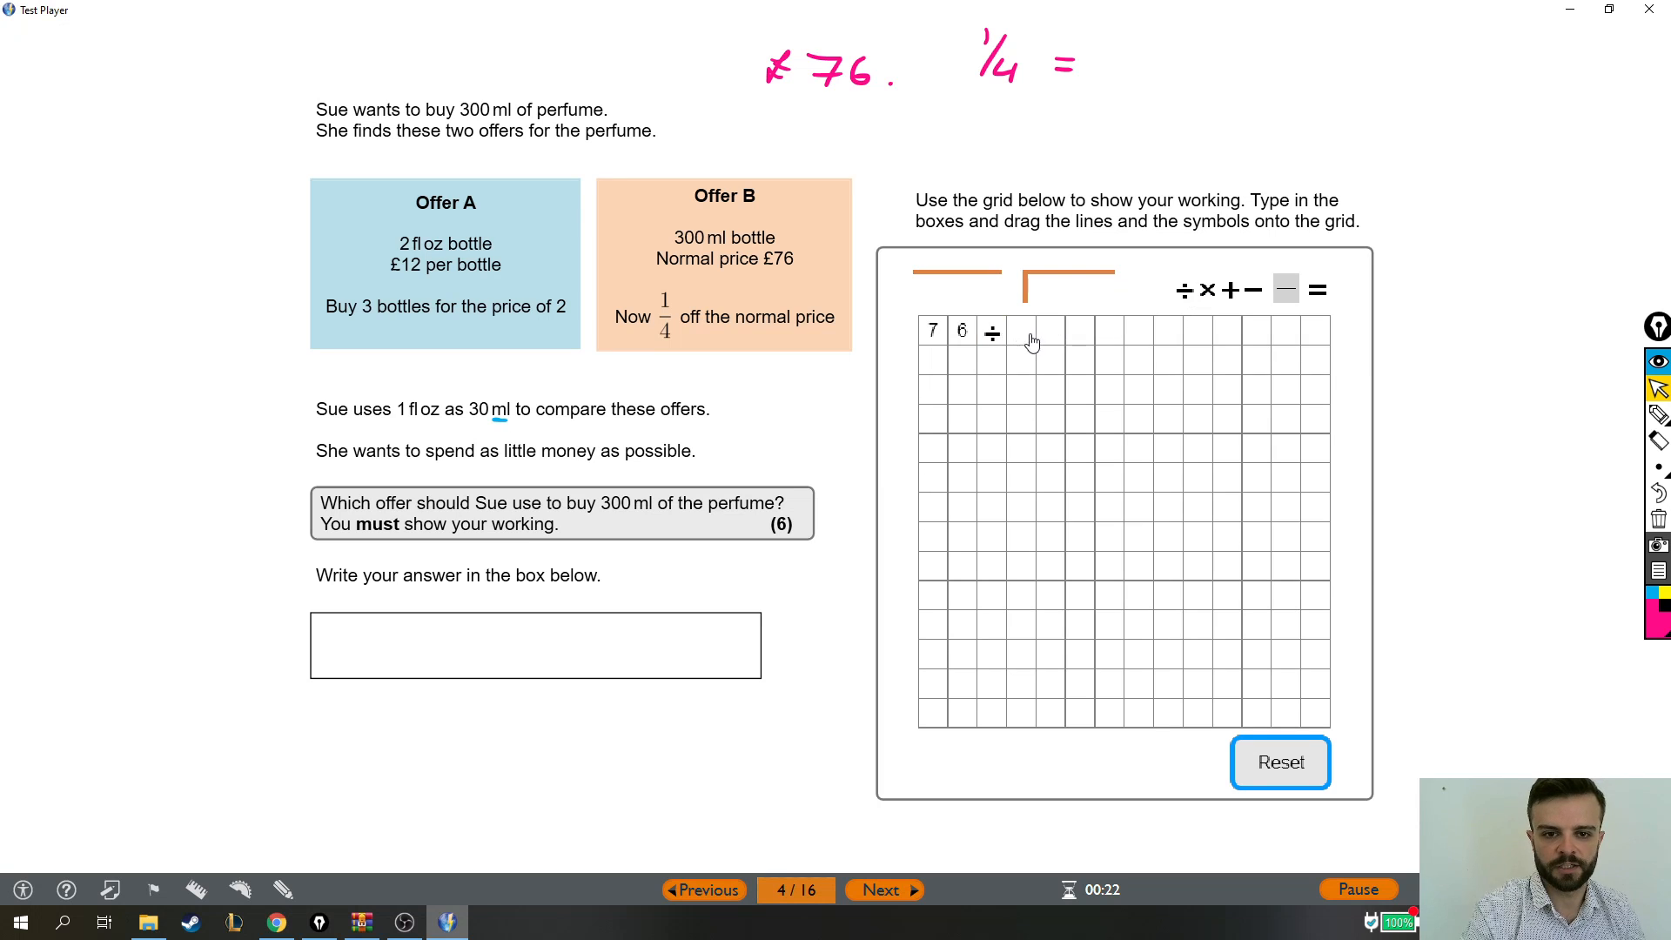
{"action": "type", "text": "4"}
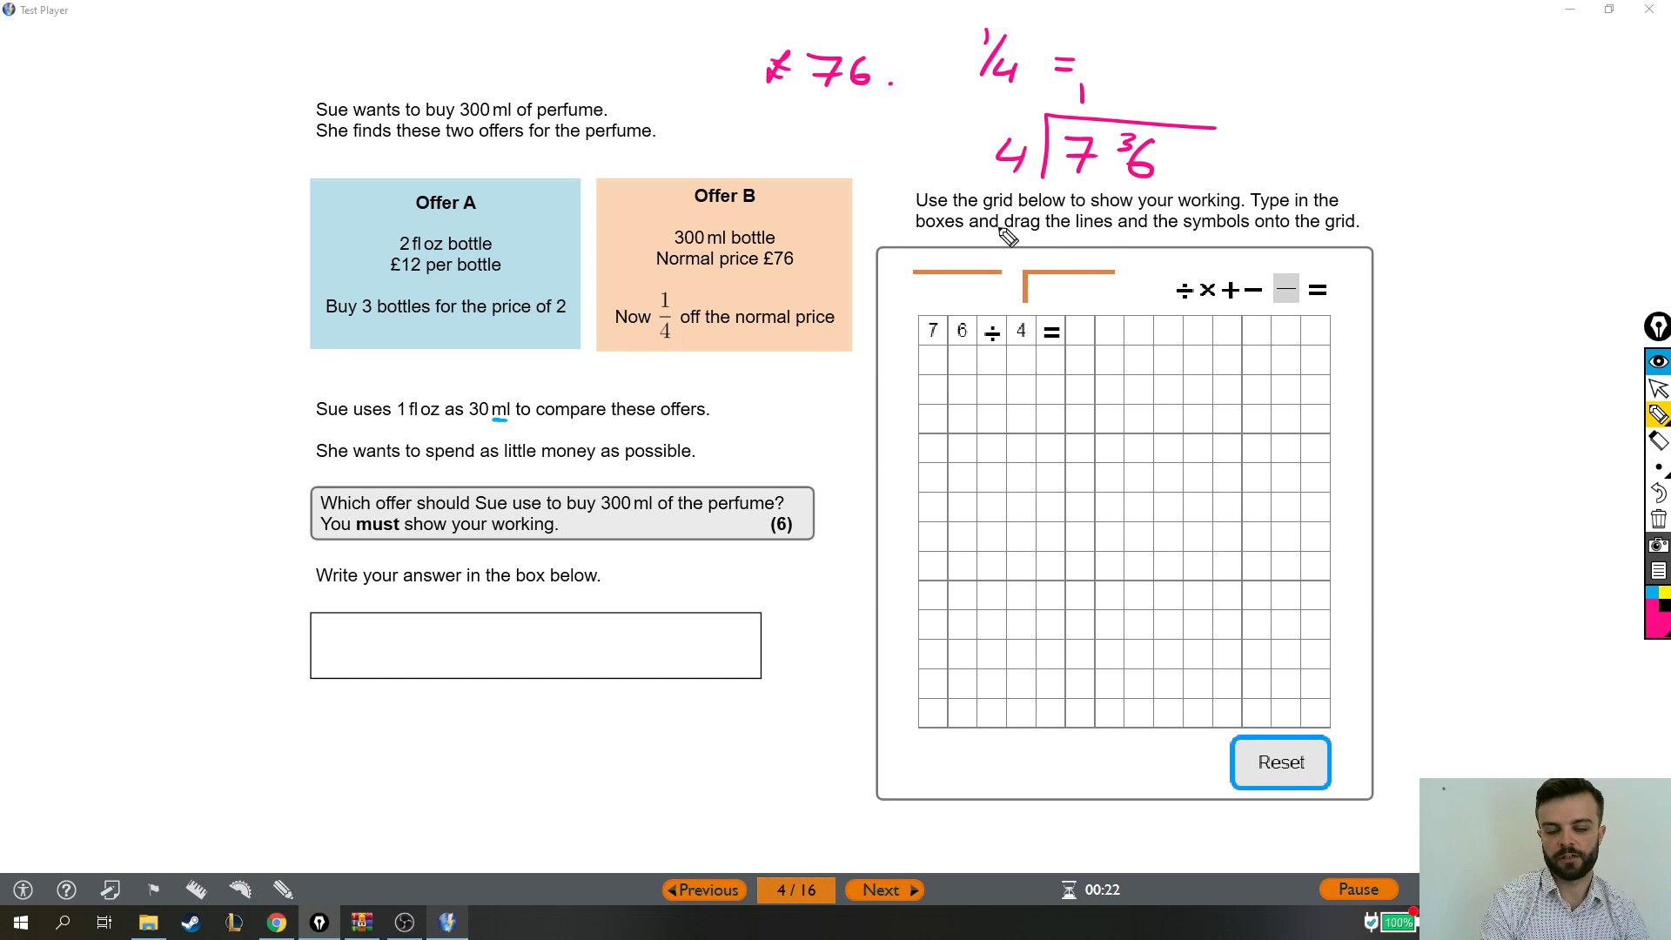
{"action": "mouse_move", "coordinate": [1049, 214]}
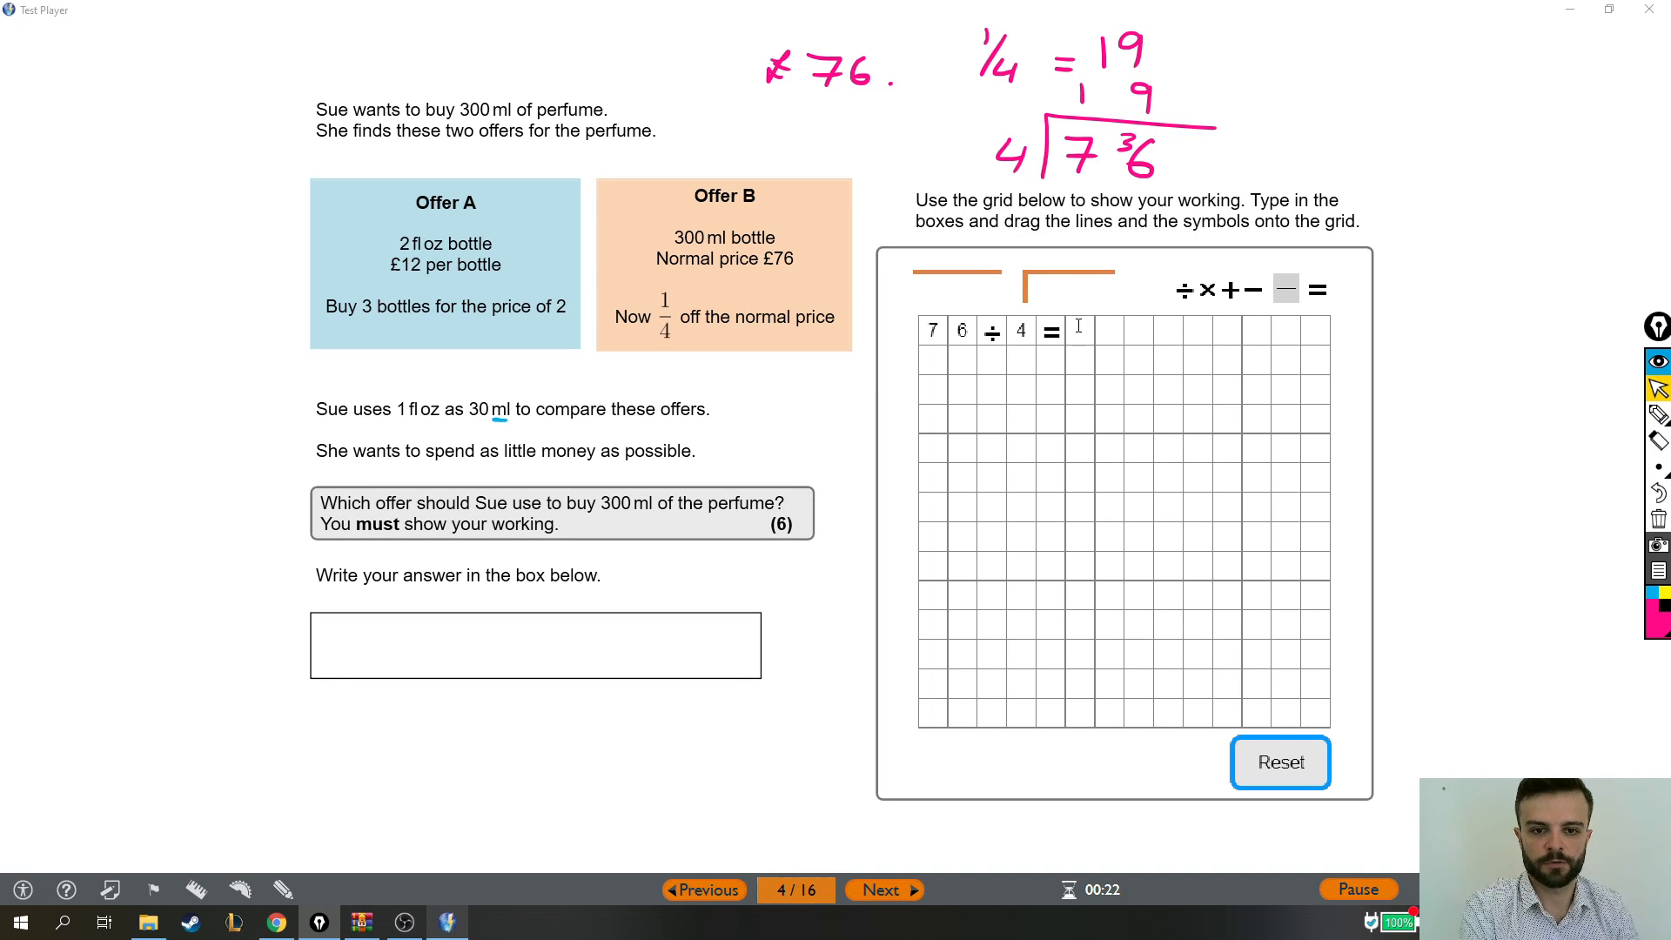
Complete row one as 76 ÷ 4 = 19 and enter 76 − 19 = in row two
{"action": "type", "text": "19"}
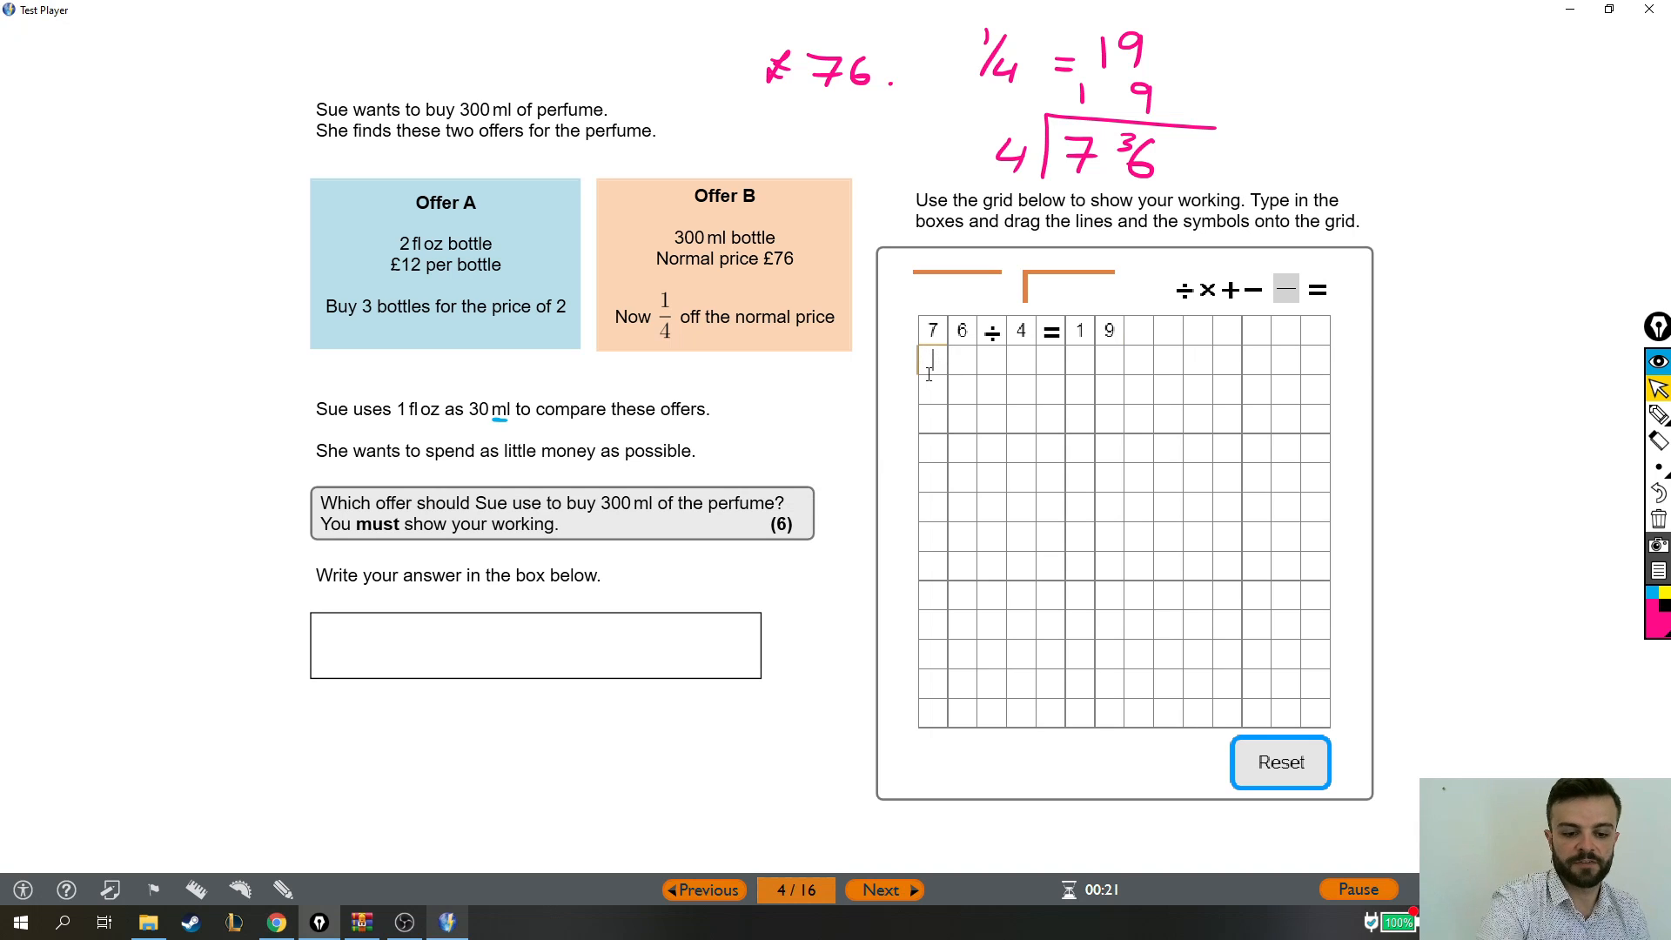
{"action": "type", "text": "76-1"}
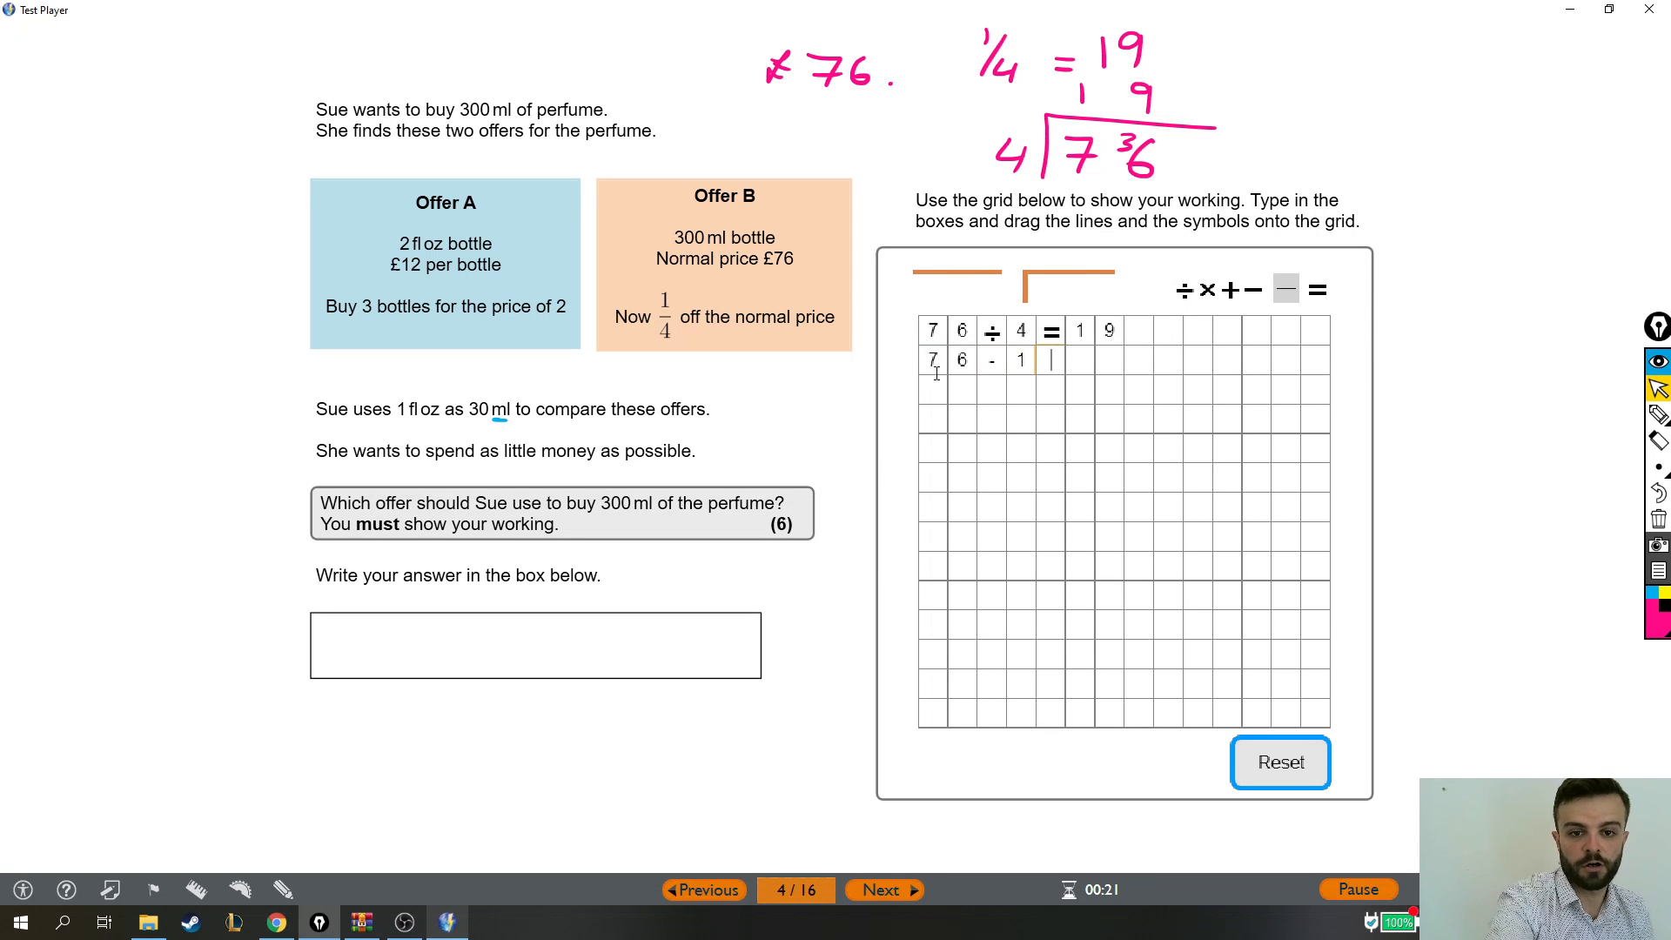
{"action": "type", "text": "9="}
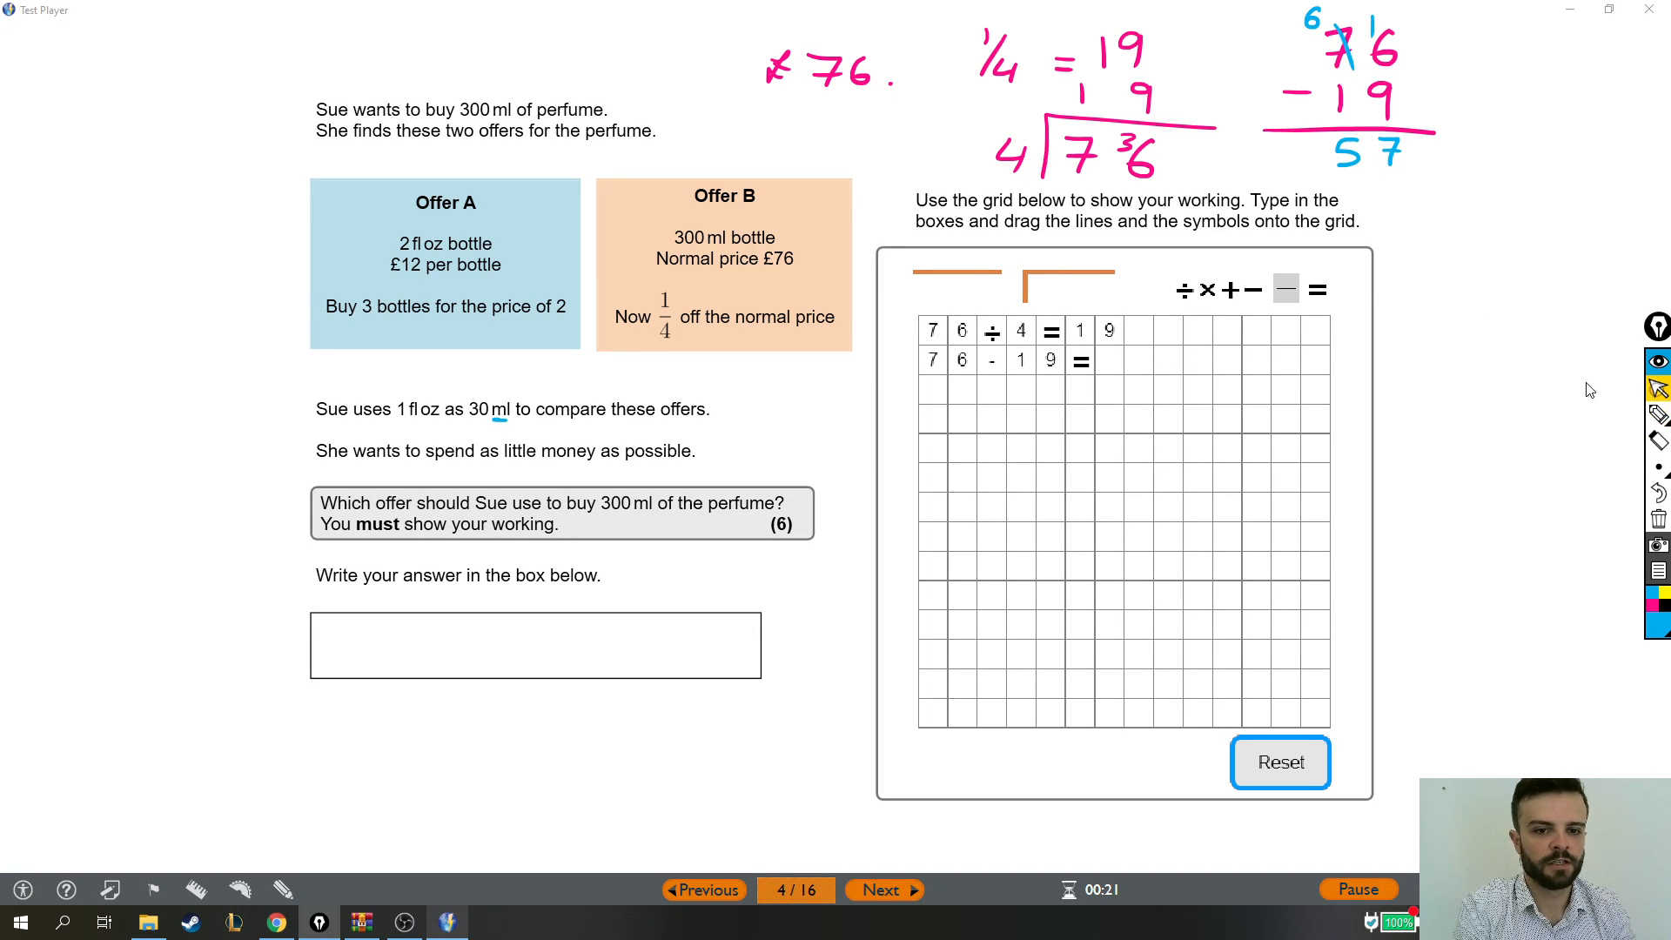
Enter the result 57 after 76 − 19 = for Offer B
{"action": "left_click", "coordinate": [1108, 360]}
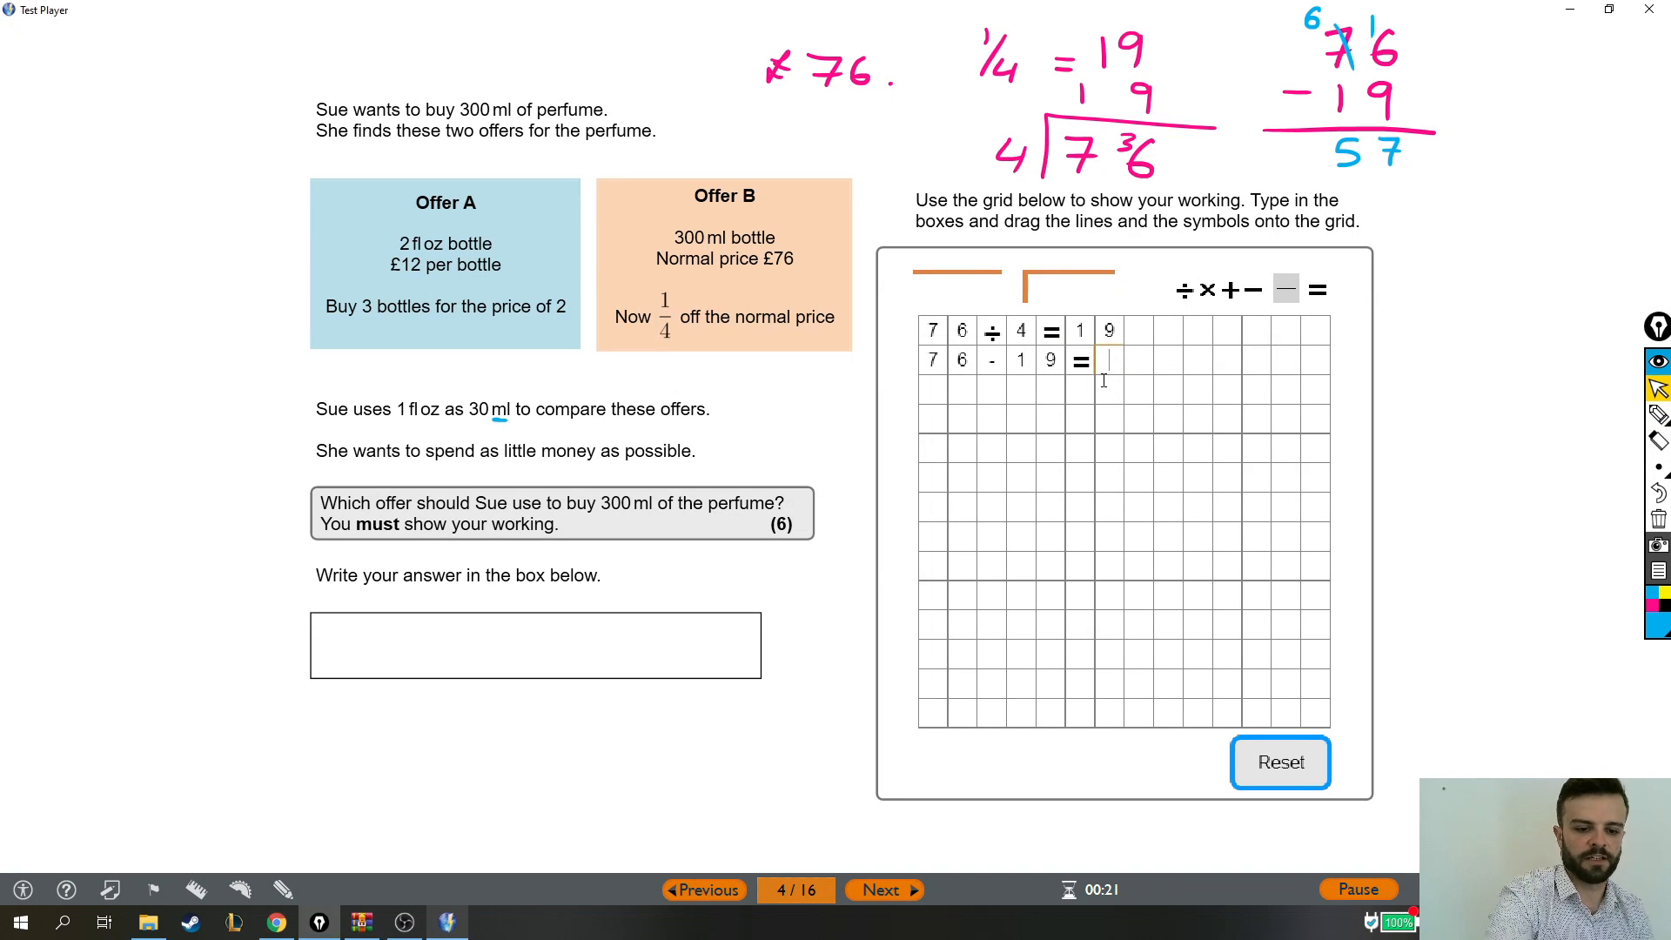
{"action": "type", "text": "57"}
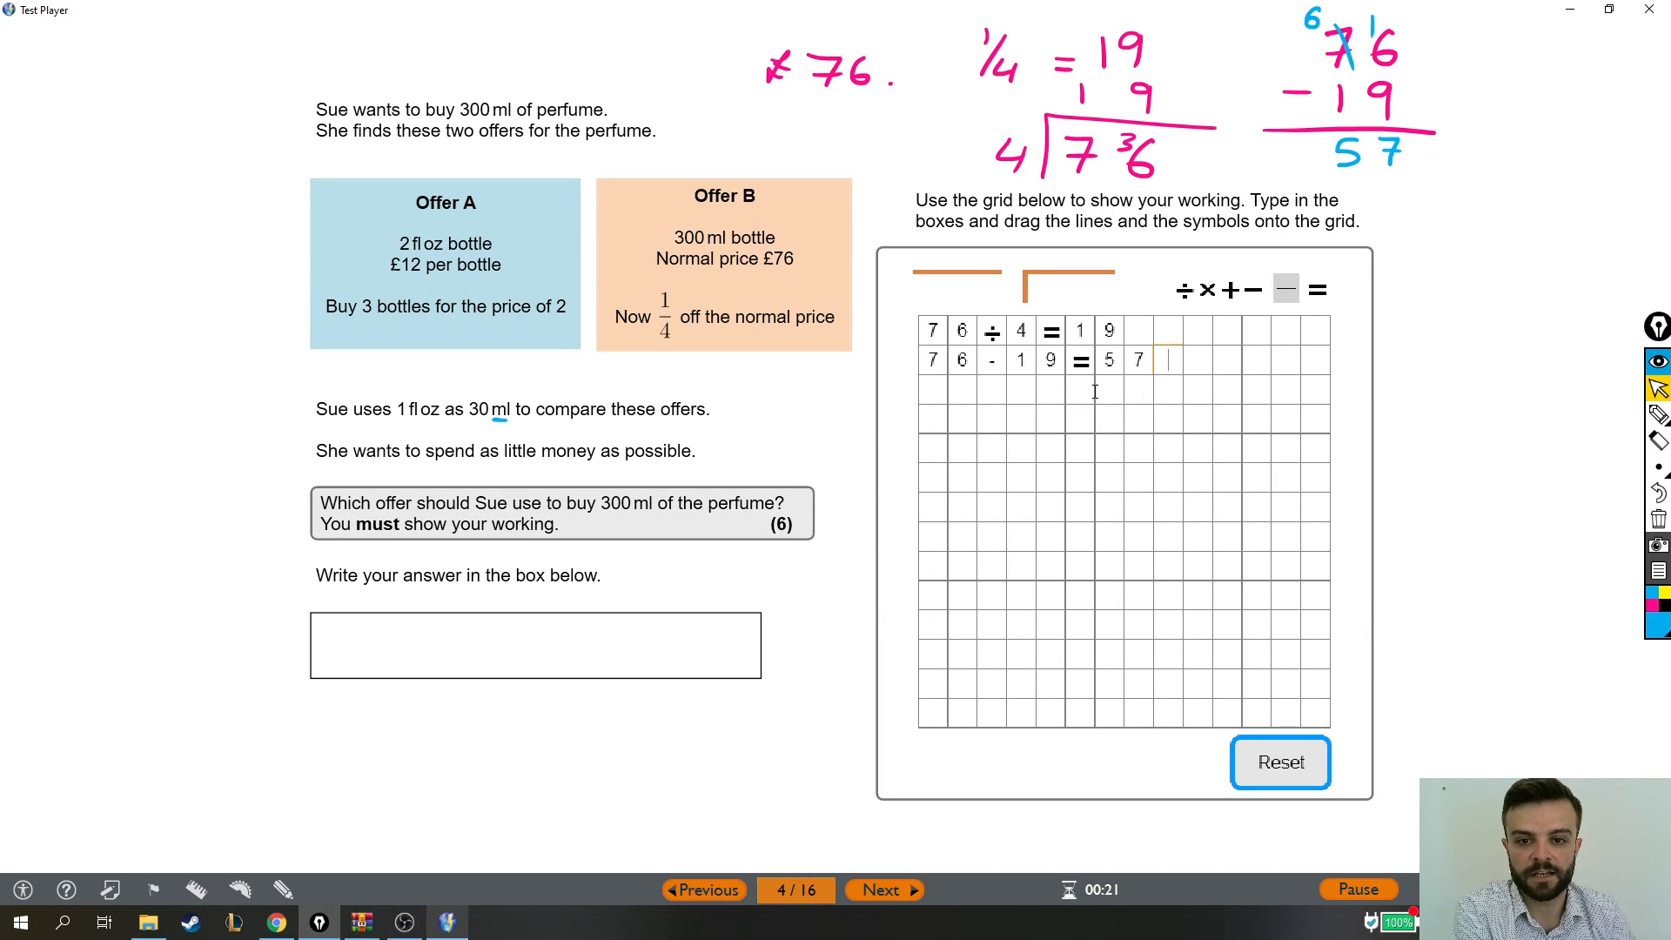
{"action": "mouse_move", "coordinate": [1615, 415]}
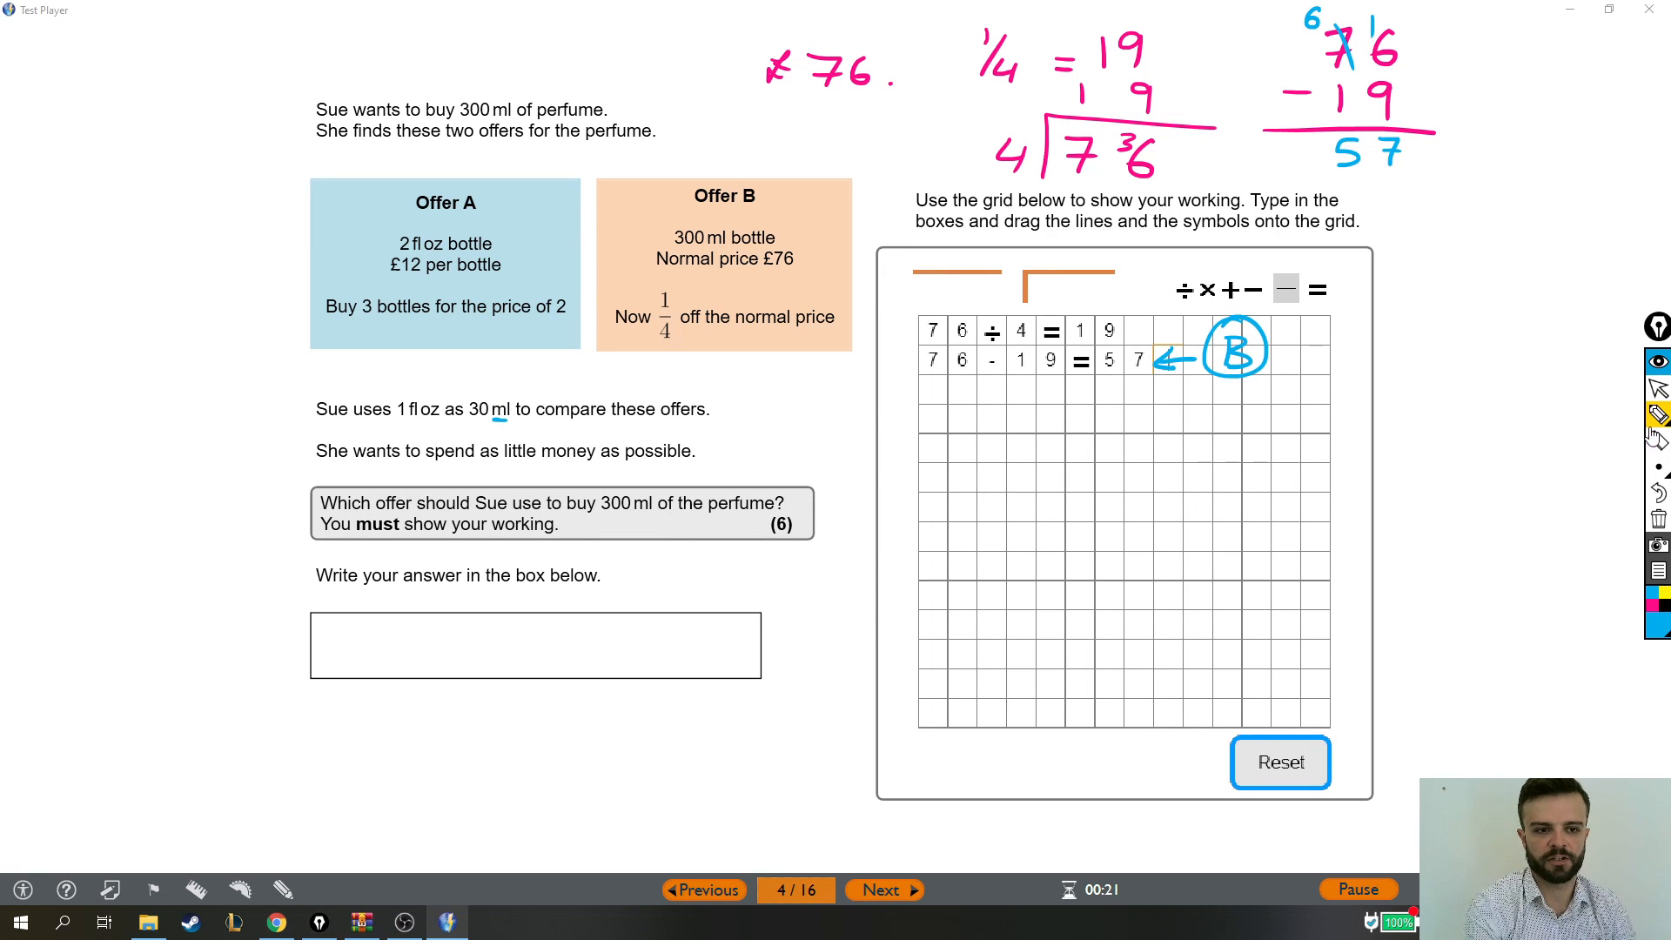
{"action": "mouse_move", "coordinate": [1500, 445]}
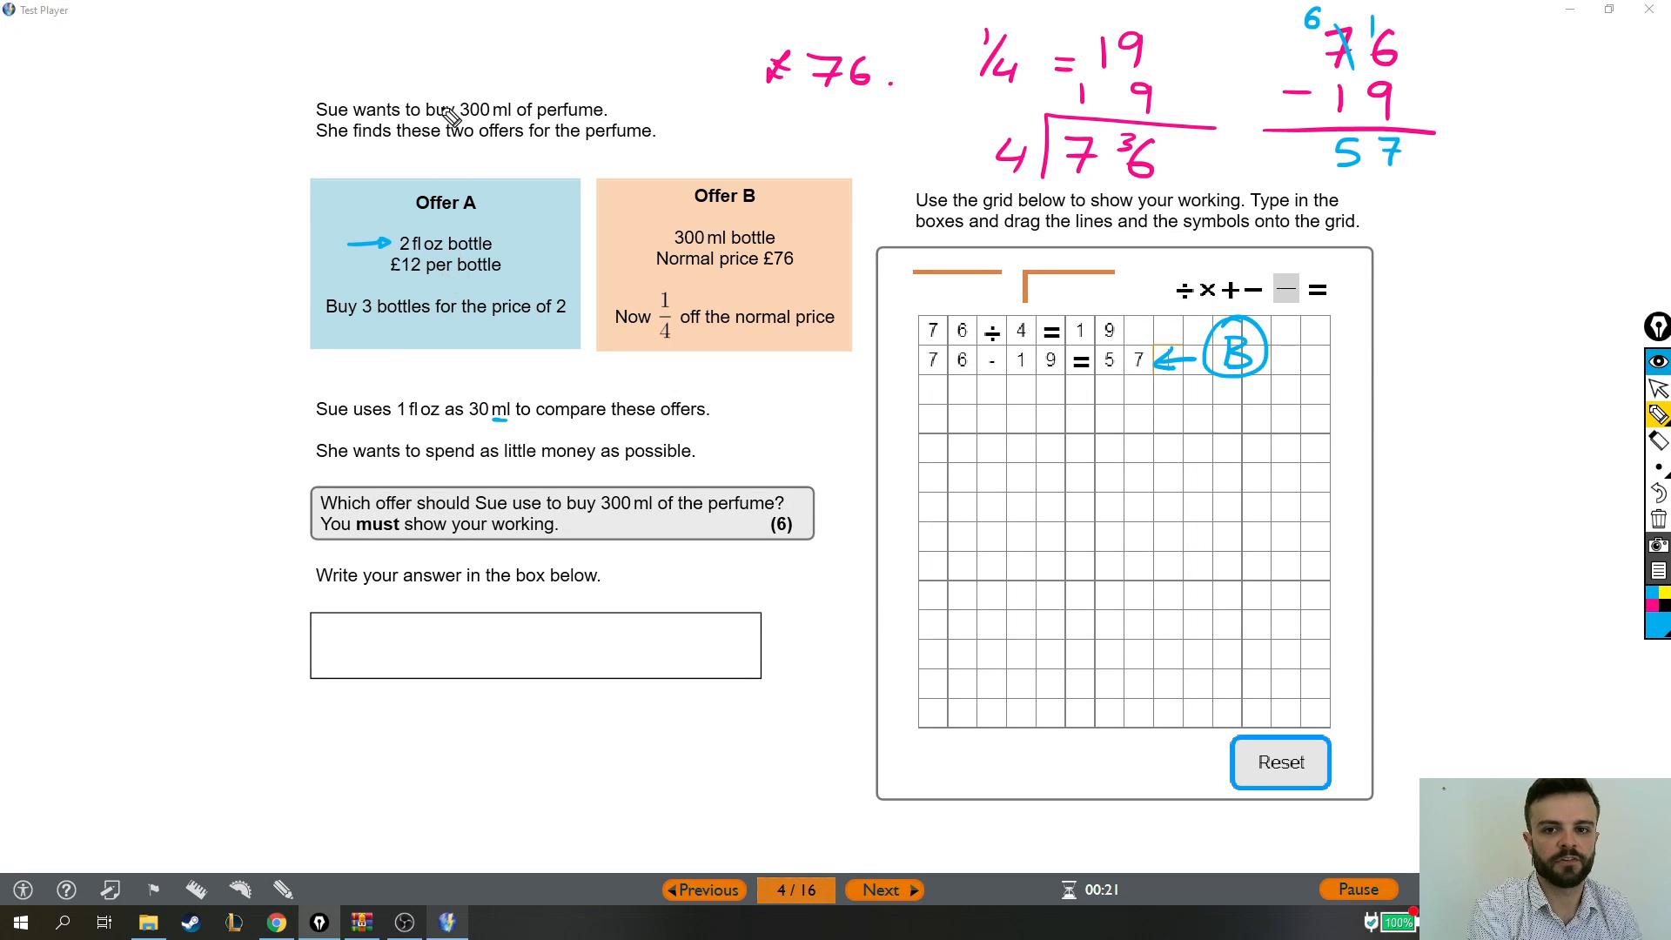
{"action": "mouse_move", "coordinate": [458, 264]}
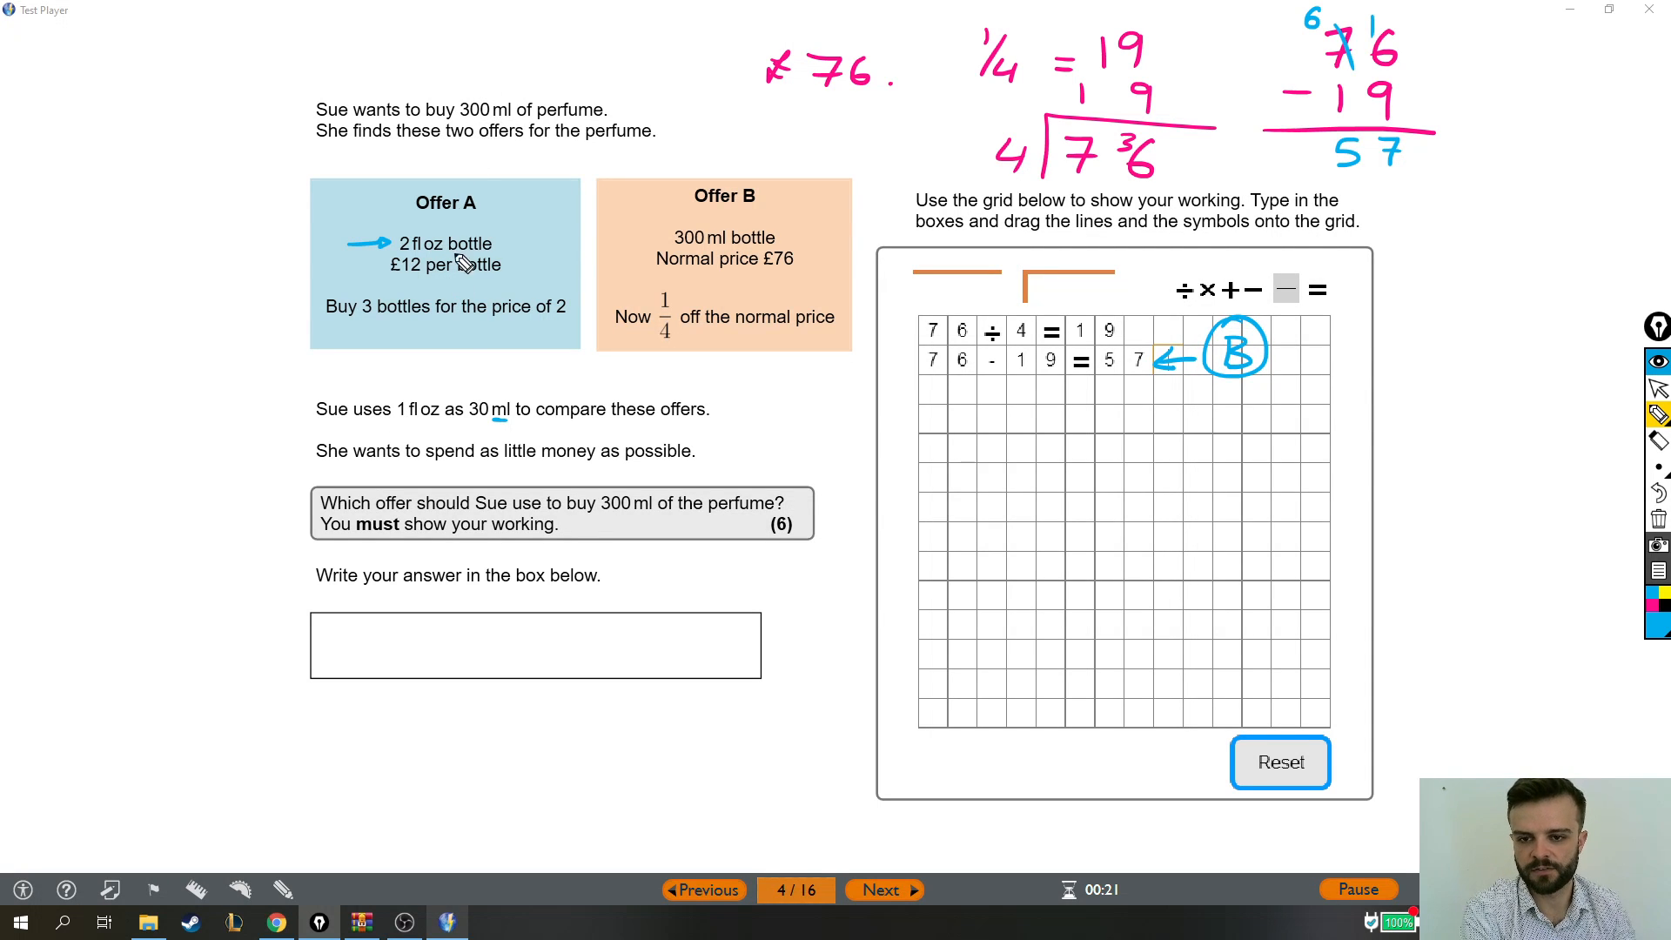
{"action": "mouse_move", "coordinate": [407, 430]}
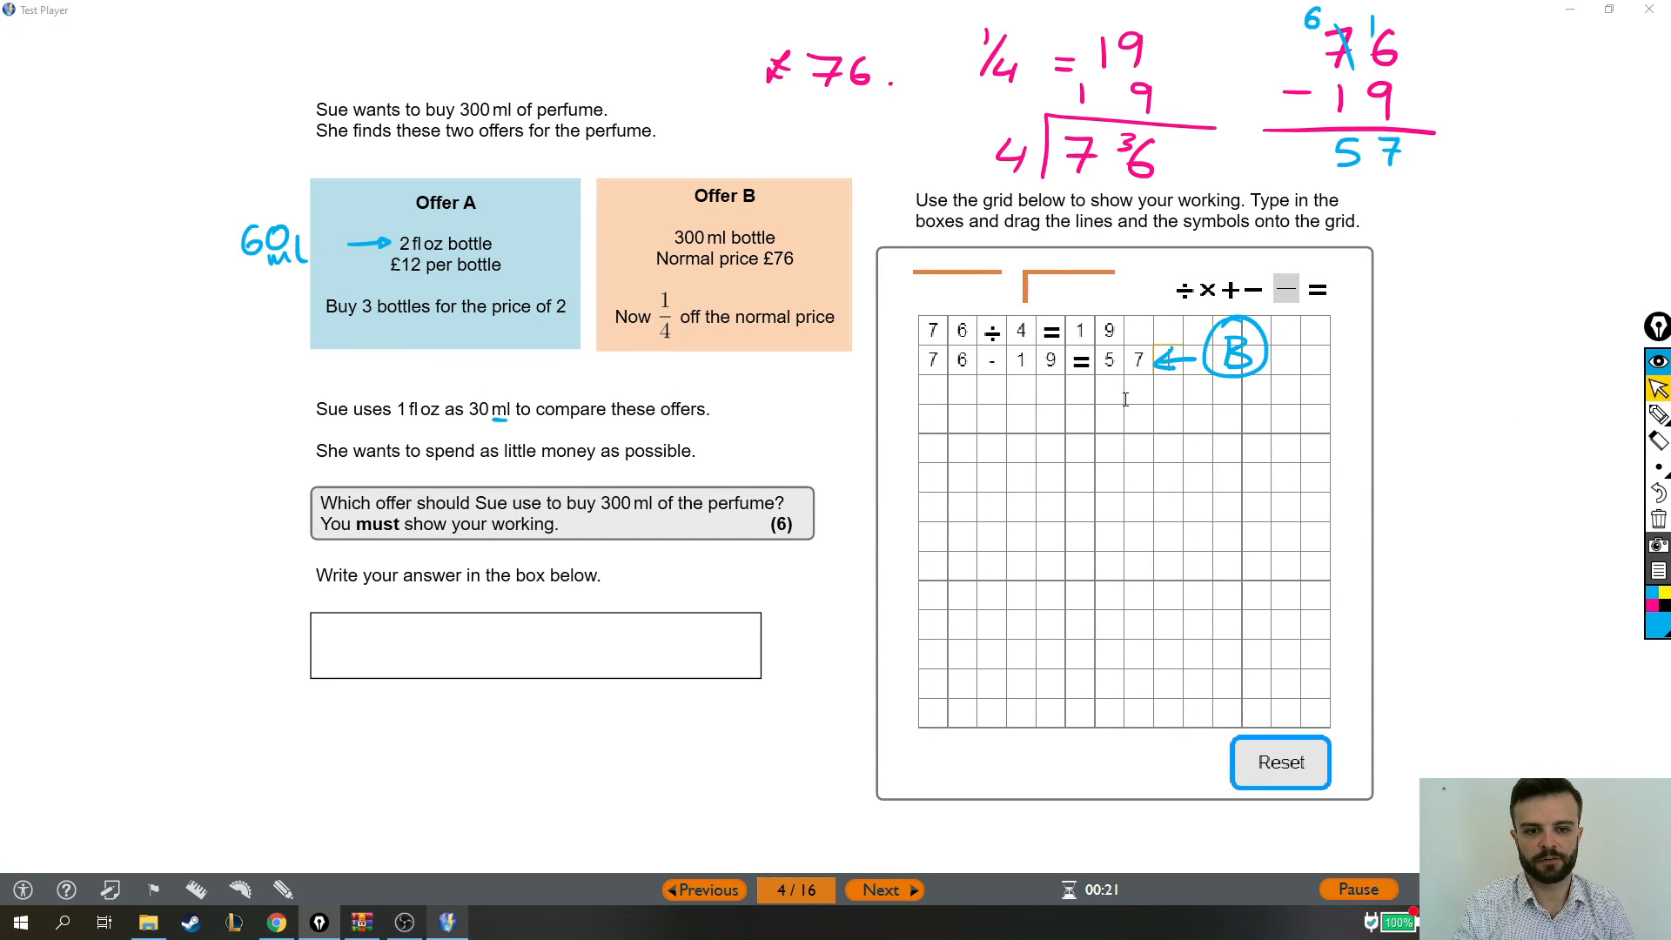
{"action": "left_click", "coordinate": [932, 416]}
{"action": "type", "text": "2×30=60"}
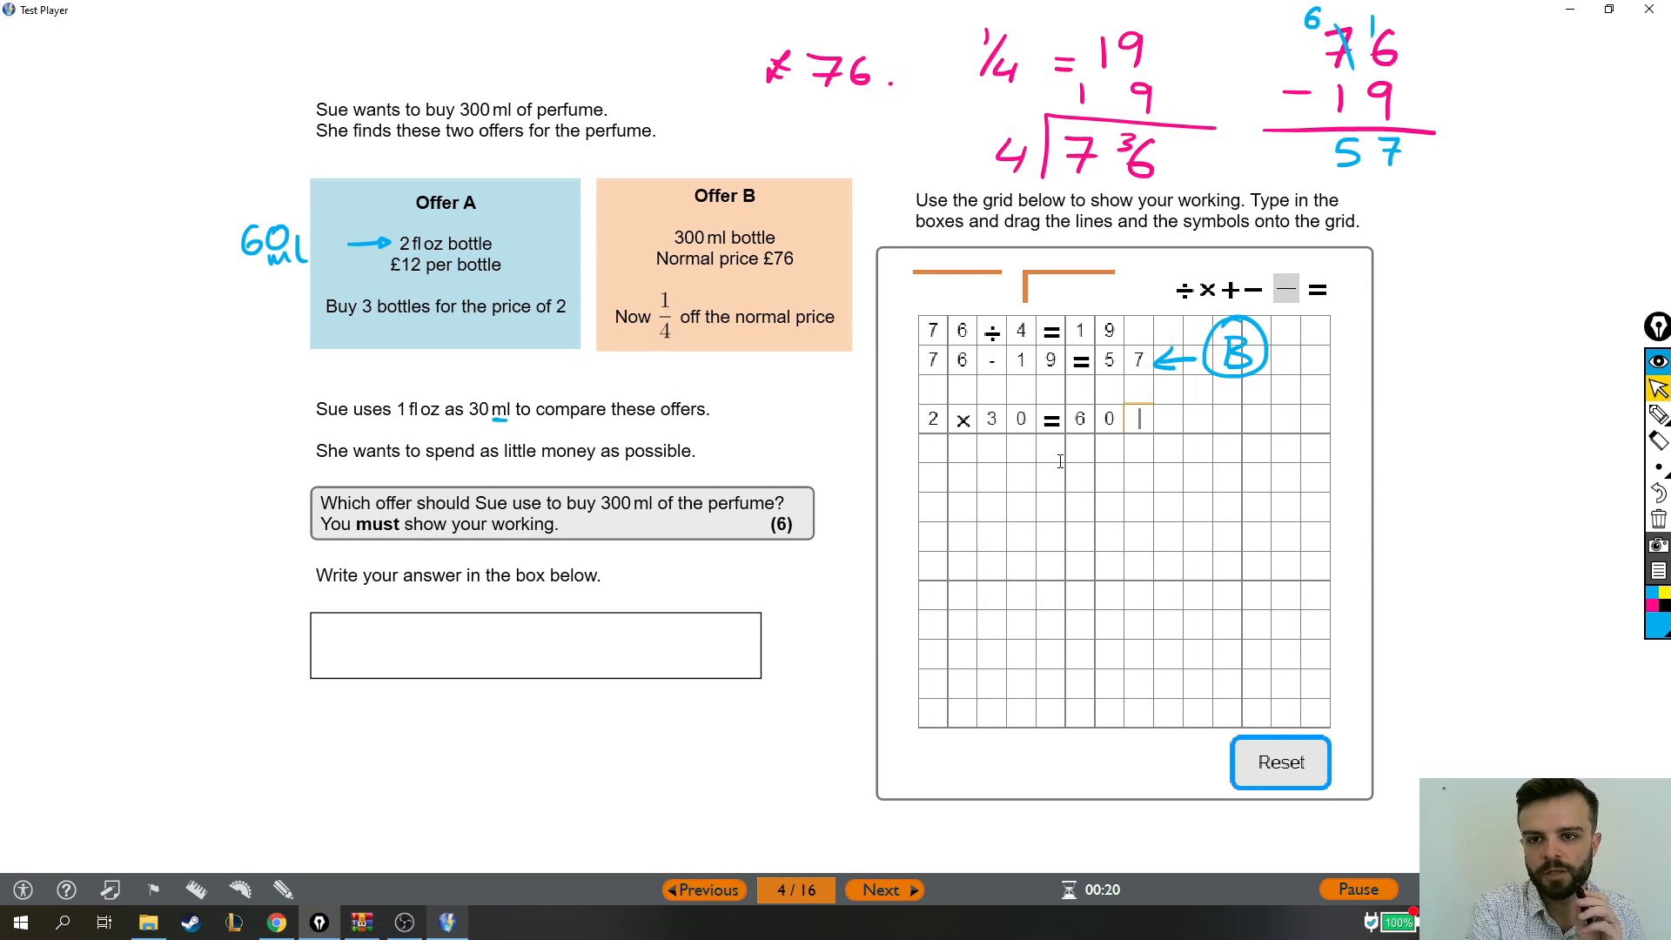
{"action": "mouse_move", "coordinate": [1538, 362]}
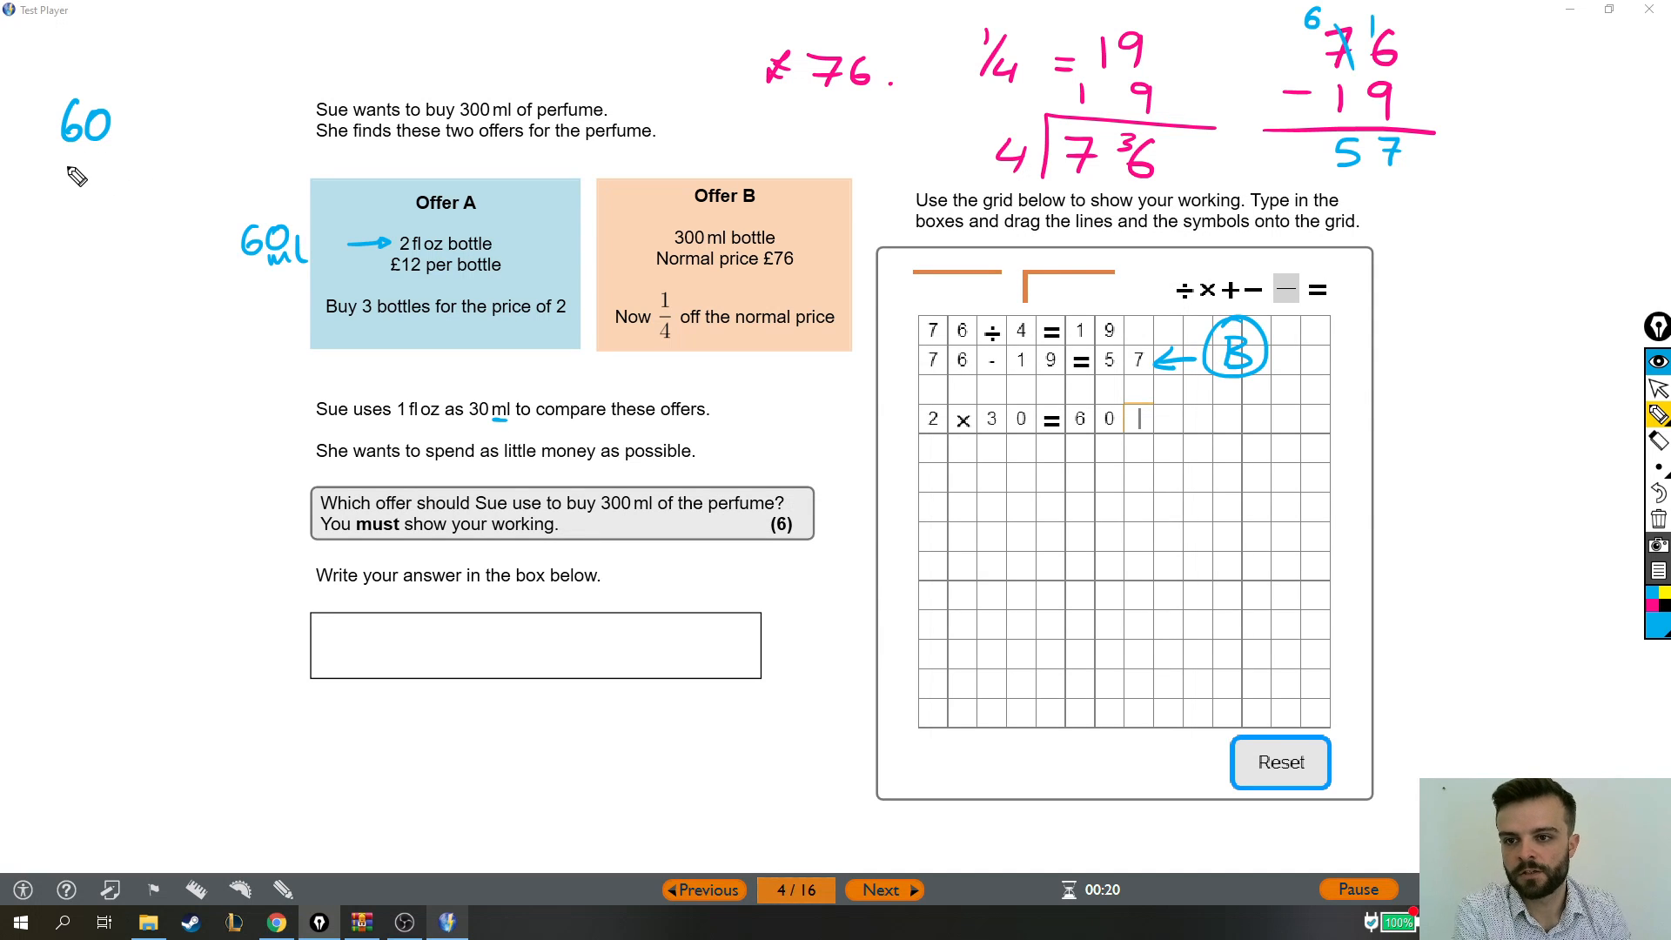
Handwrite the running totals 120, 180 up to 300 and underline the 60 ml note
{"action": "left_click_drag", "start_coordinate": [48, 149], "coordinate": [107, 166]}
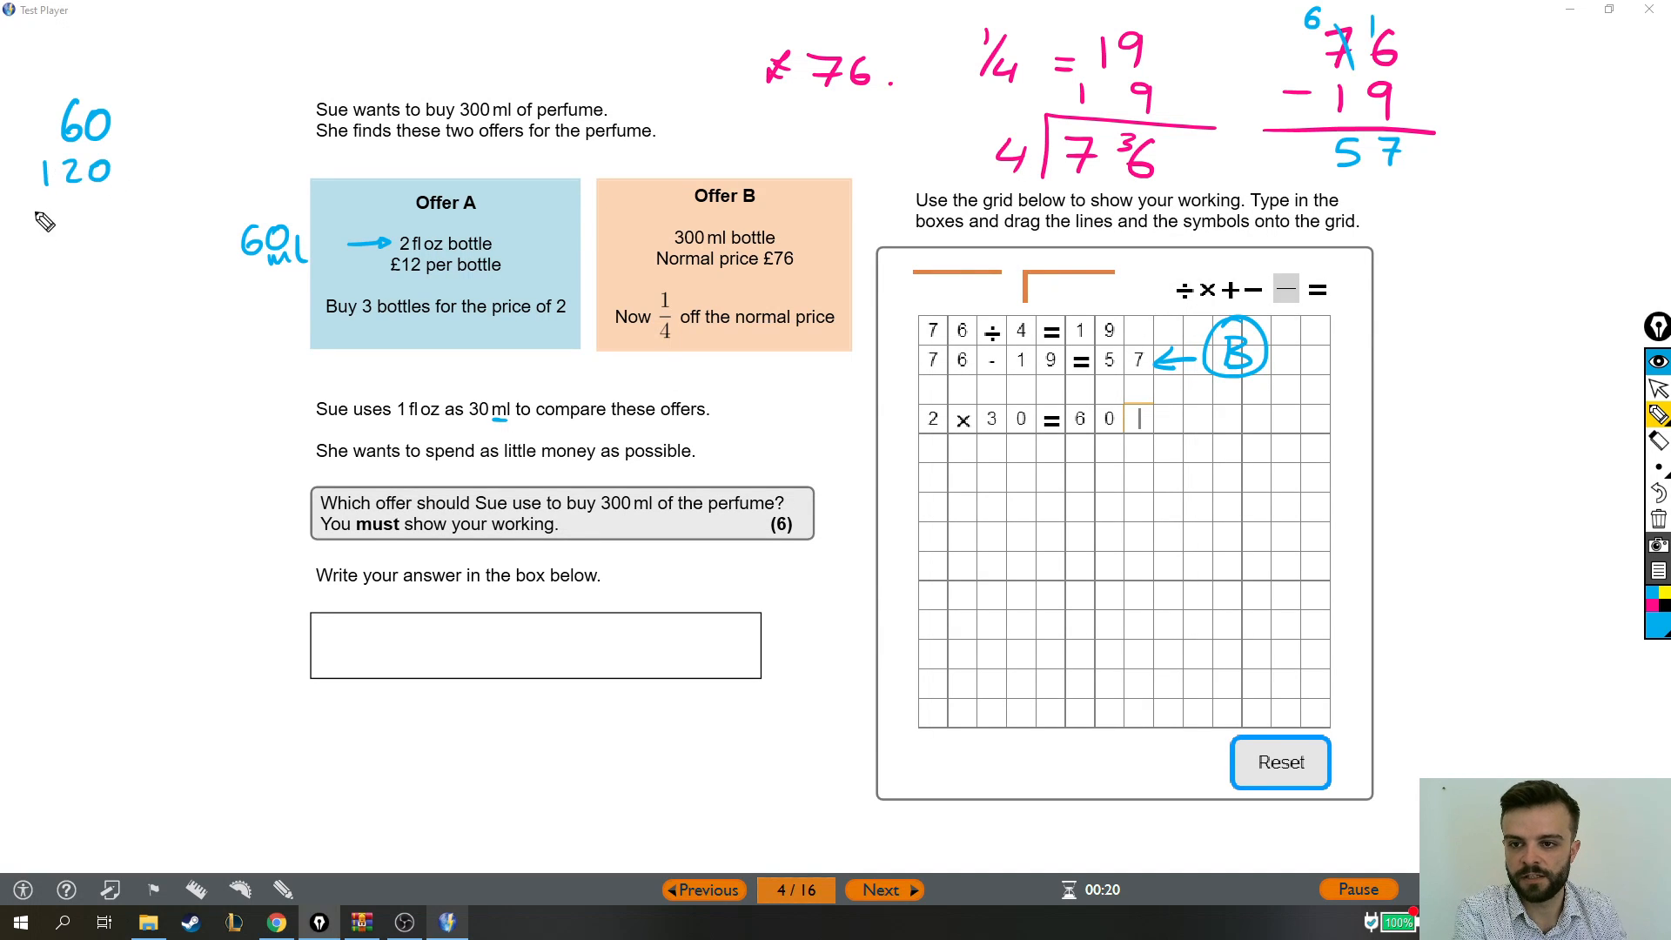
{"action": "left_click_drag", "start_coordinate": [42, 202], "coordinate": [116, 225]}
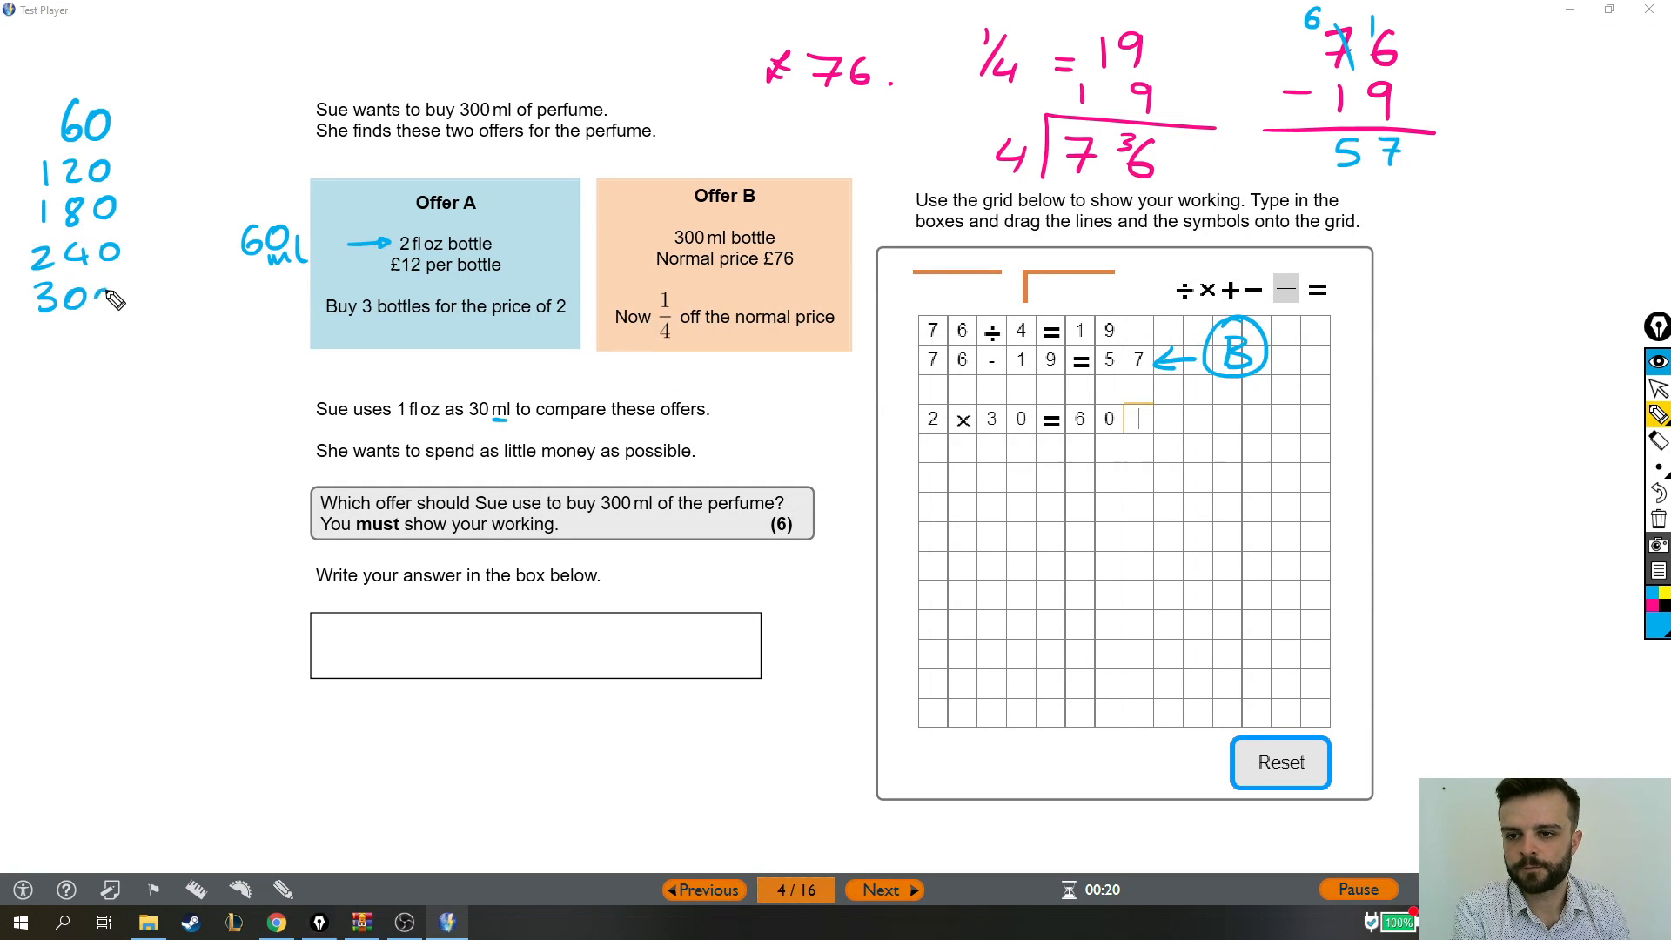
{"action": "left_click_drag", "start_coordinate": [170, 116], "coordinate": [181, 212]}
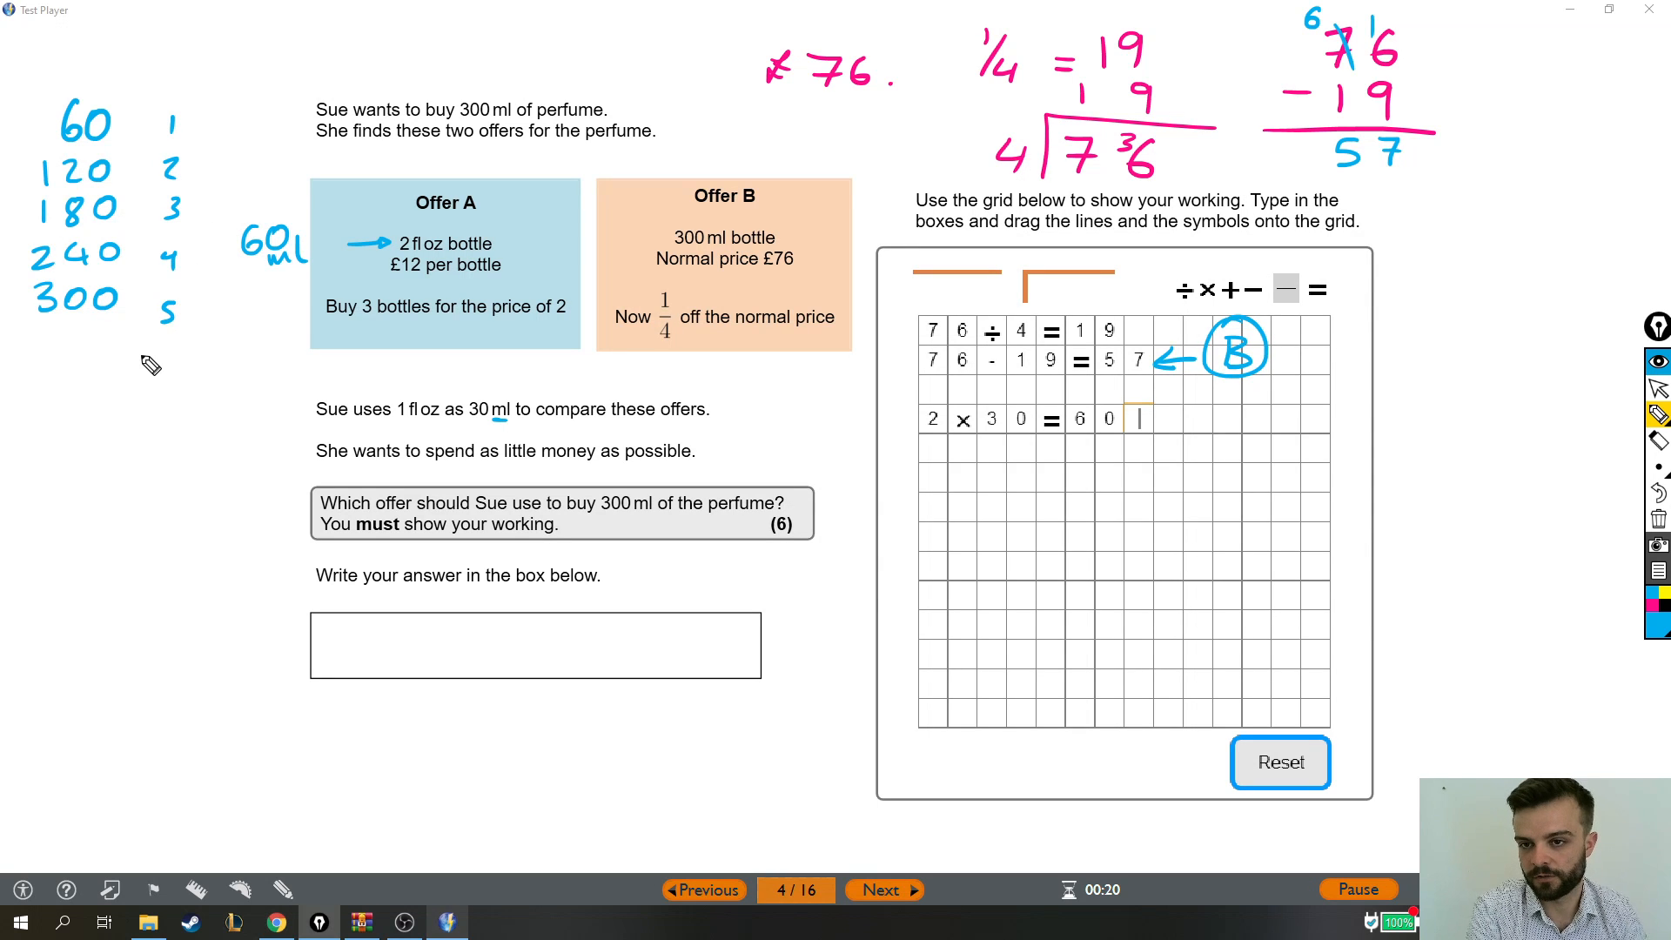
{"action": "mouse_move", "coordinate": [275, 258]}
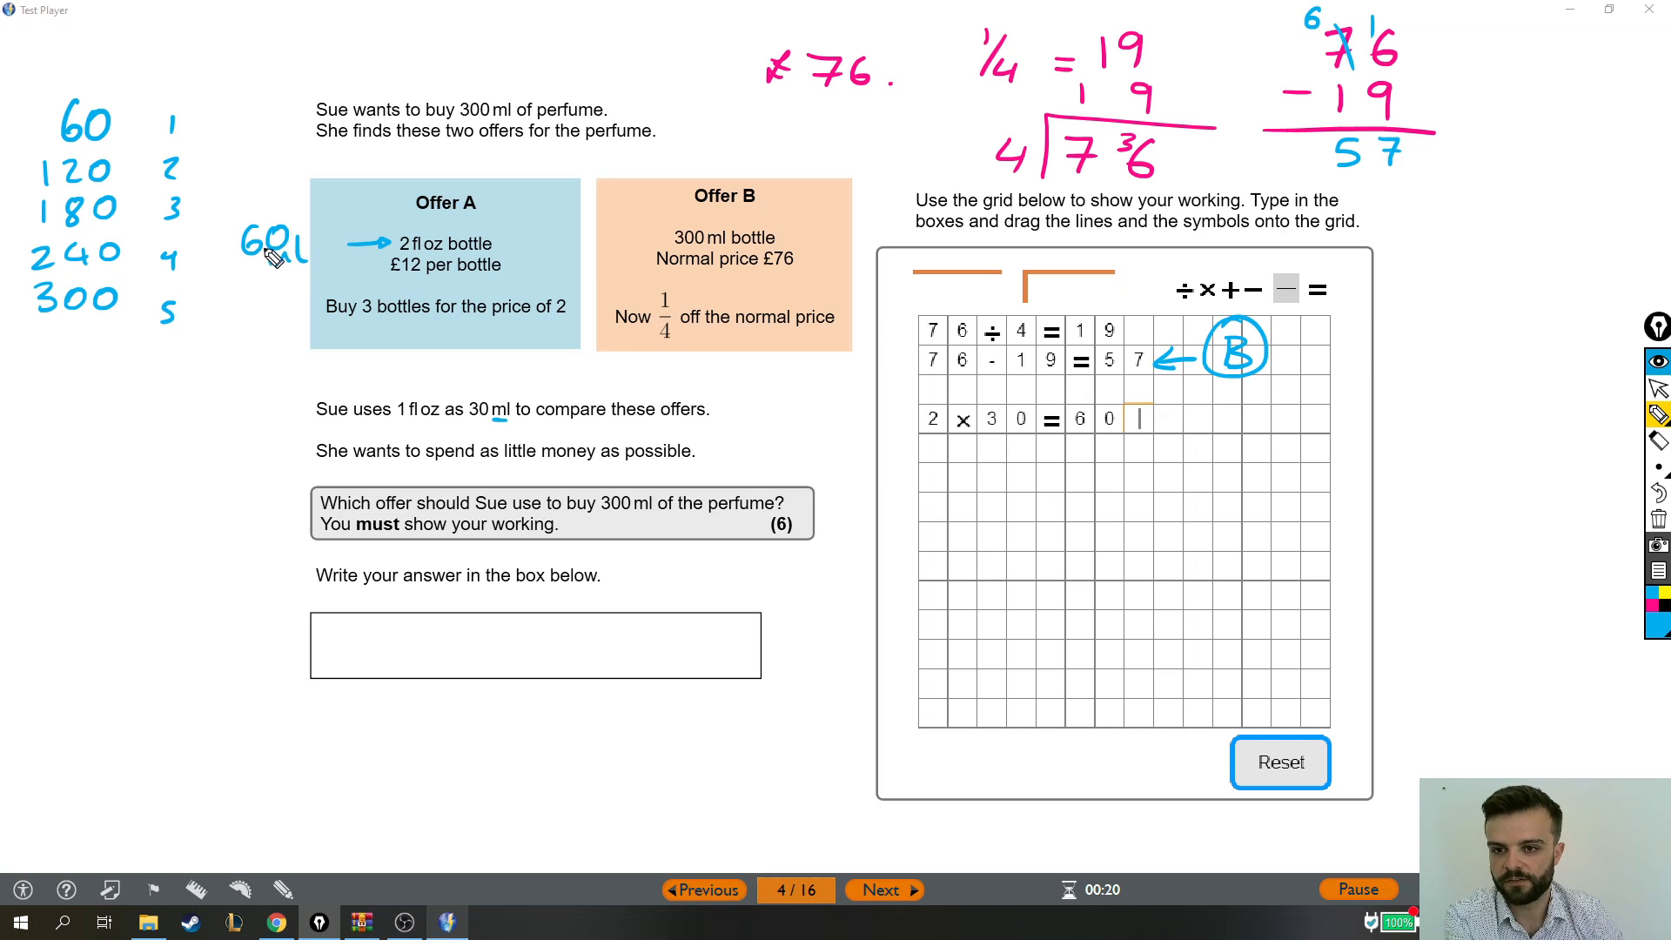
{"action": "left_click_drag", "start_coordinate": [240, 282], "coordinate": [303, 282]}
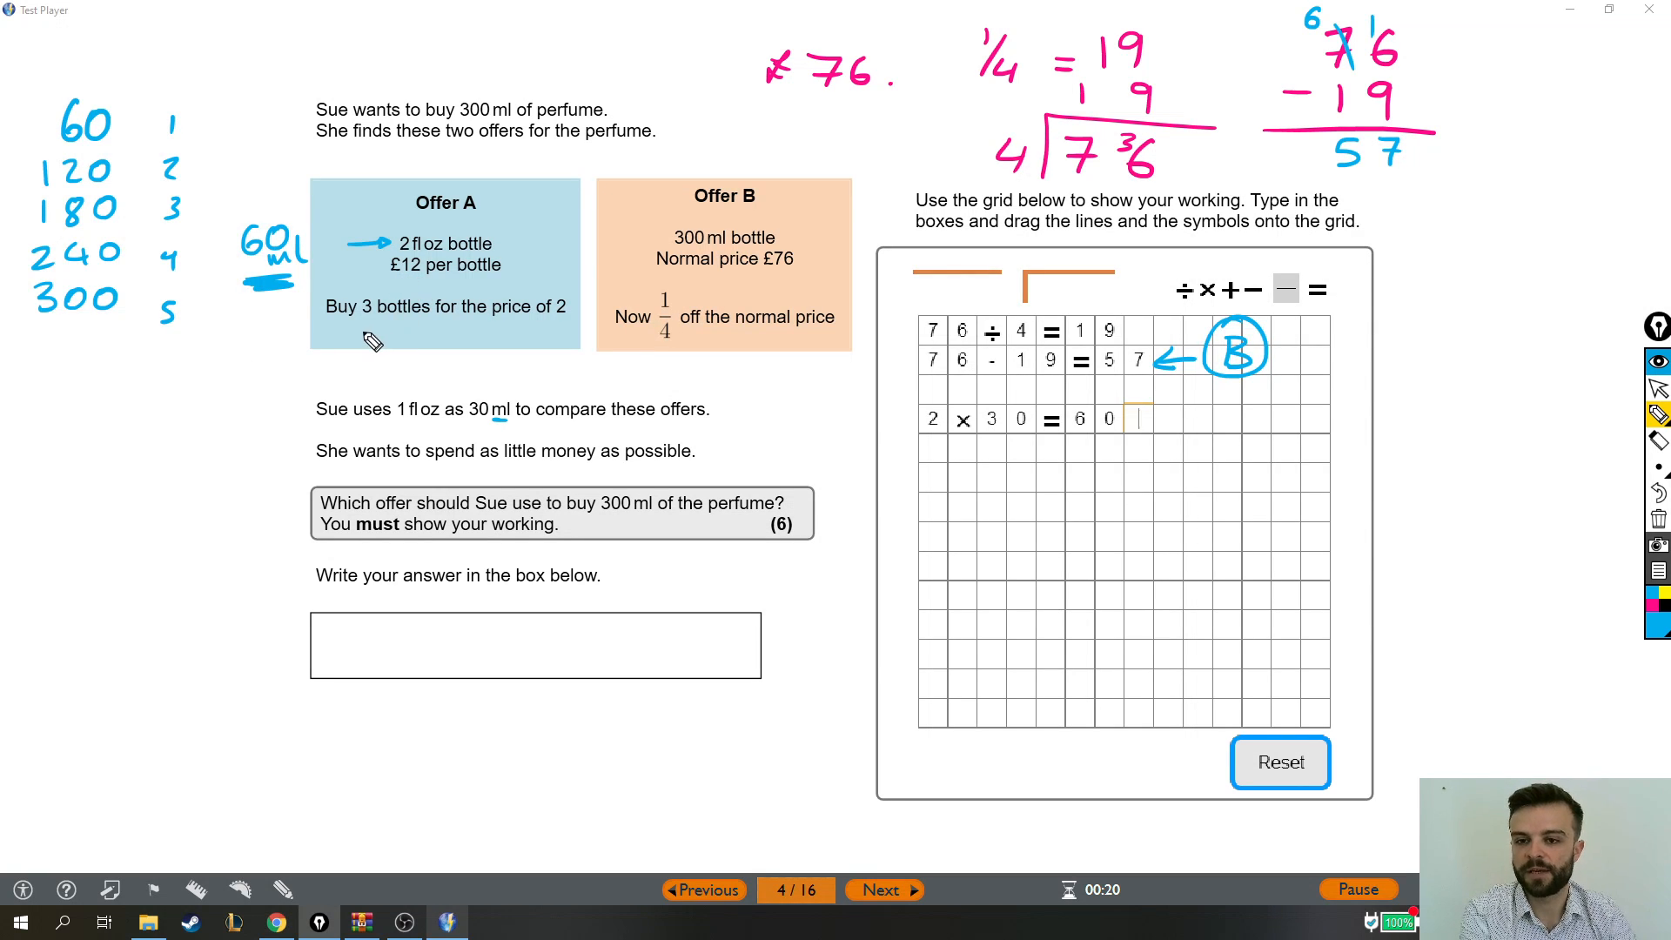
{"action": "mouse_move", "coordinate": [351, 334]}
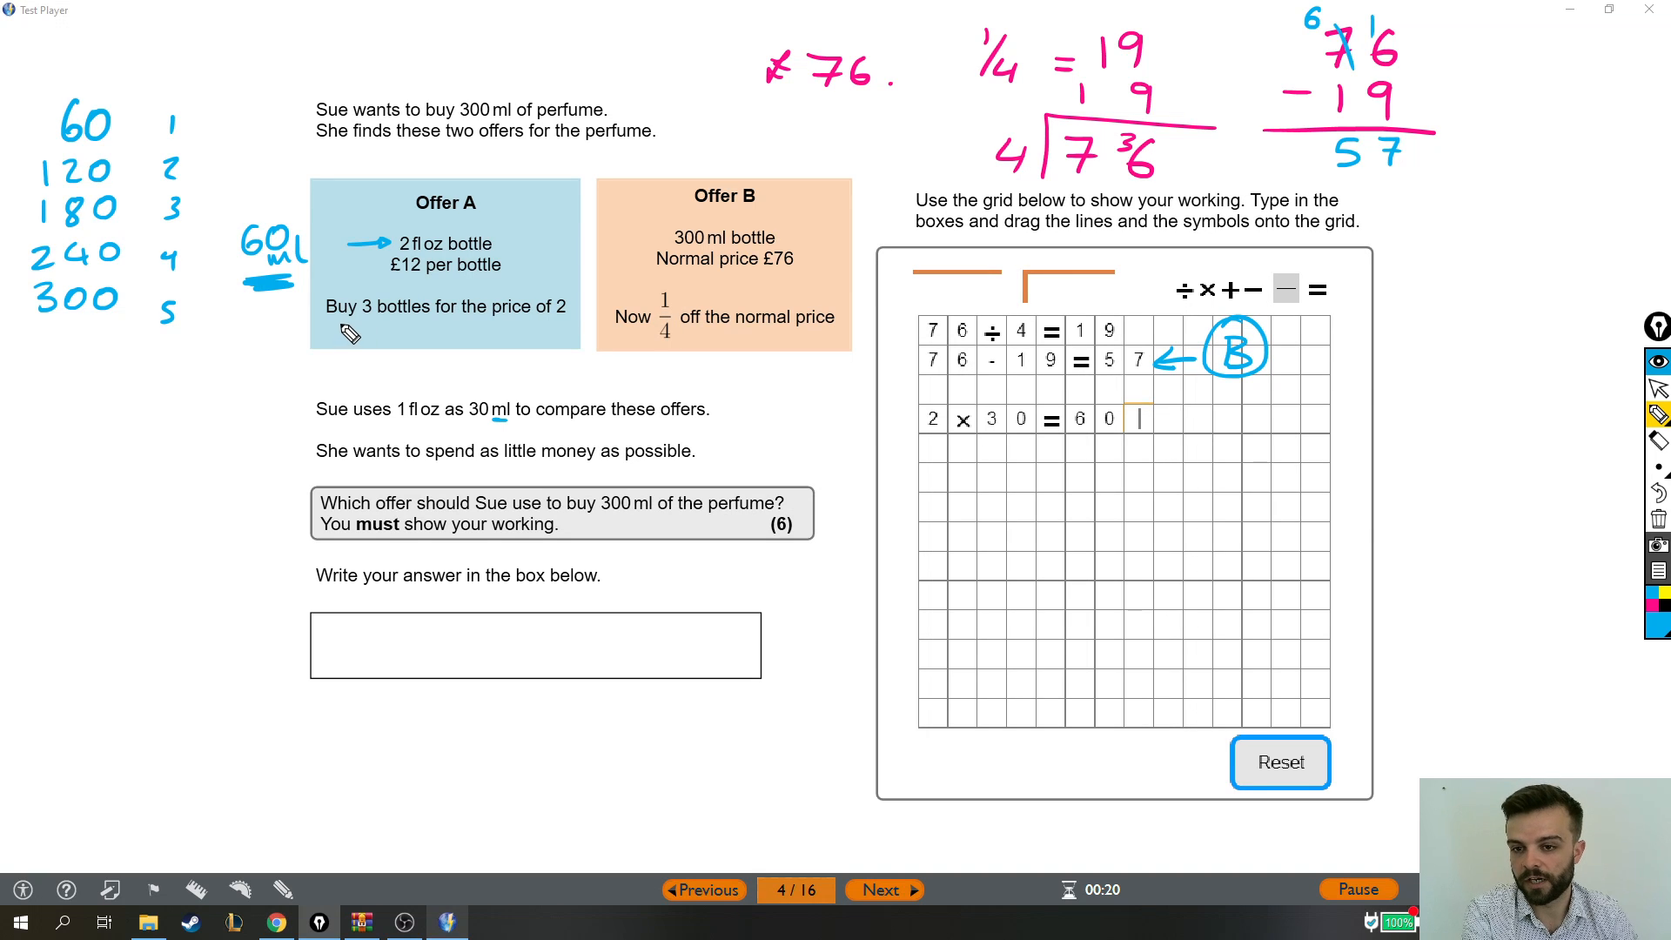
{"action": "mouse_move", "coordinate": [583, 335]}
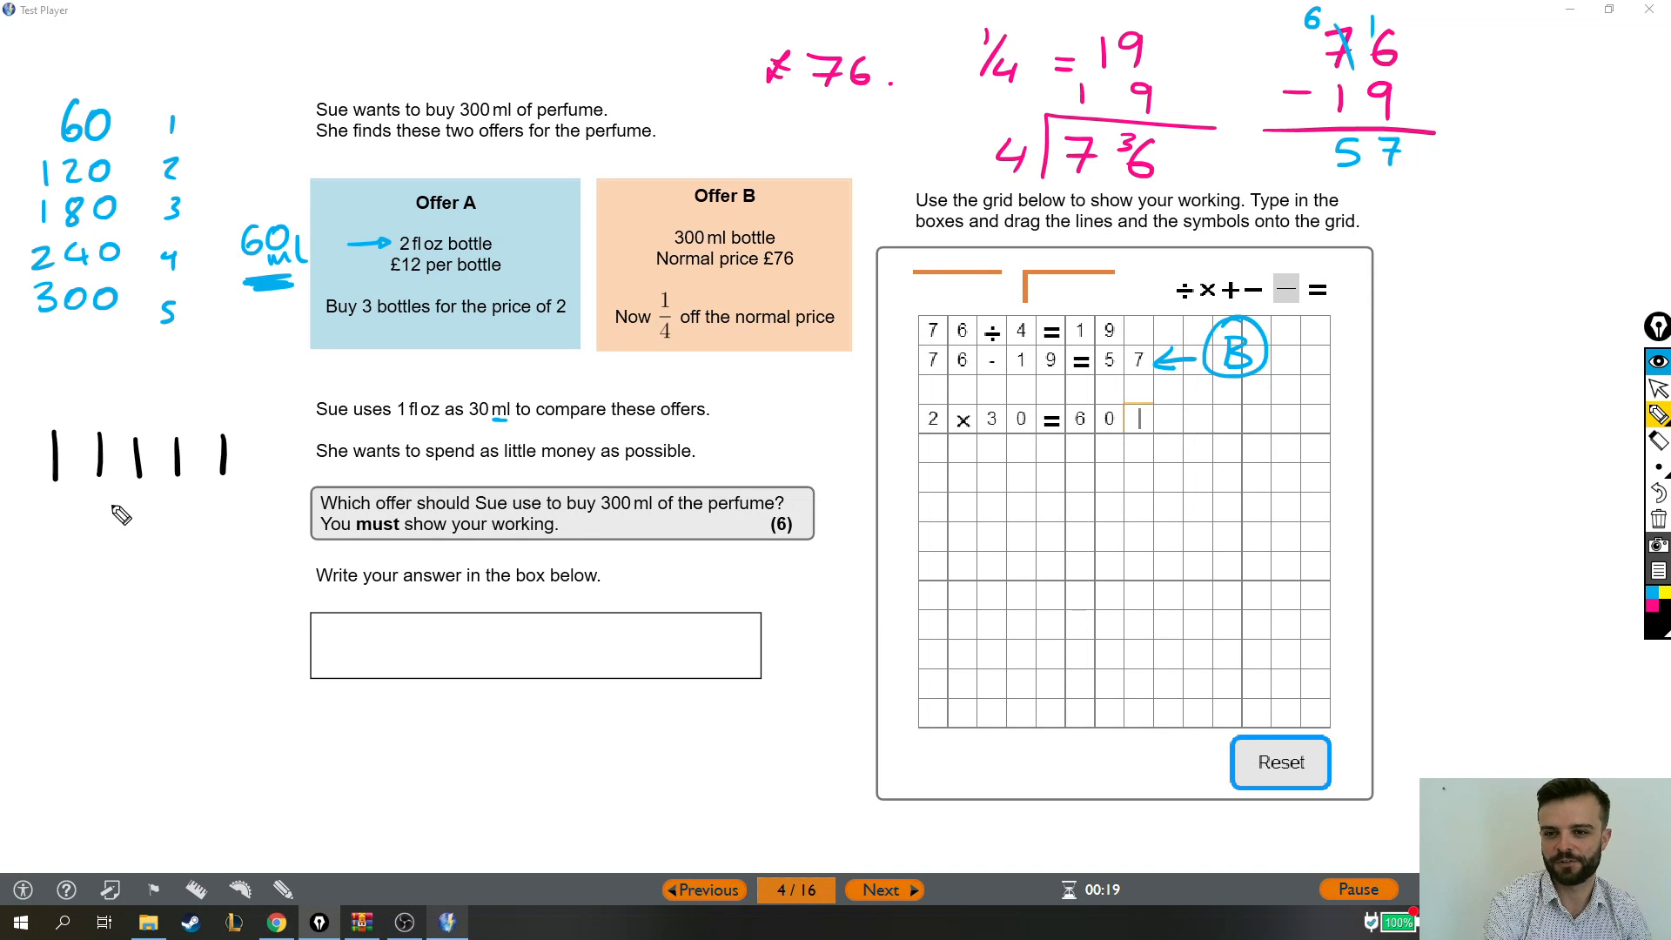
{"action": "mouse_move", "coordinate": [49, 395]}
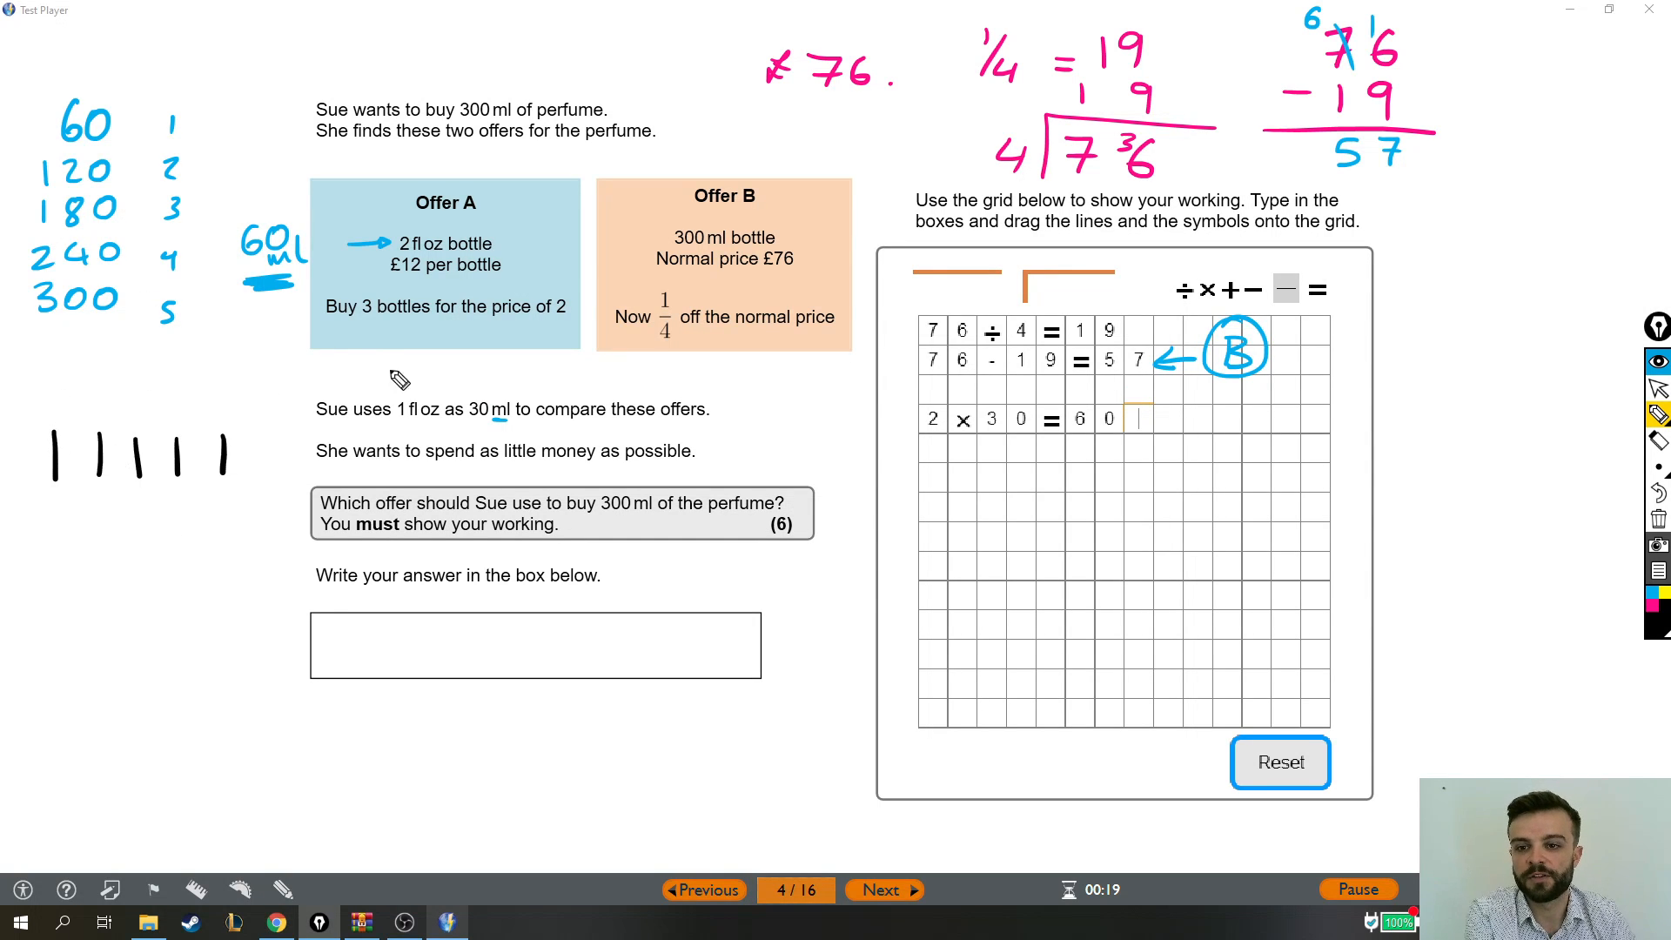
{"action": "mouse_move", "coordinate": [90, 543]}
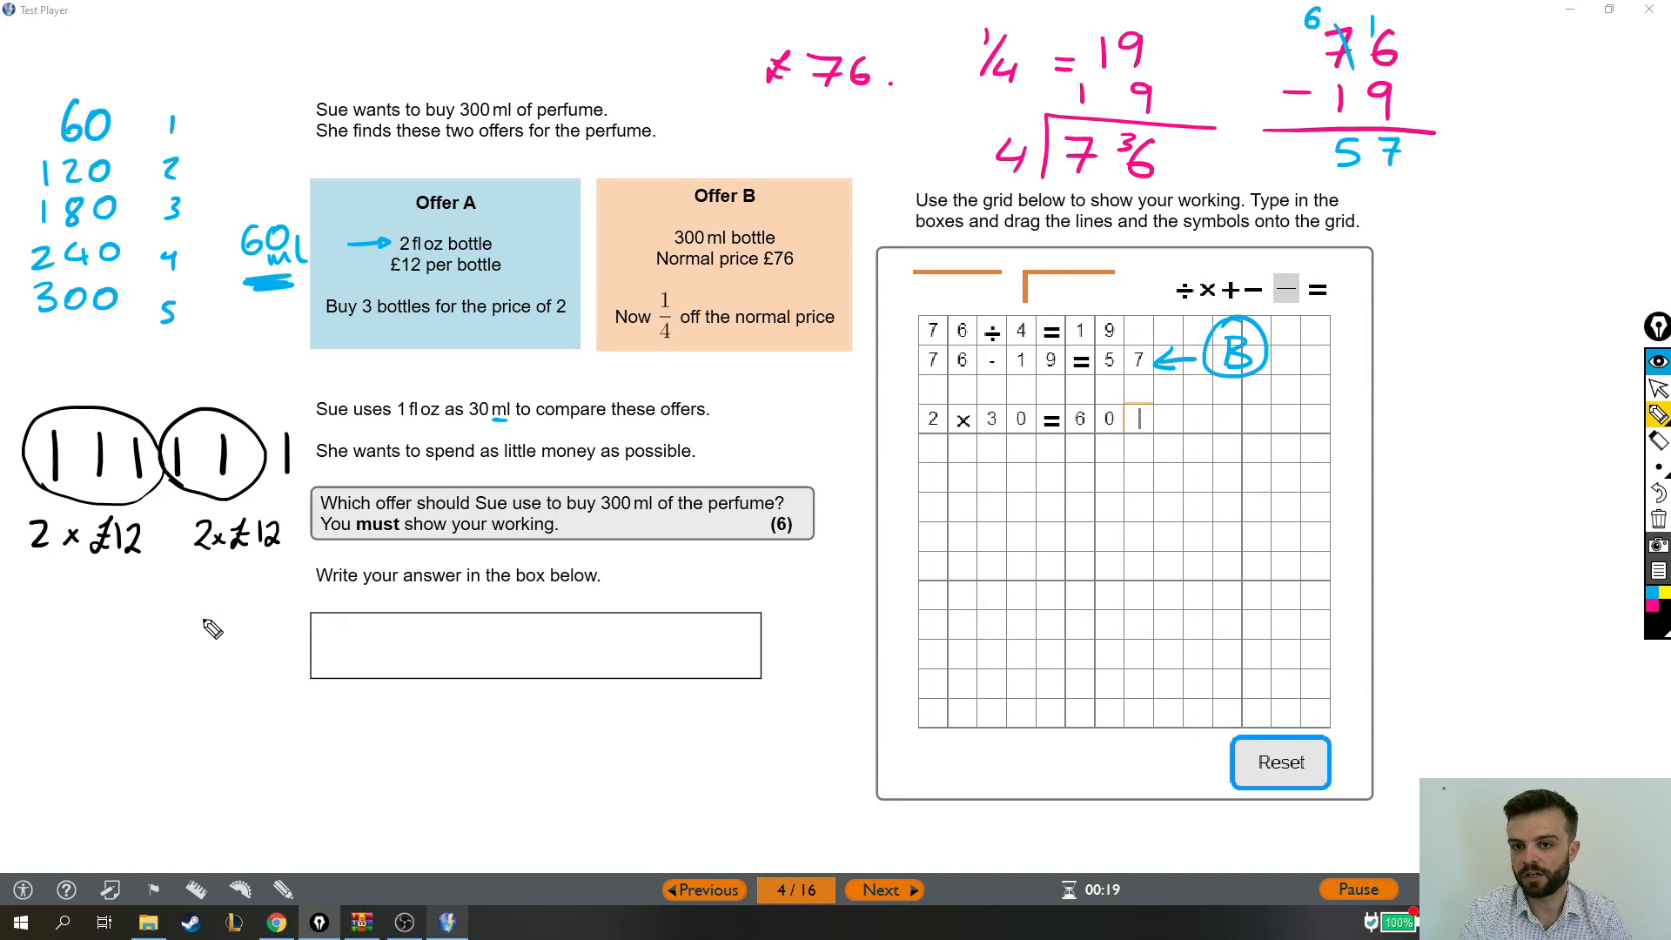
{"action": "mouse_move", "coordinate": [335, 426]}
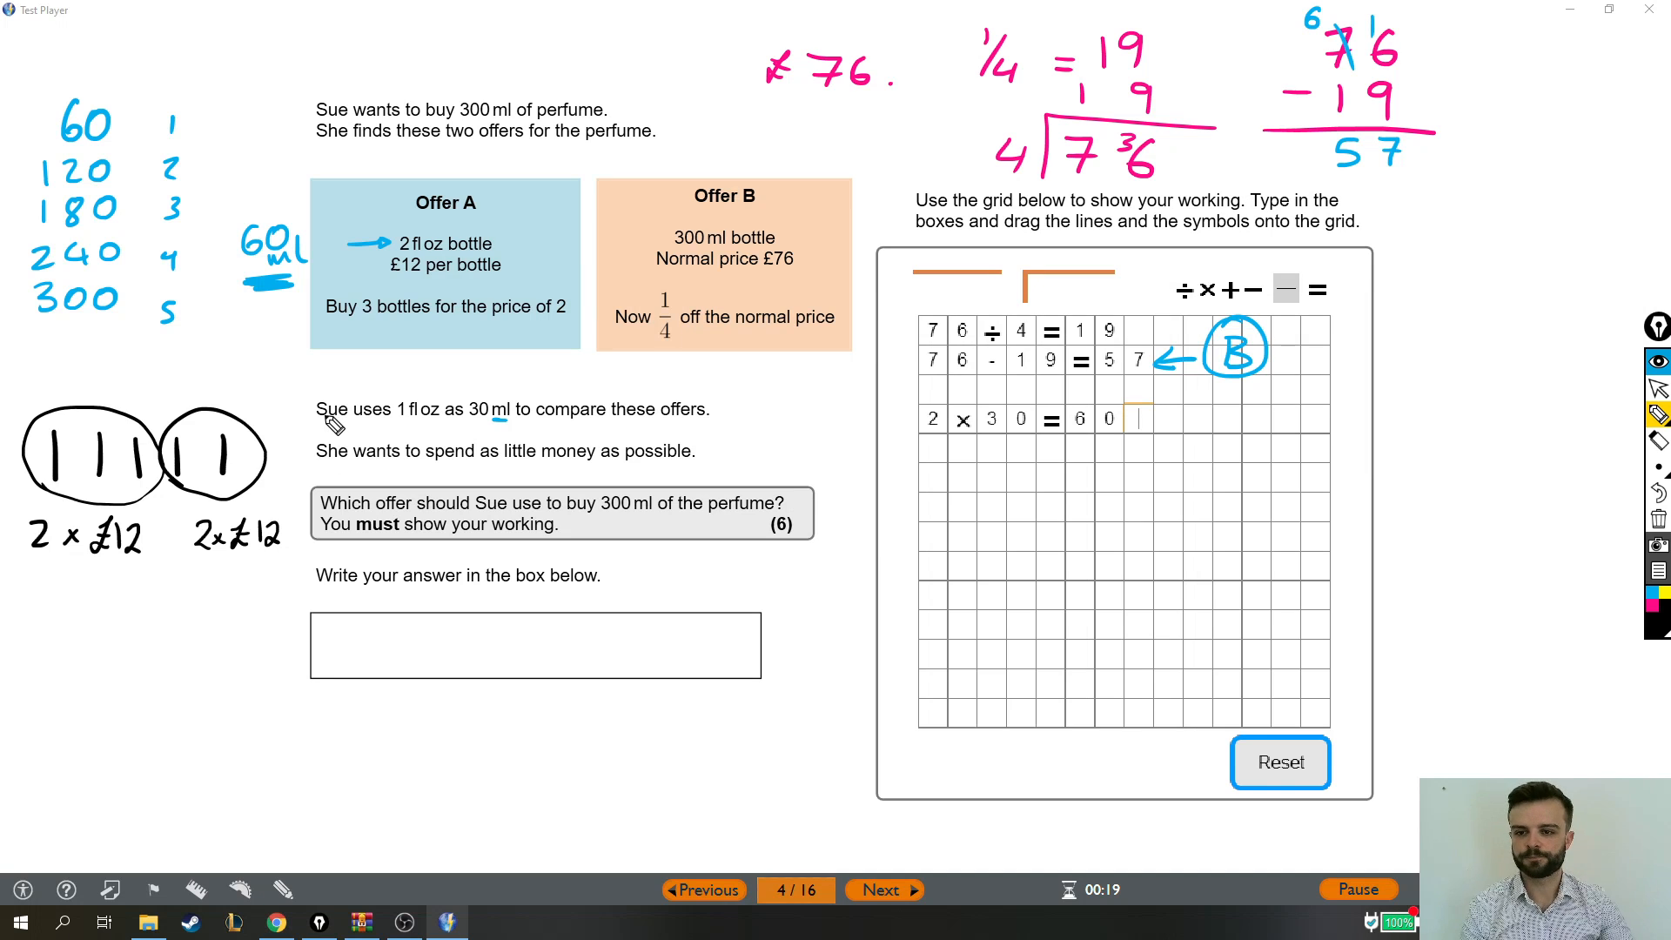
{"action": "mouse_move", "coordinate": [75, 452]}
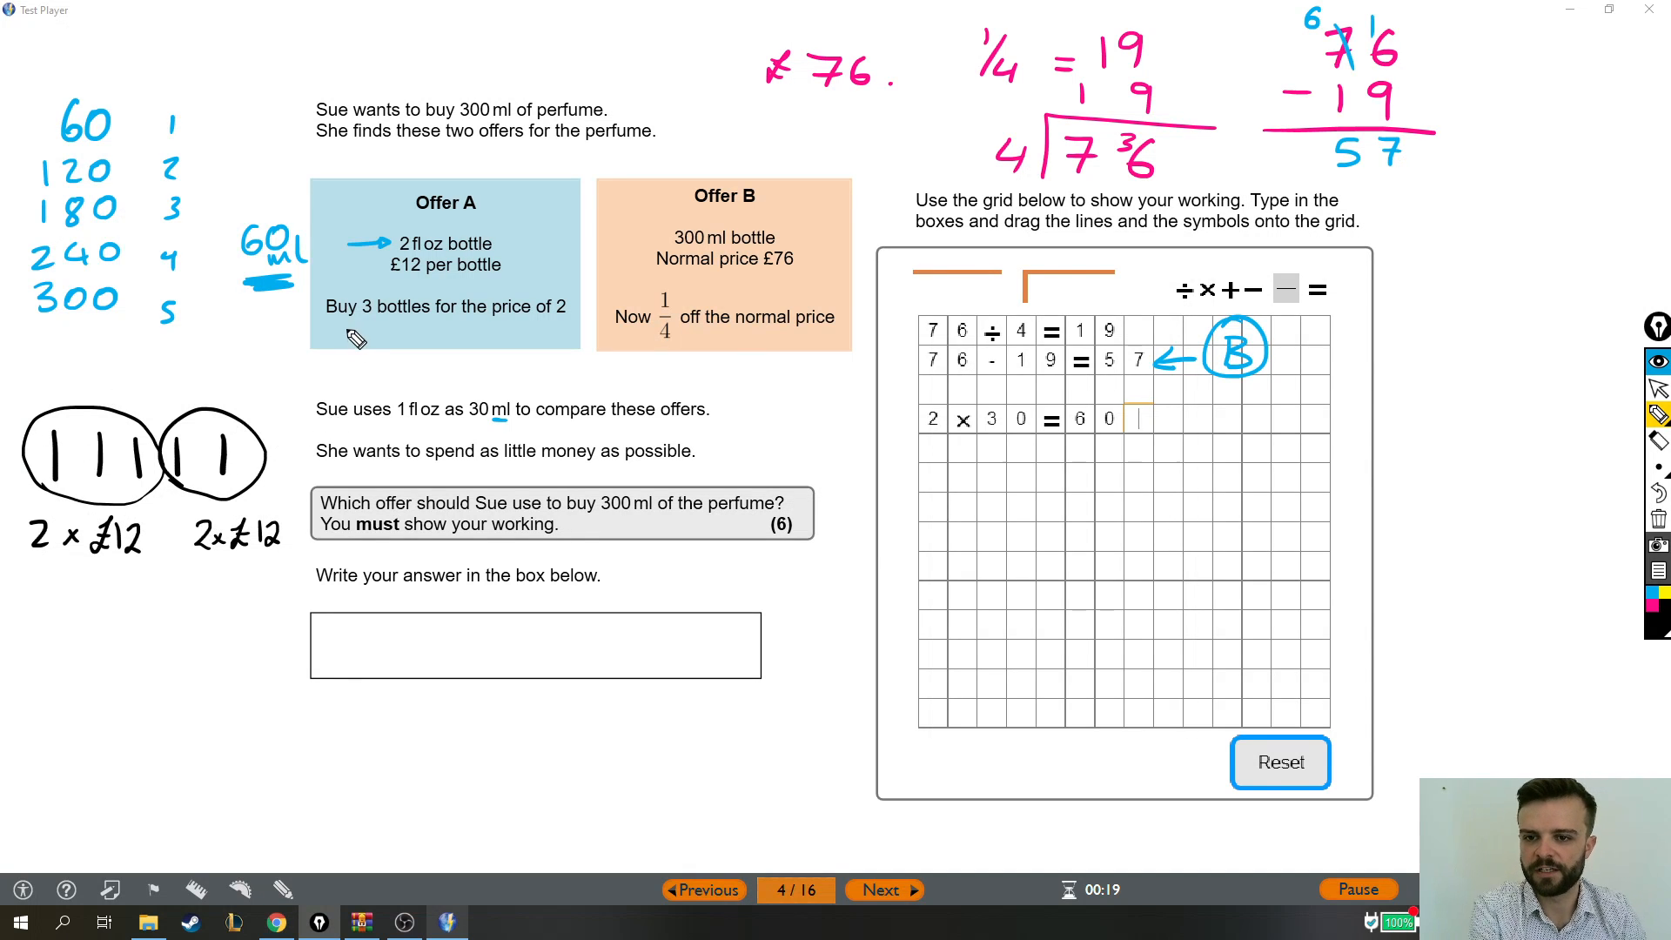
{"action": "mouse_move", "coordinate": [69, 452]}
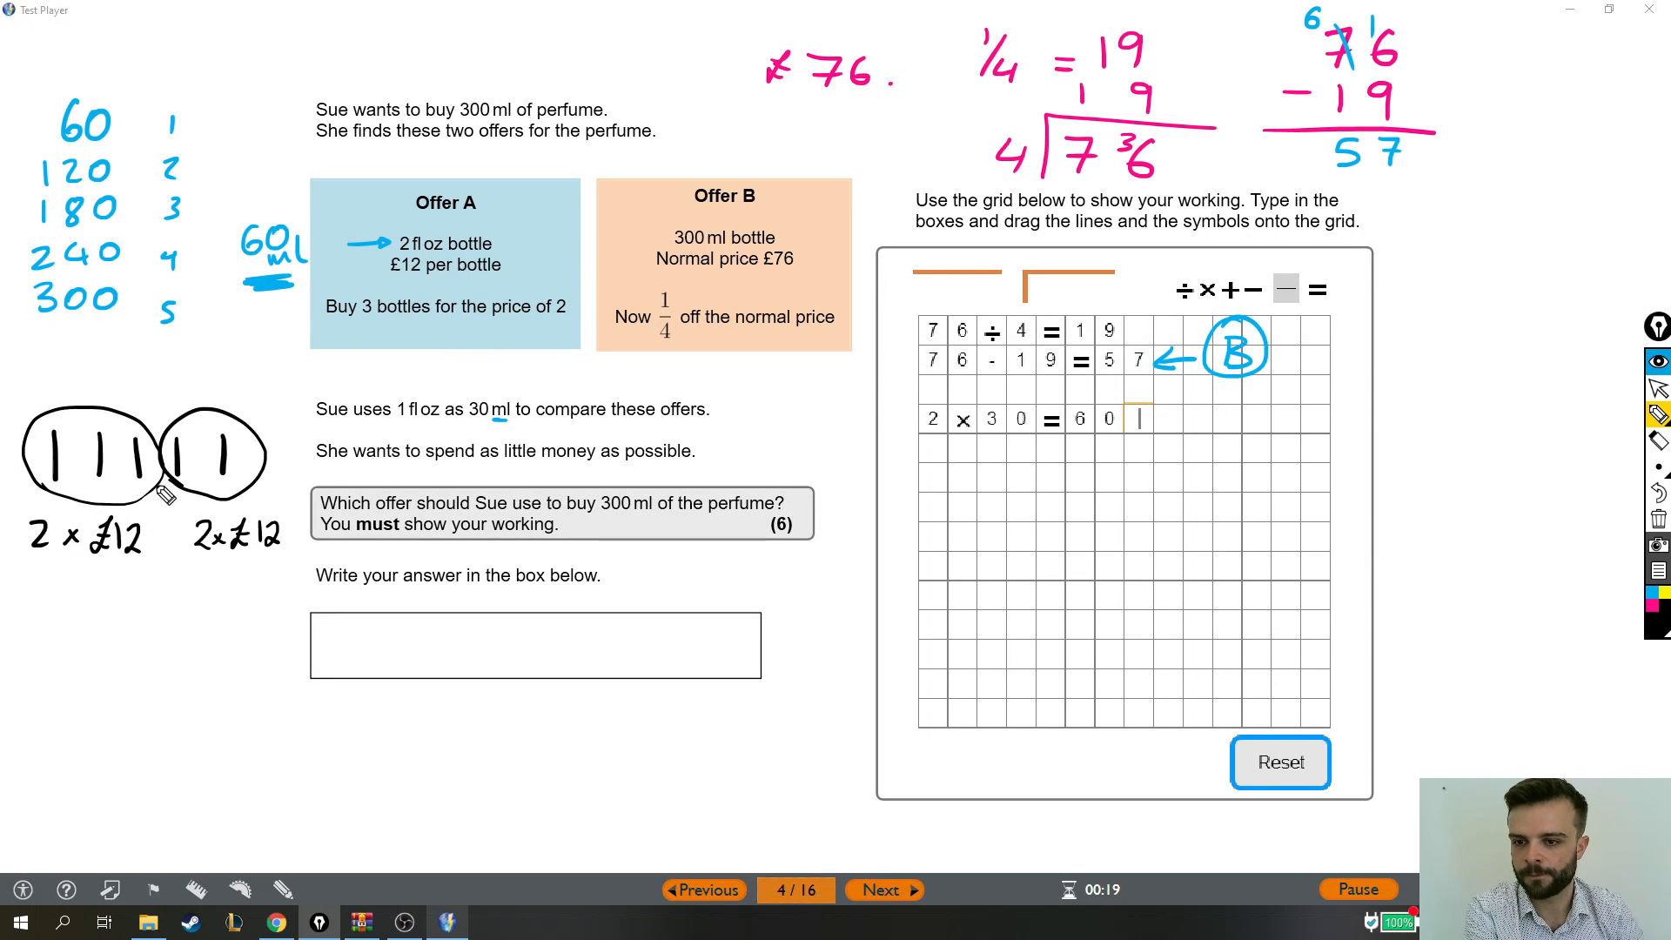
{"action": "mouse_move", "coordinate": [46, 557]}
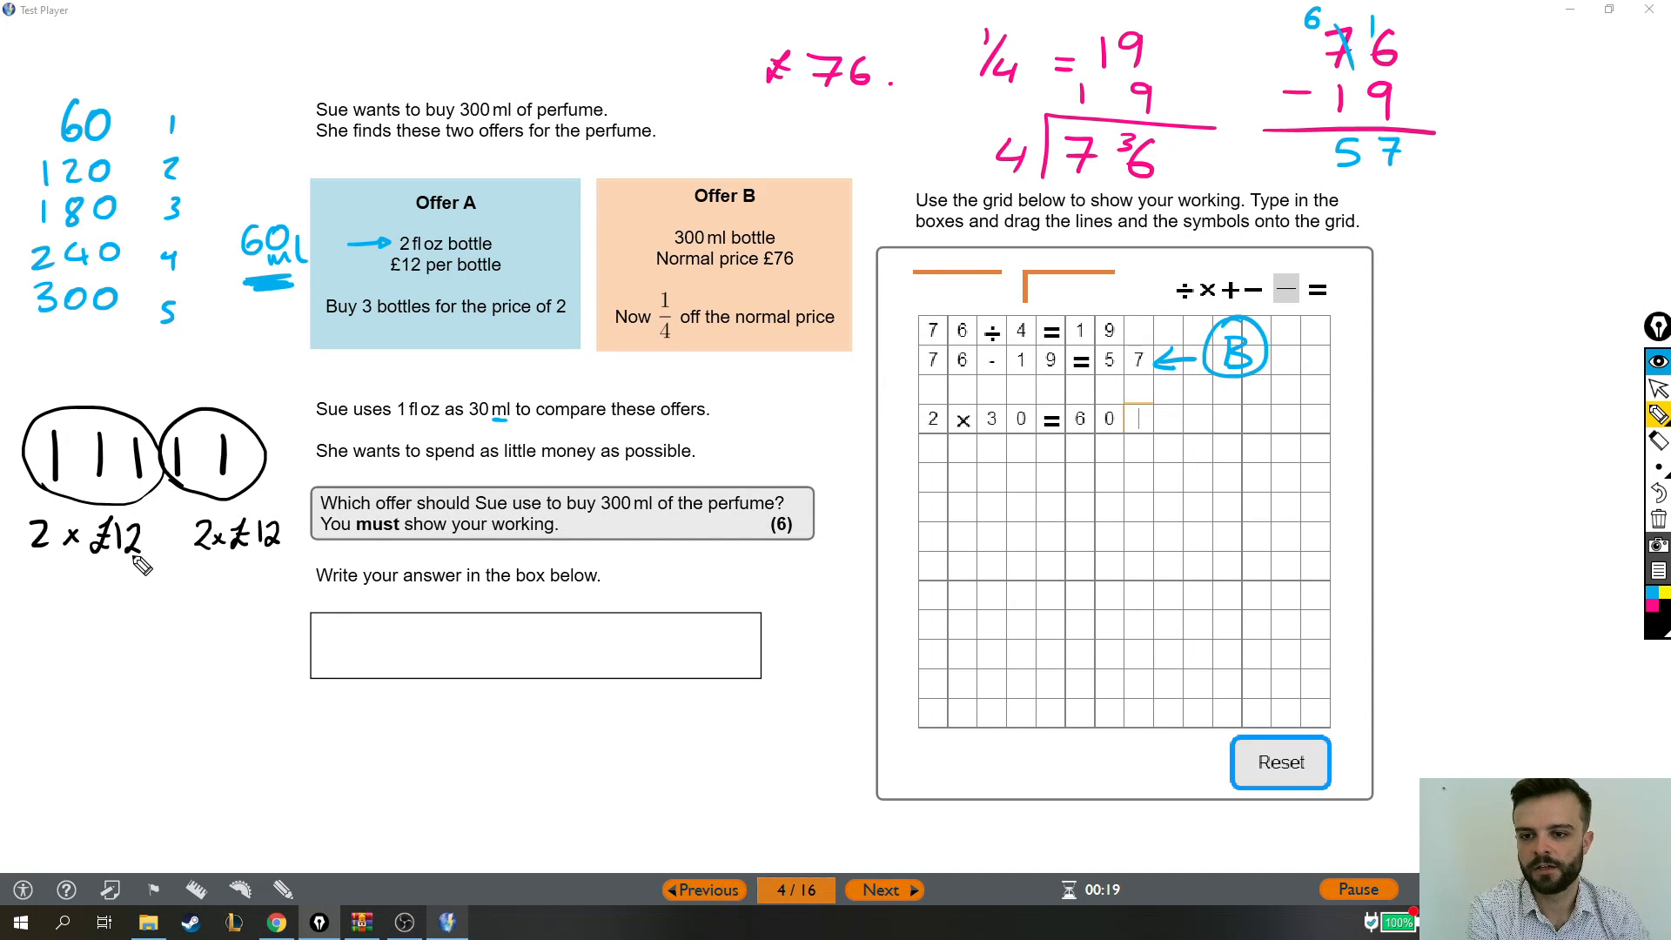
{"action": "mouse_move", "coordinate": [303, 470]}
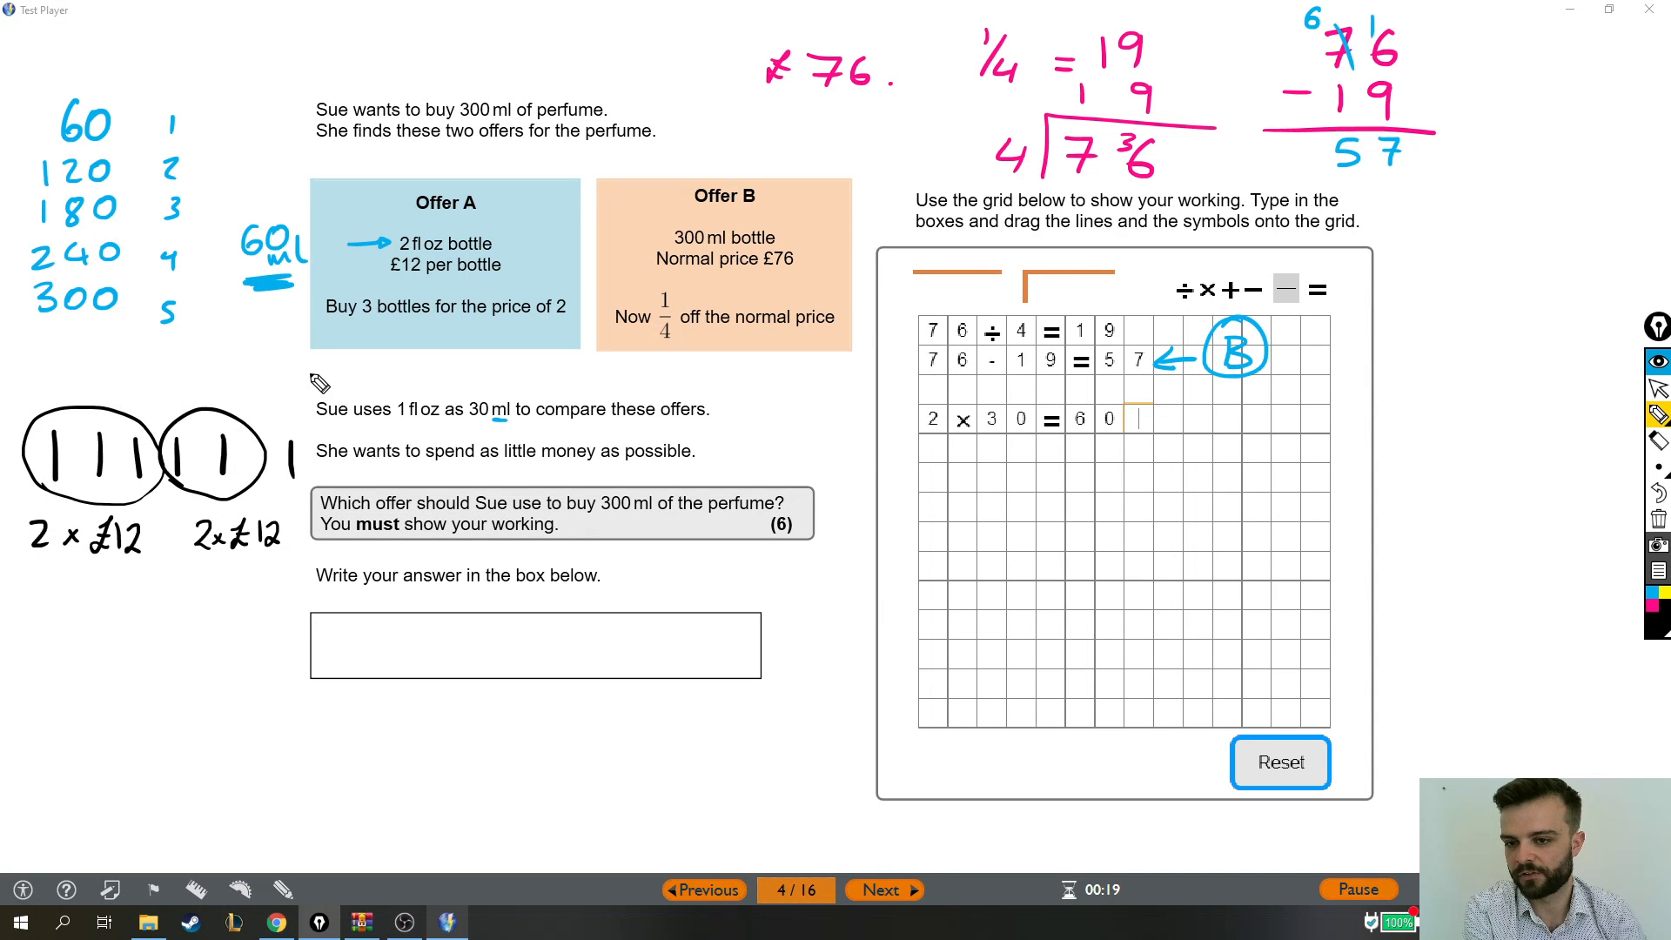
{"action": "mouse_move", "coordinate": [331, 448]}
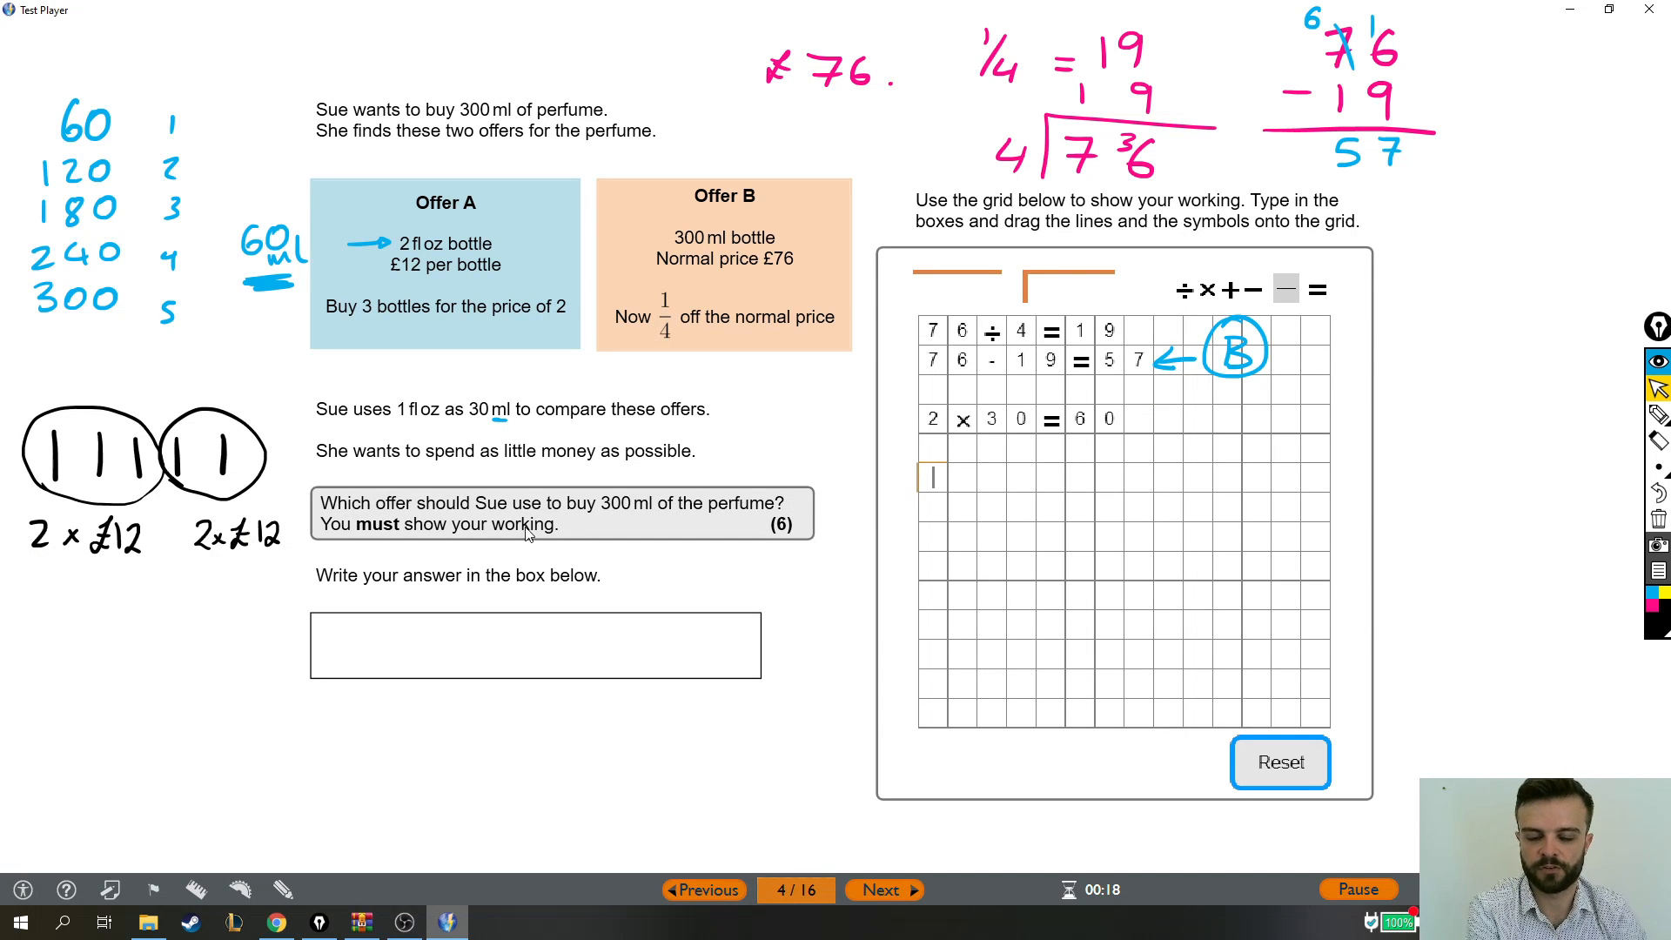
Enter 4 × 12 in a new grid row for Offer A's cost
{"action": "type", "text": "4"}
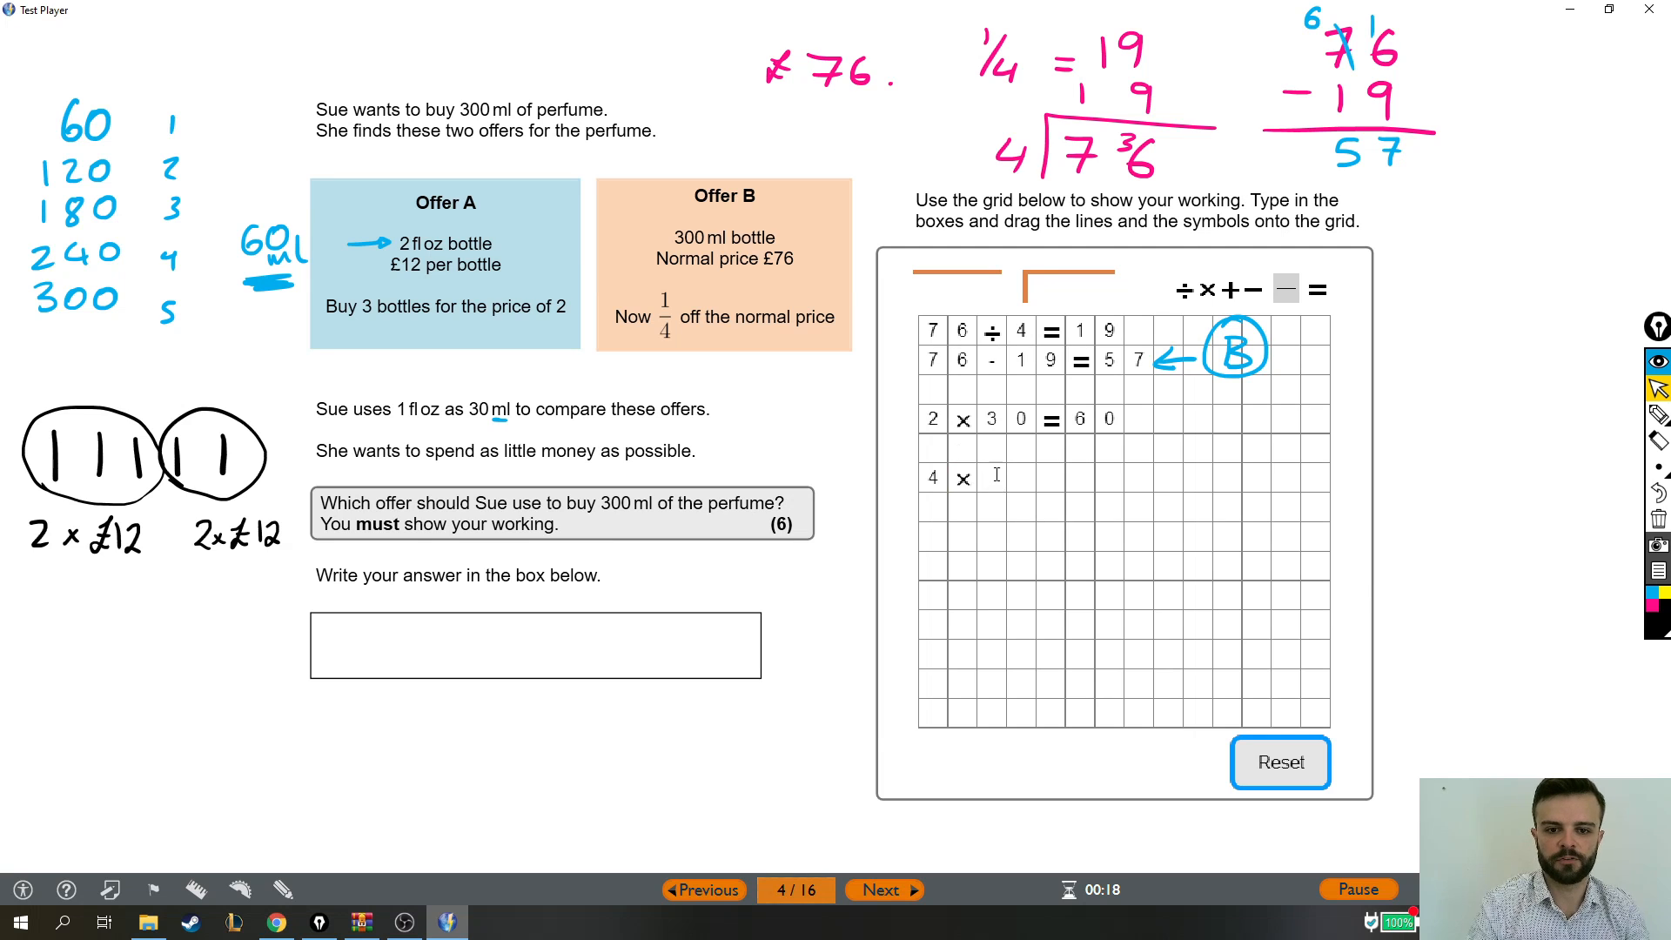
{"action": "type", "text": "12"}
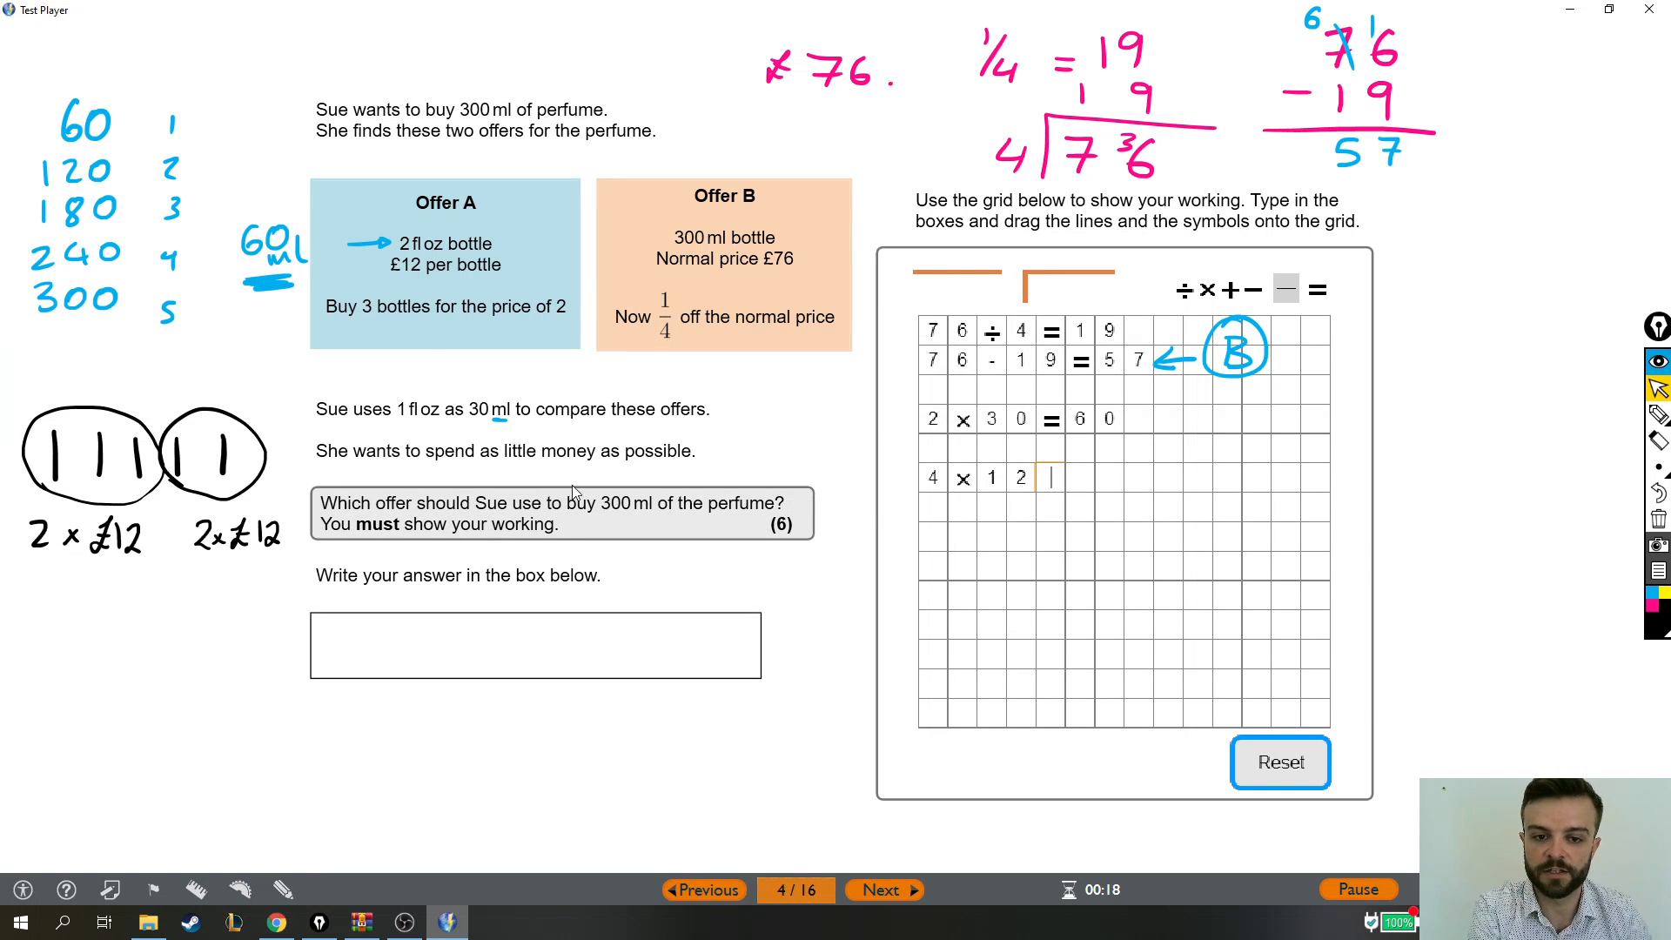
{"action": "mouse_move", "coordinate": [1498, 438]}
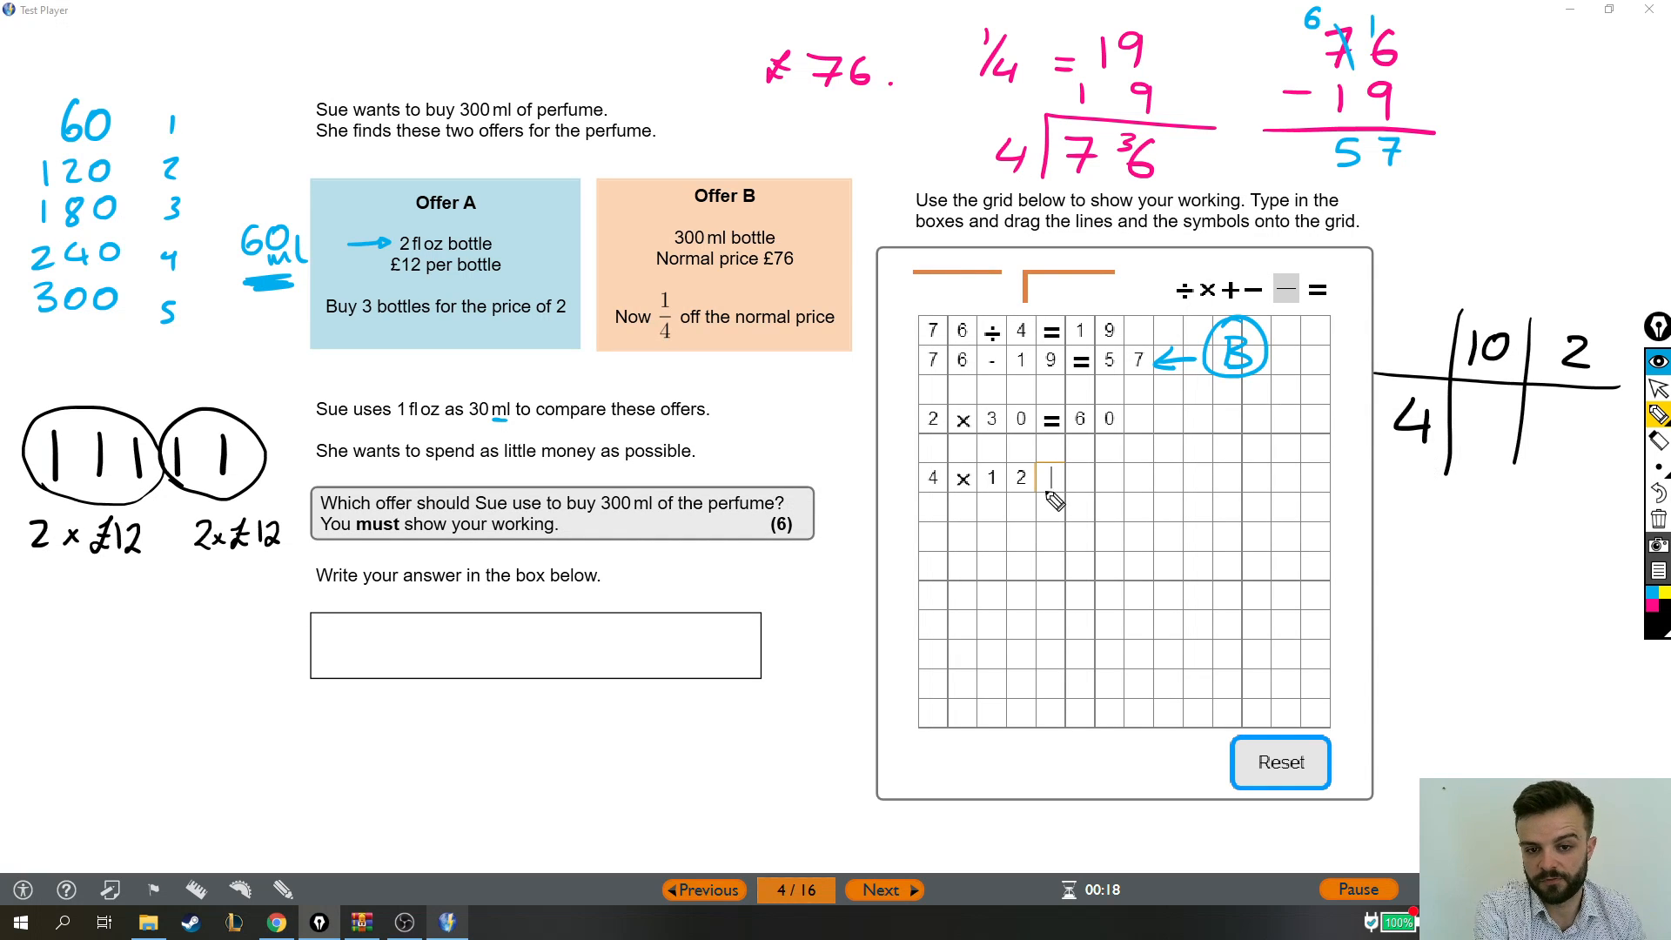
{"action": "mouse_move", "coordinate": [1495, 449]}
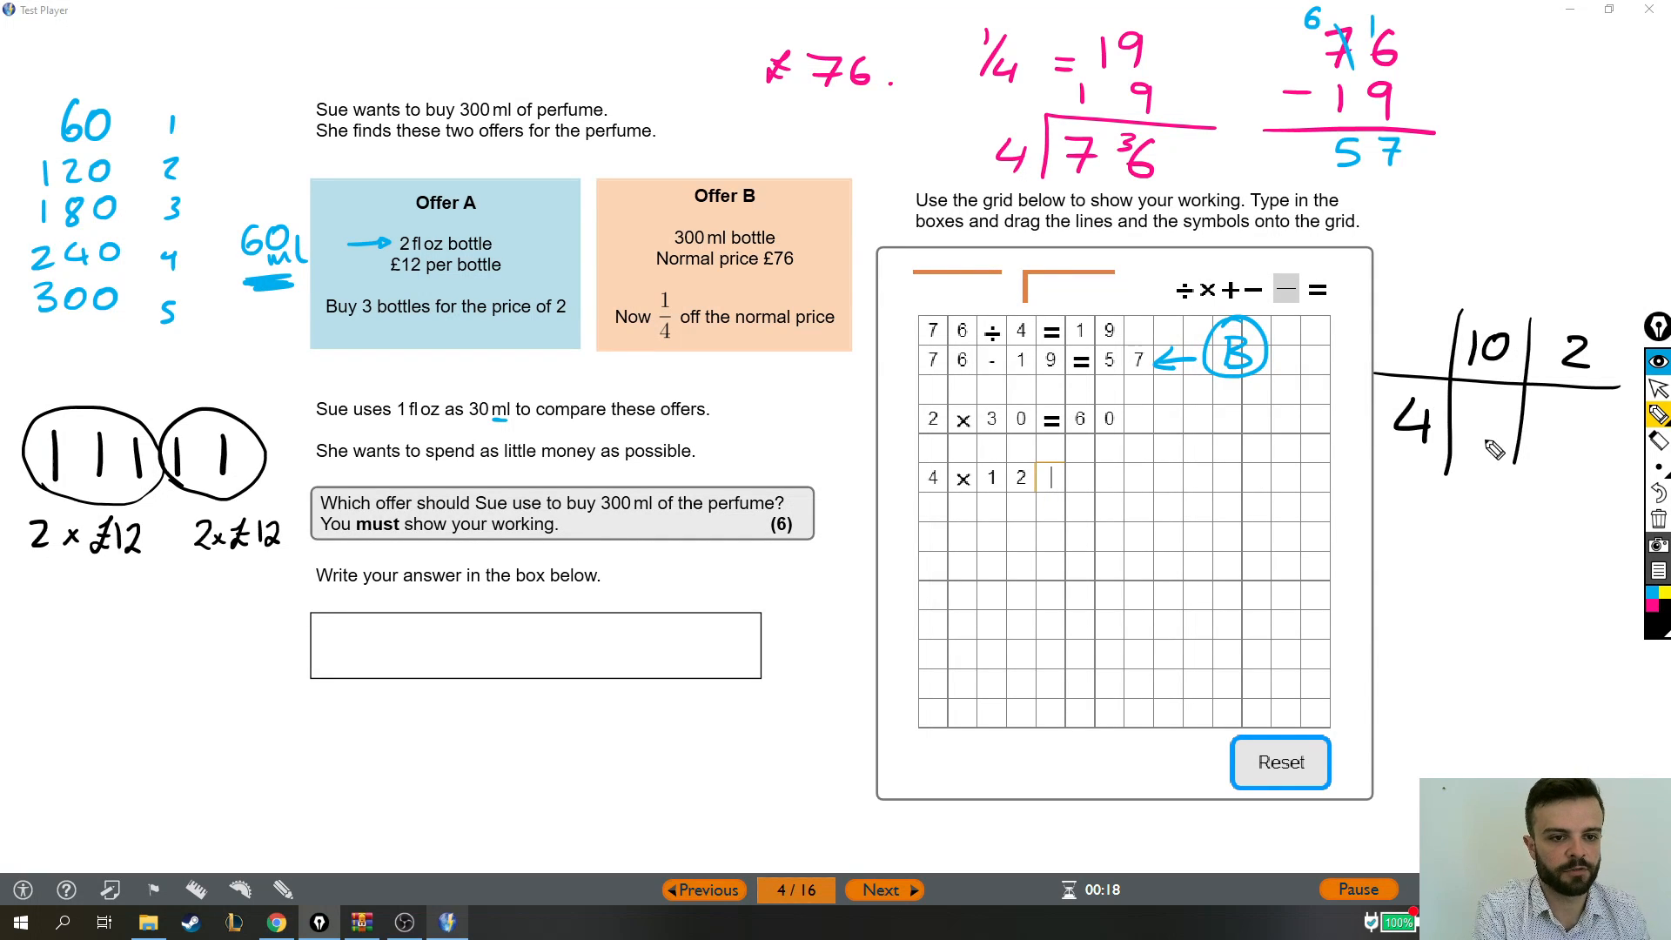
{"action": "mouse_move", "coordinate": [1412, 445]}
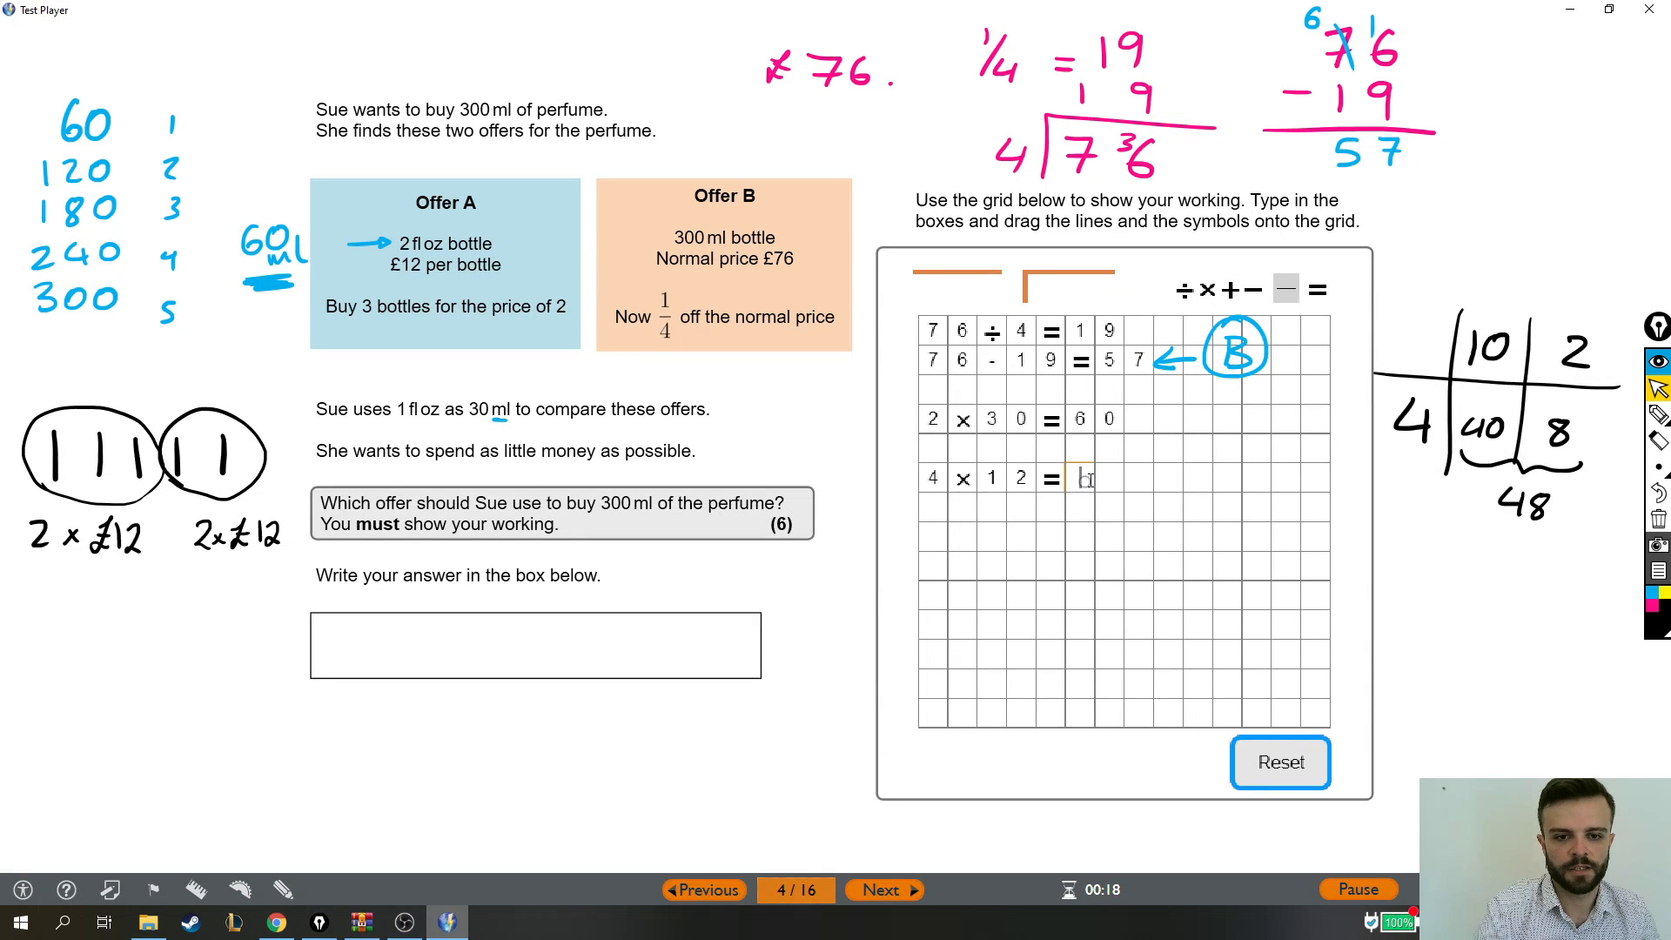
Complete Offer A's row as 4 × 12 = 48
{"action": "type", "text": "48"}
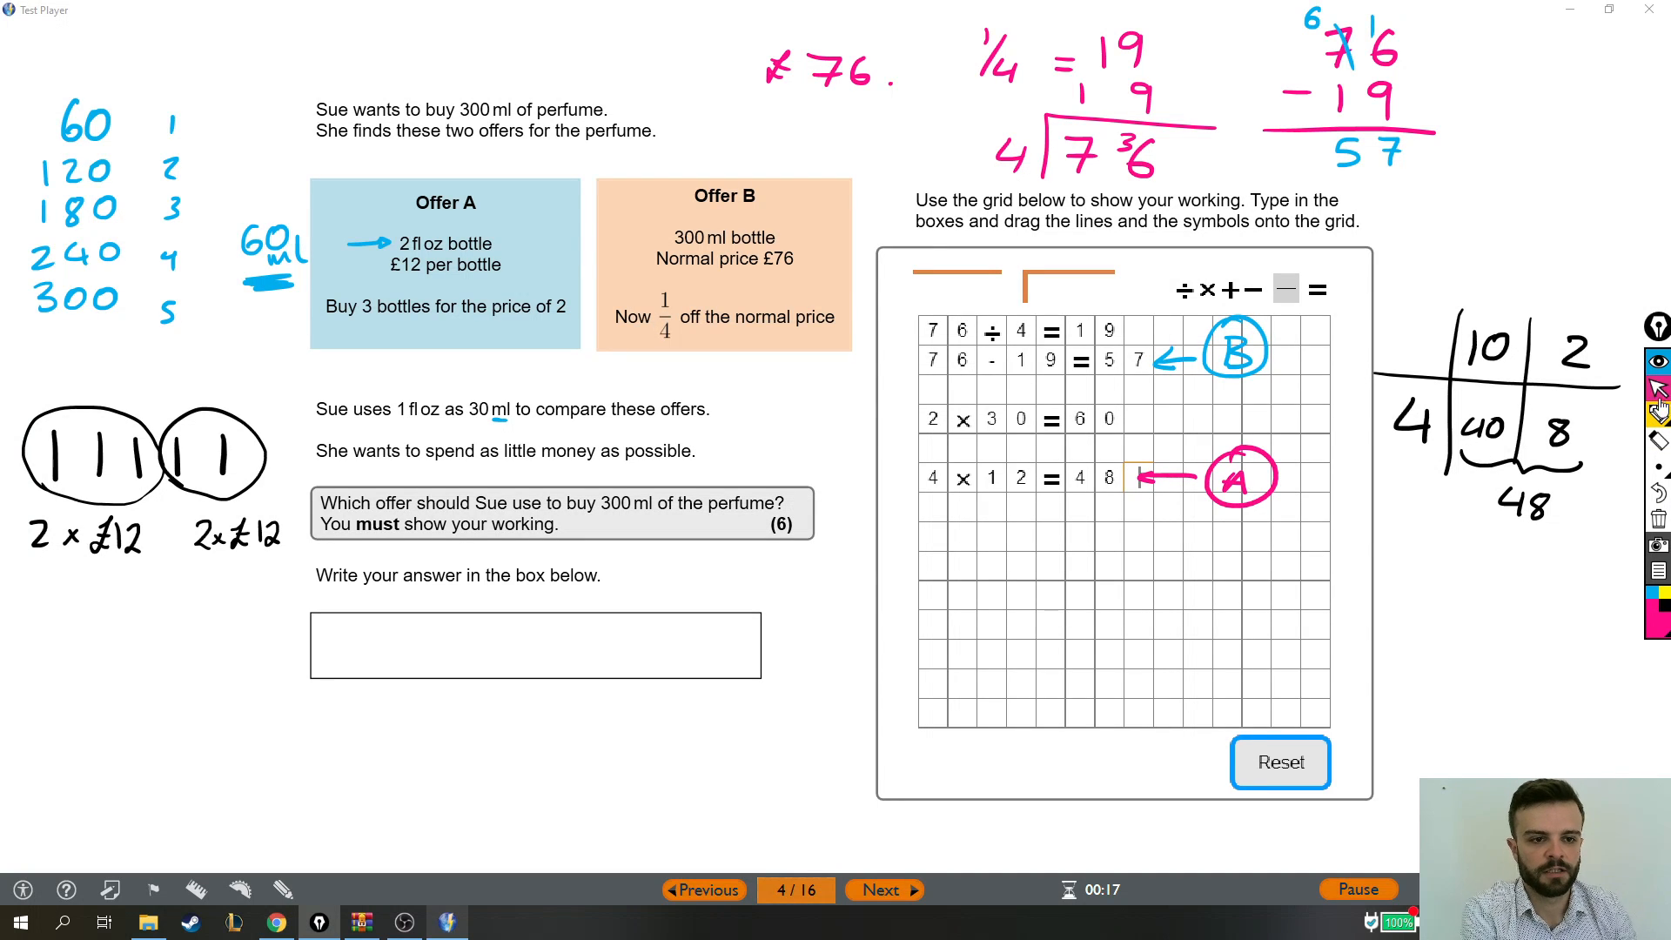
{"action": "mouse_move", "coordinate": [1497, 516]}
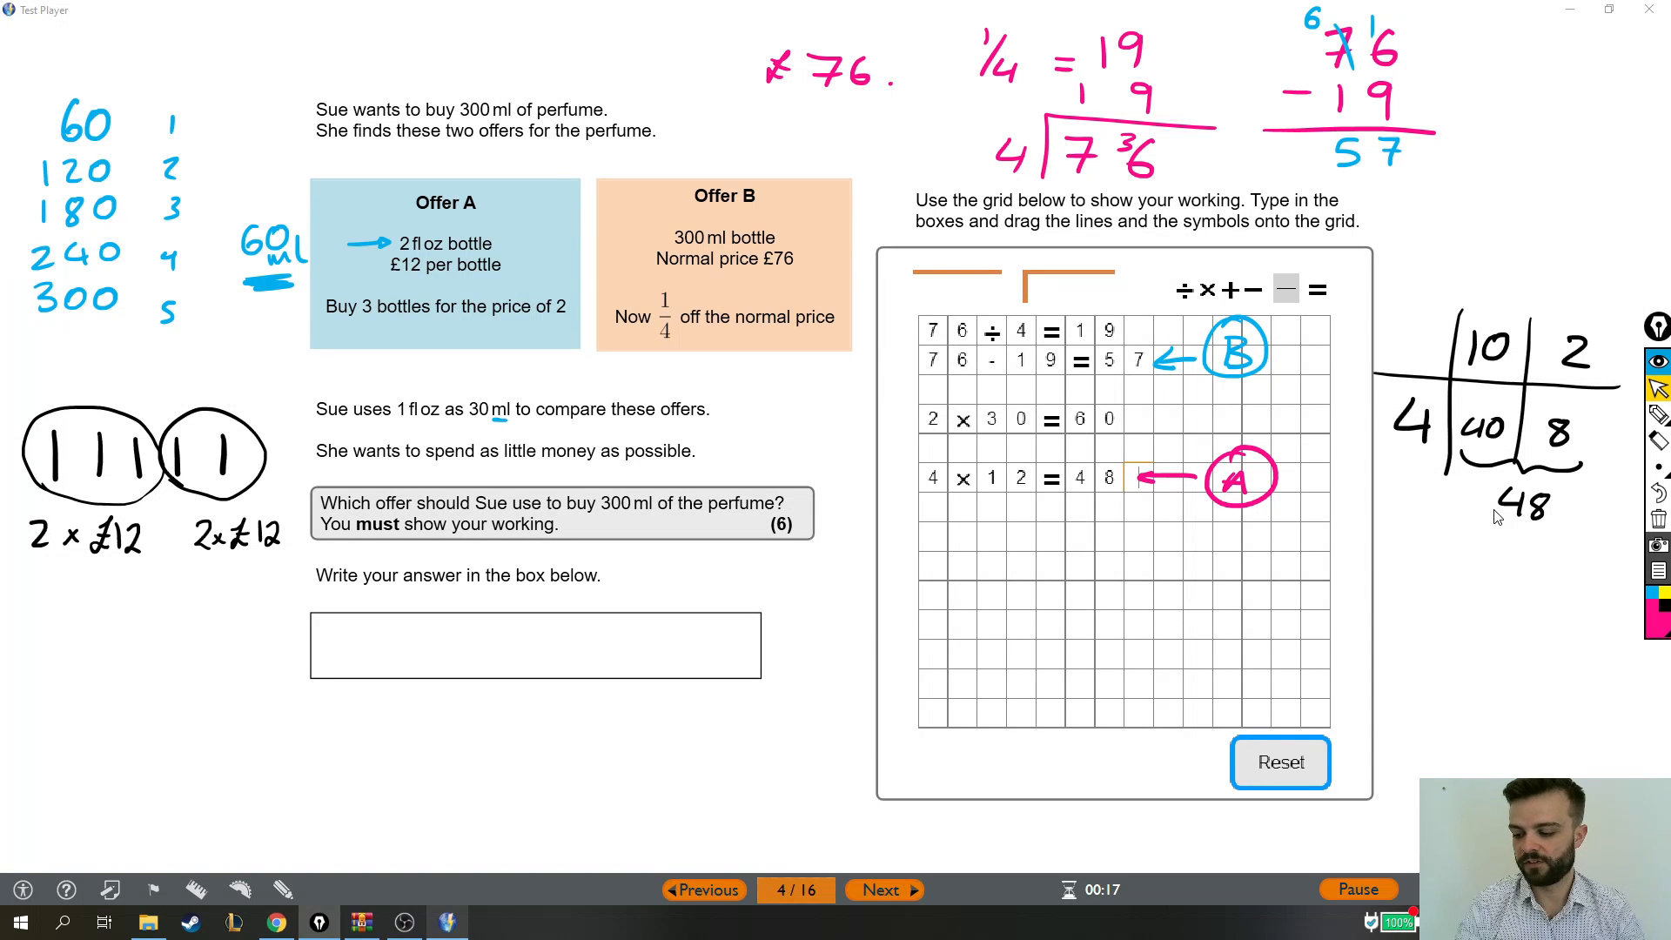
Answer 'Offer A, because it is £48 instead of £57.' in the answer box
{"action": "left_click", "coordinate": [534, 644]}
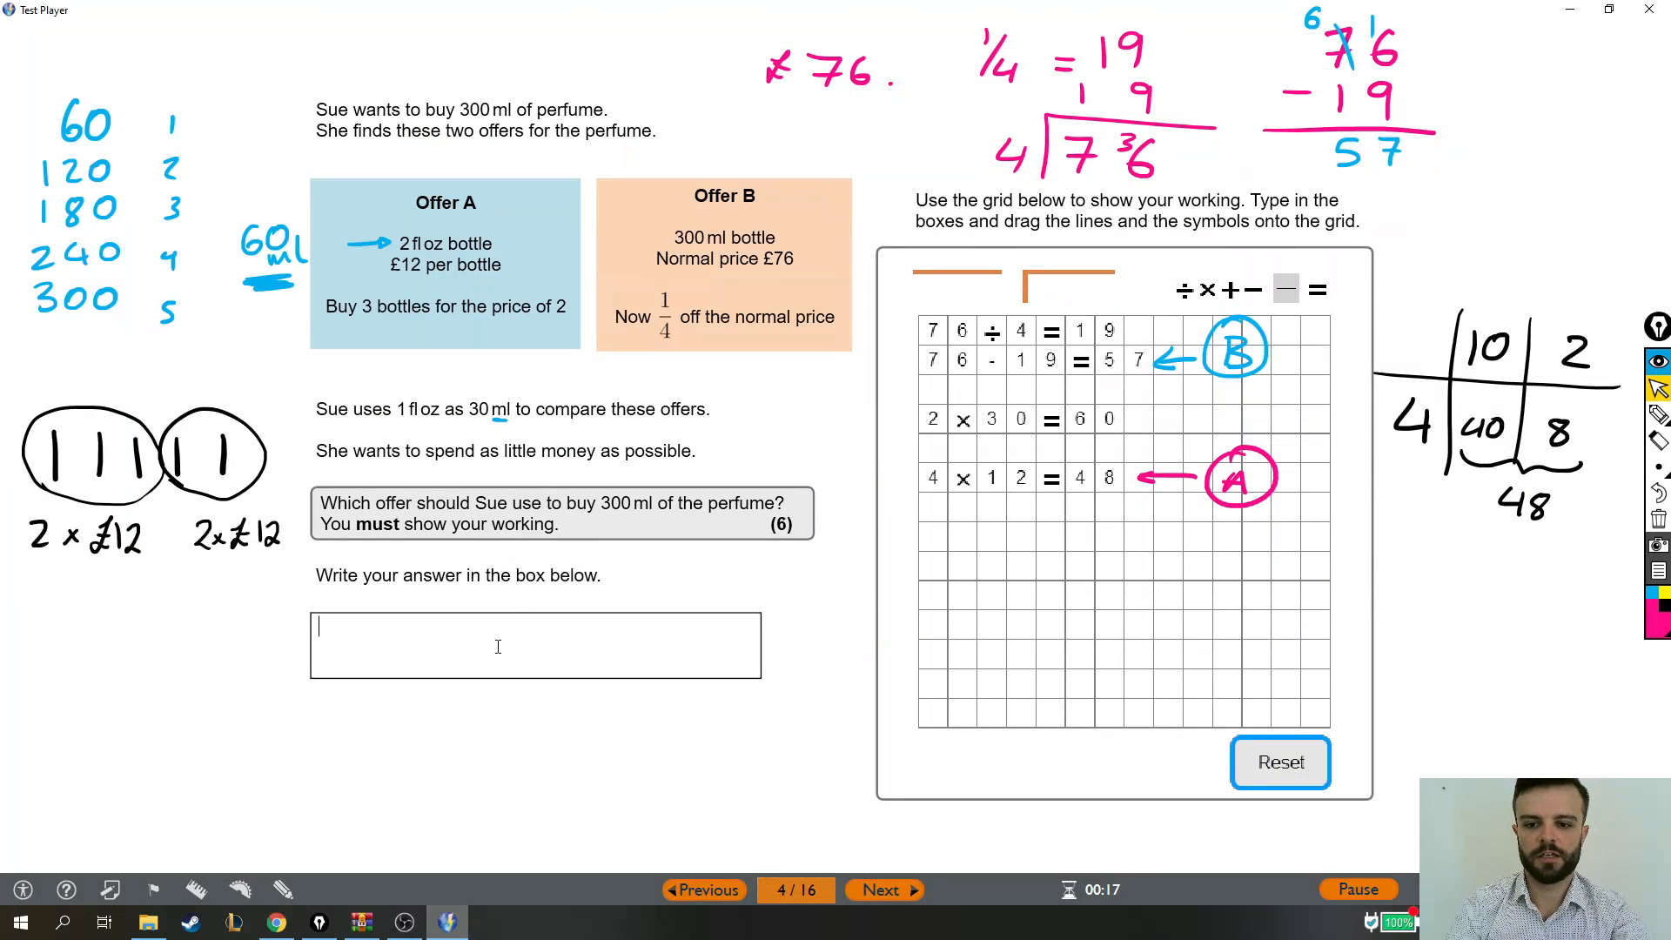
{"action": "type", "text": "Offer"}
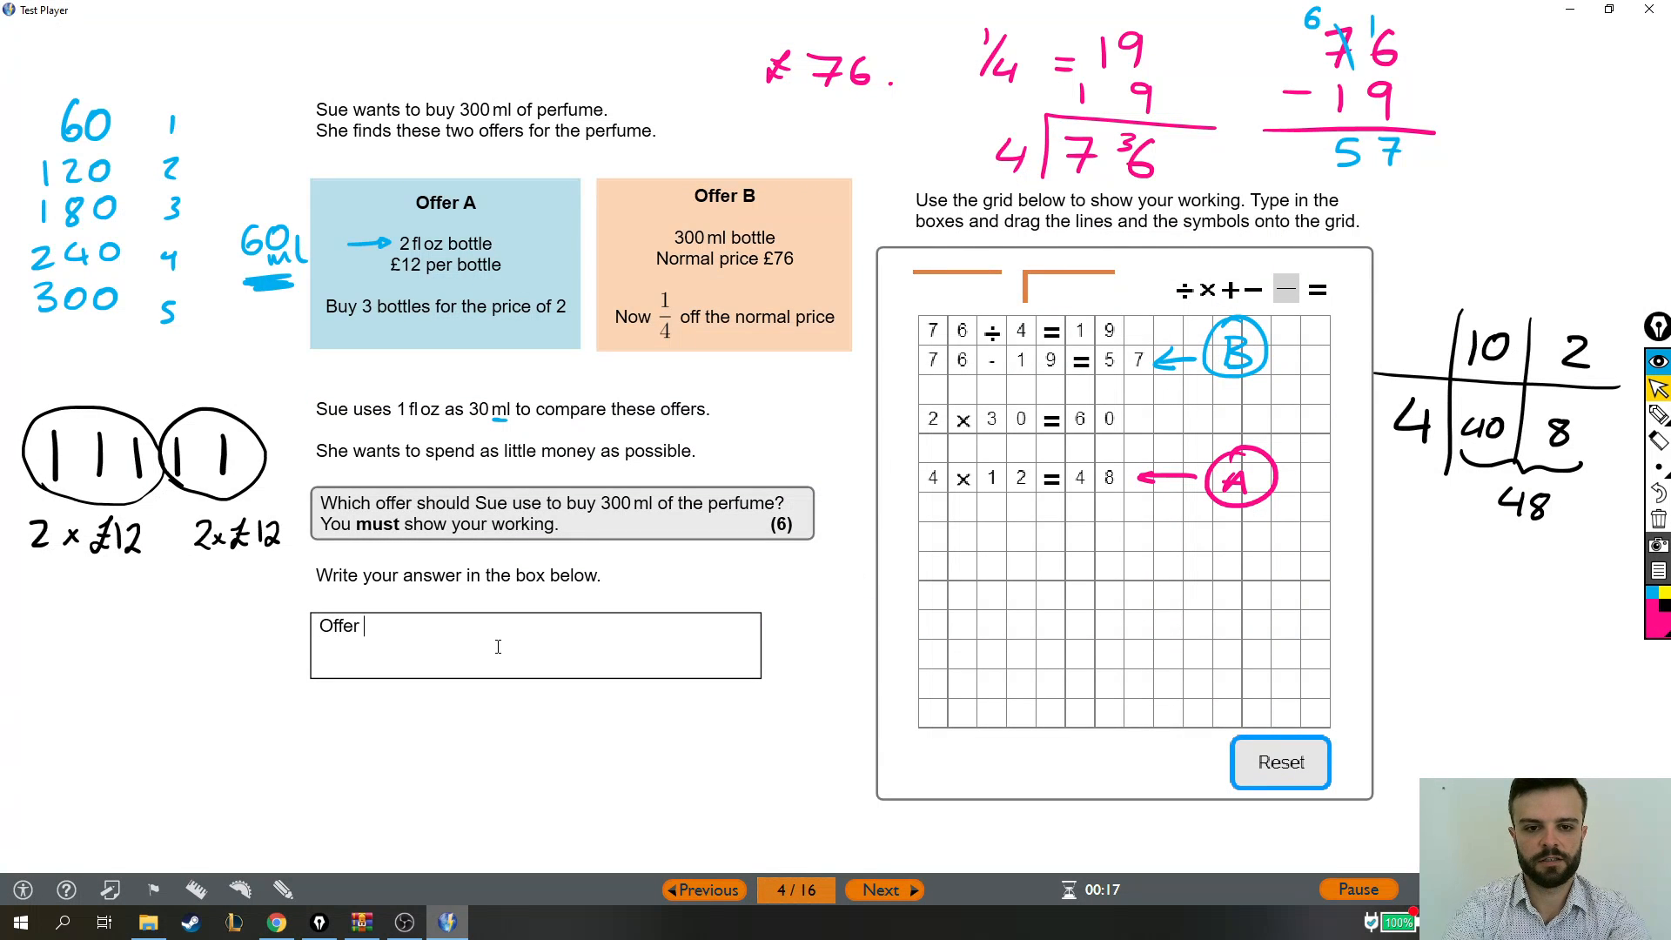
{"action": "type", "text": "A, because"}
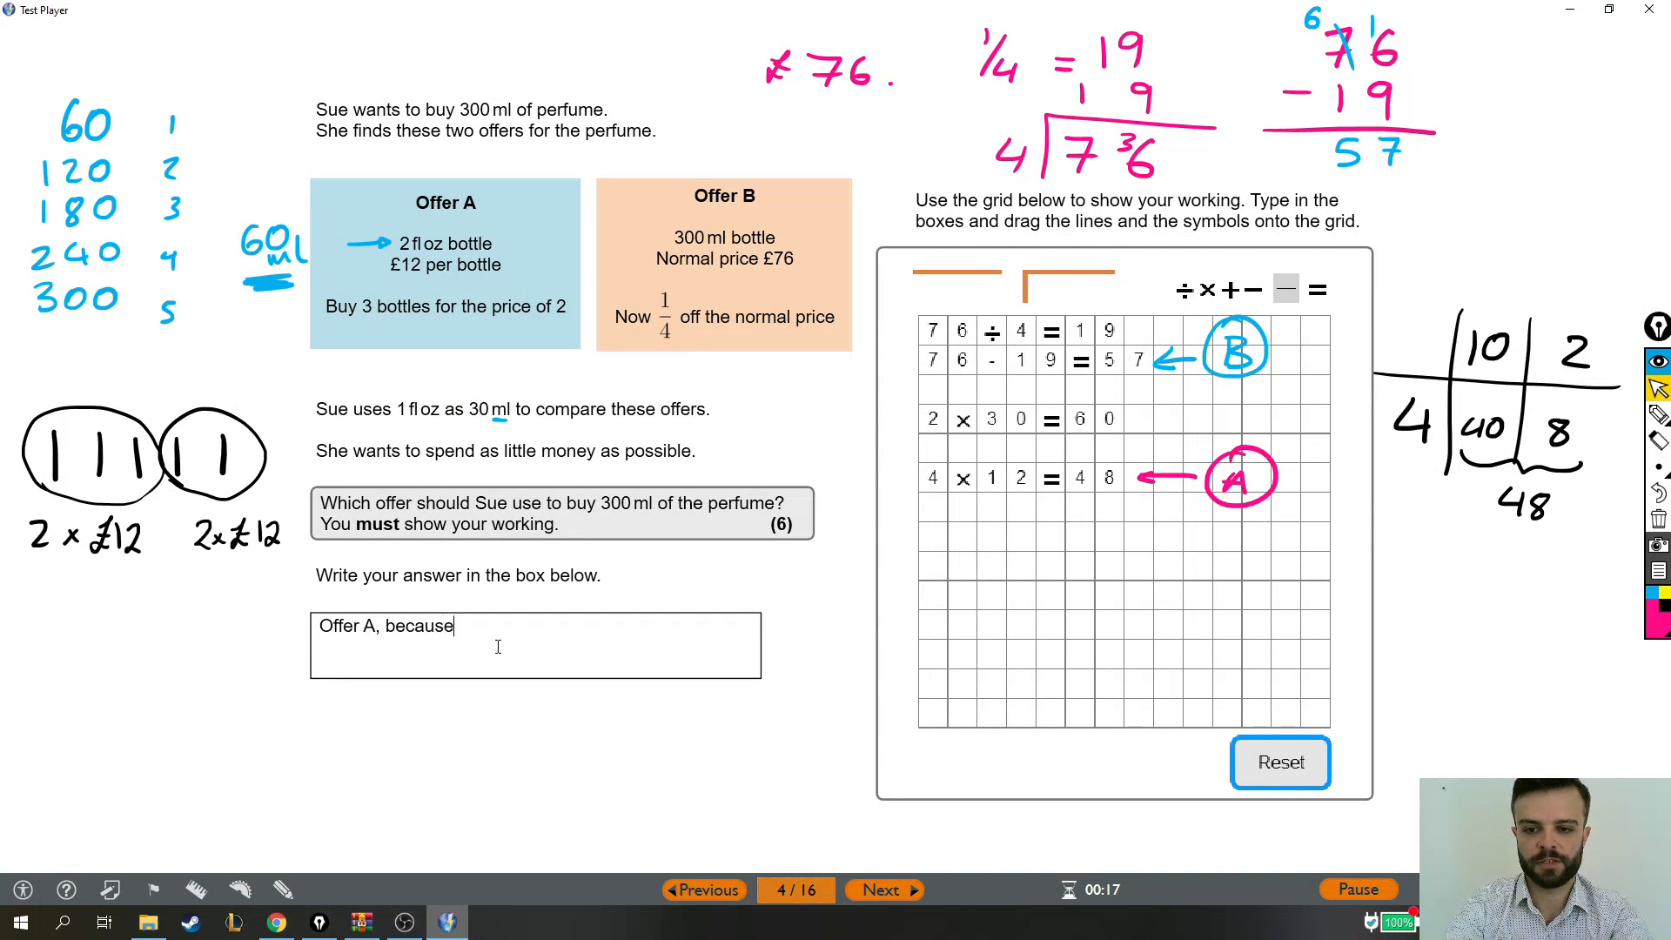
{"action": "type", "text": "it is £4"}
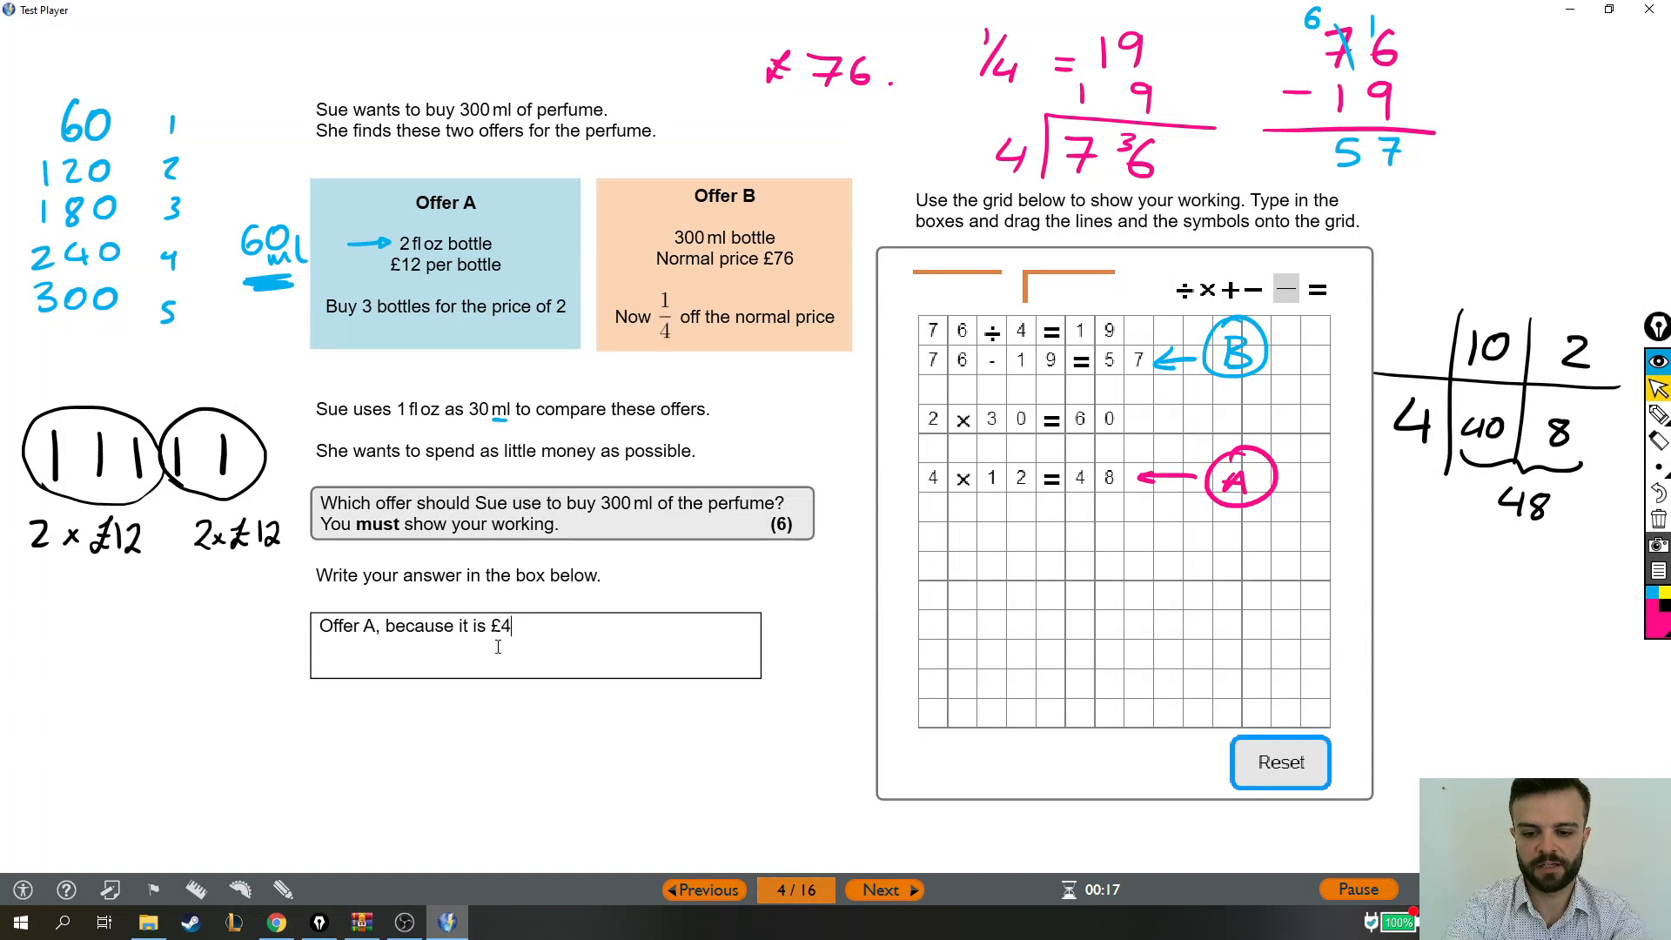
{"action": "type", "text": "8 instead of"}
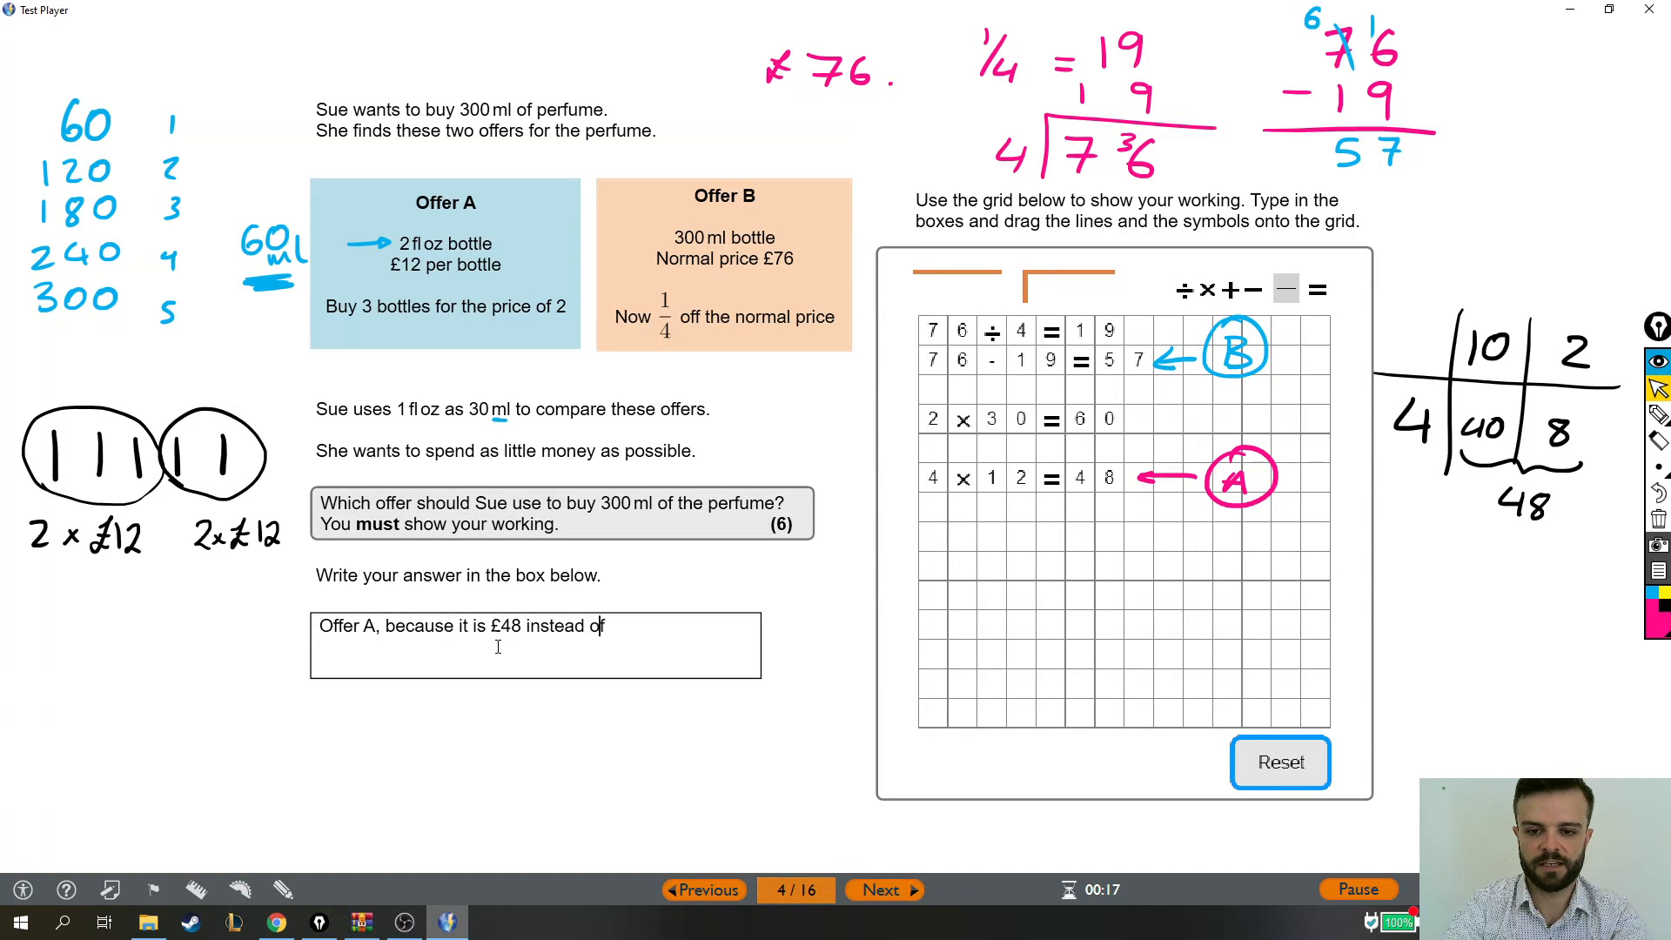
{"action": "type", "text": "£"}
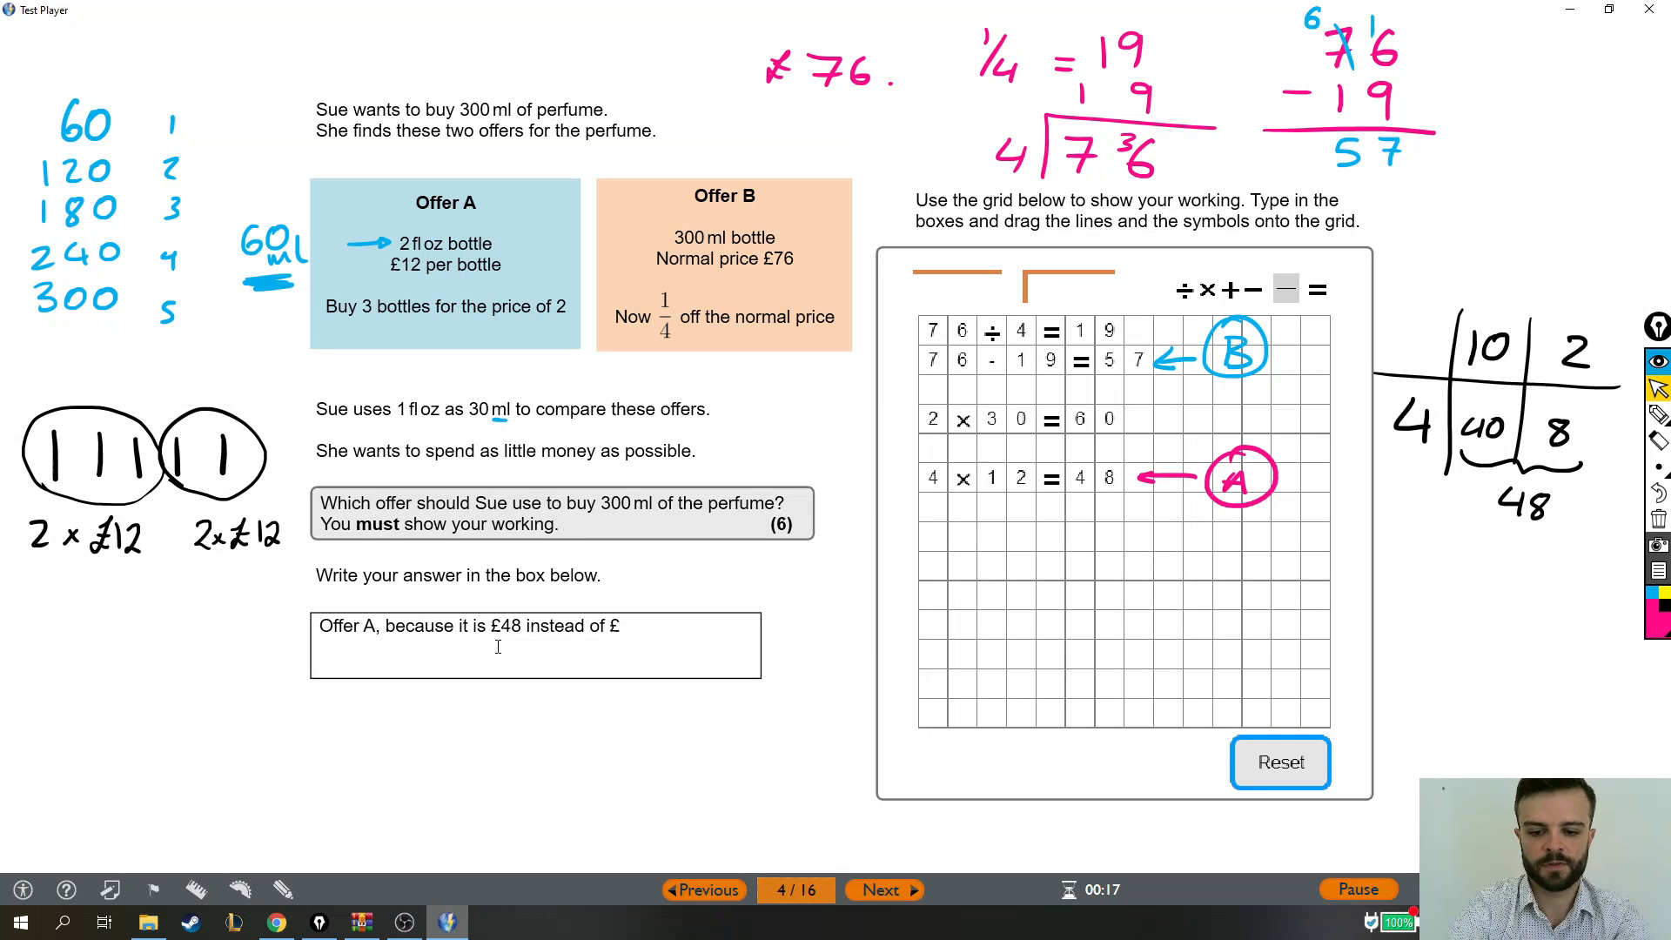
{"action": "type", "text": "57."}
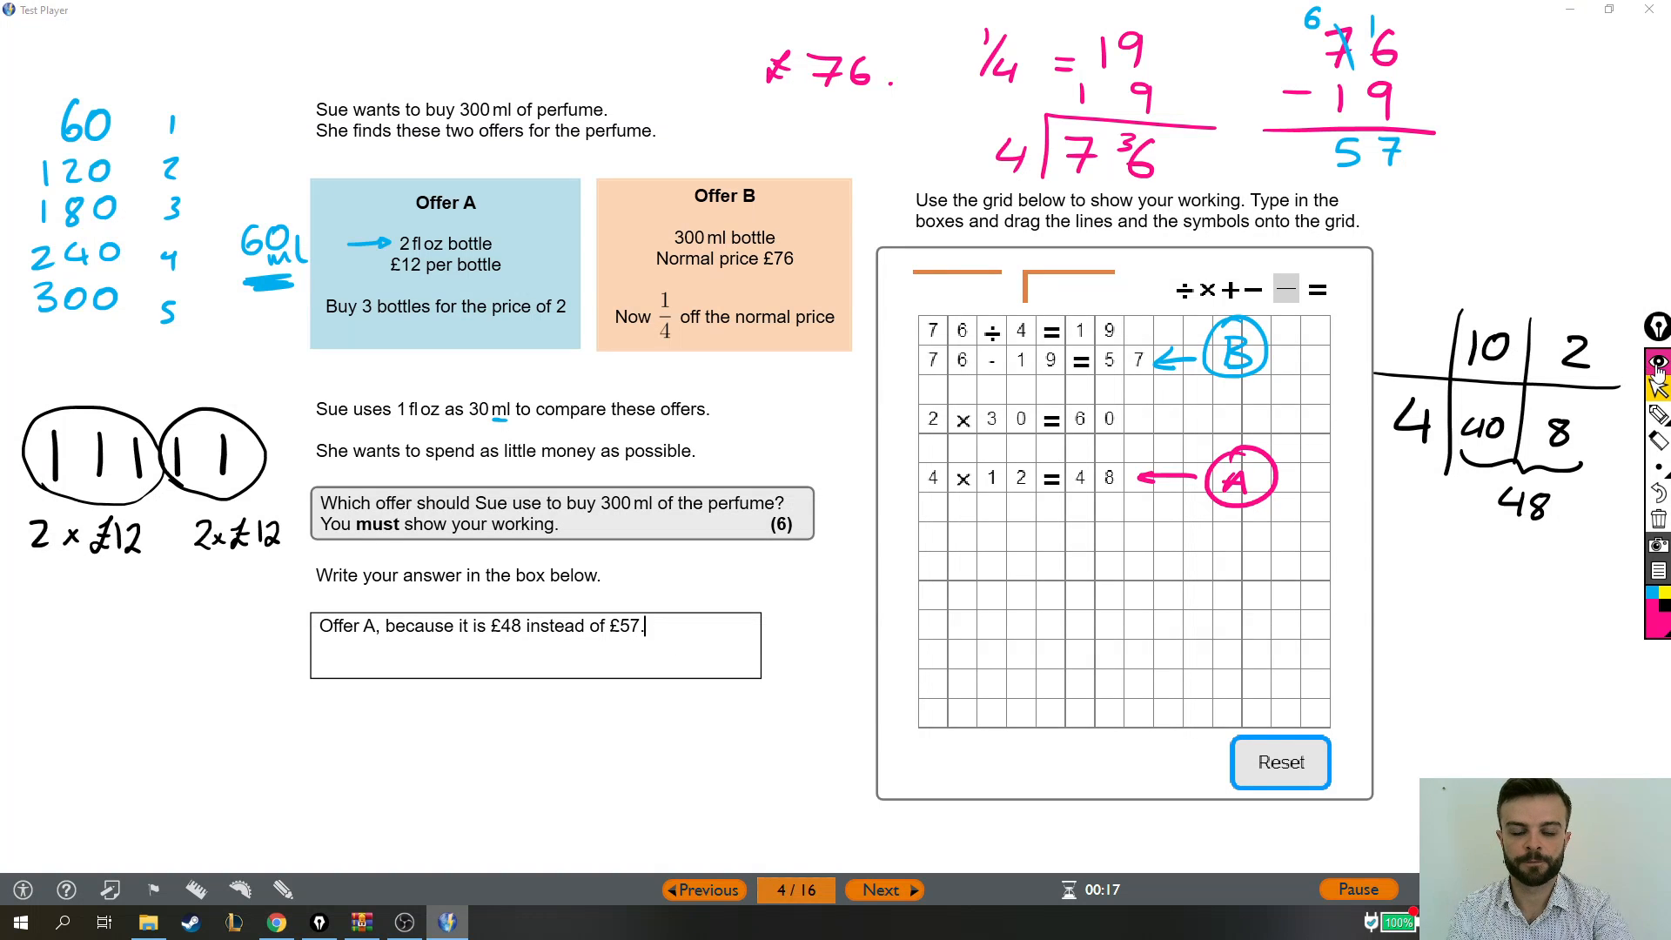
Clear all the handwritten pen annotations from the screen
{"action": "left_click", "coordinate": [1658, 364]}
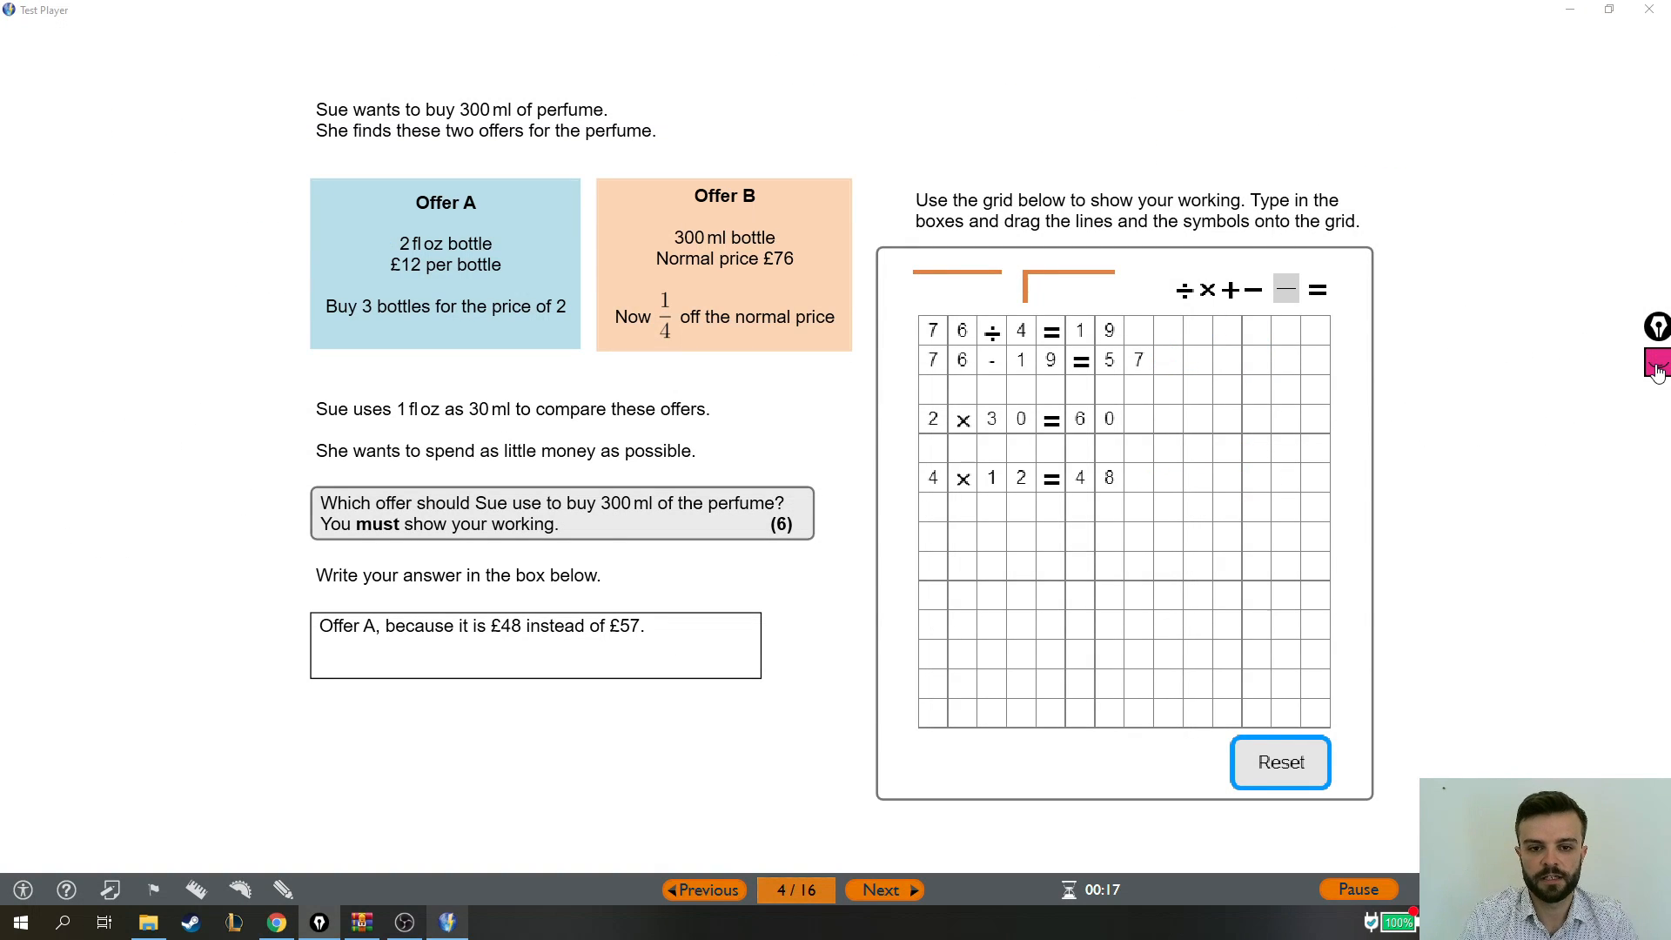